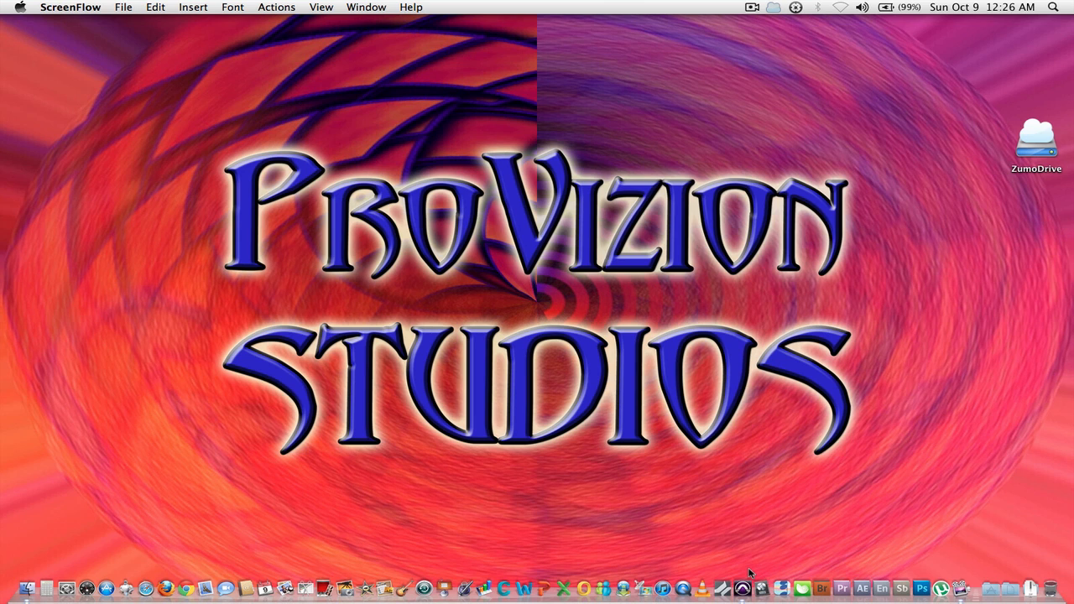
Bring Pro Tools forward and open the recent session TEST 2.ptf
left_click(740, 588)
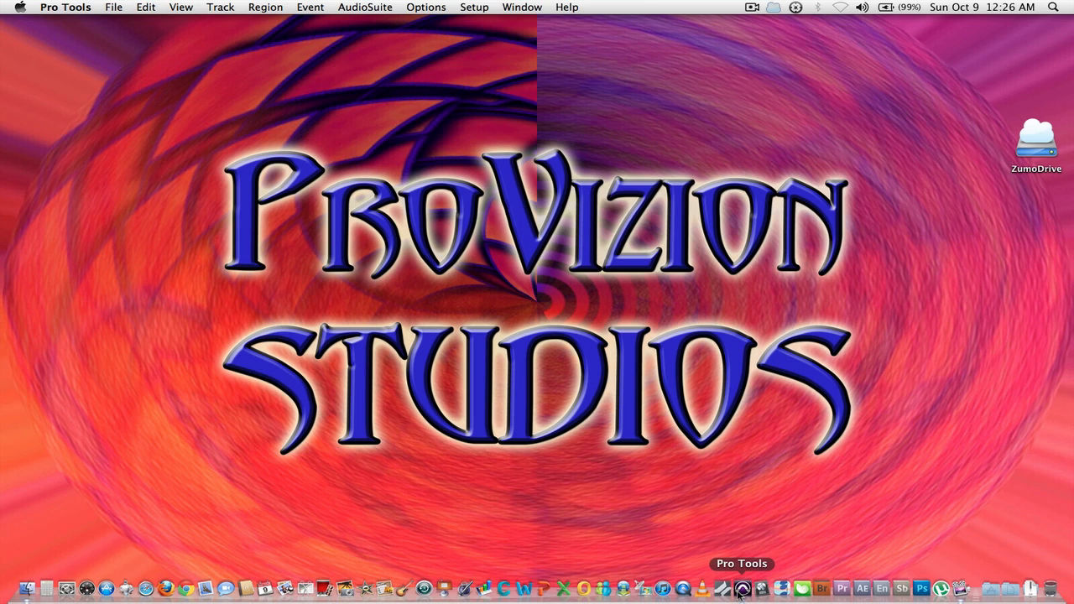
left_click(114, 7)
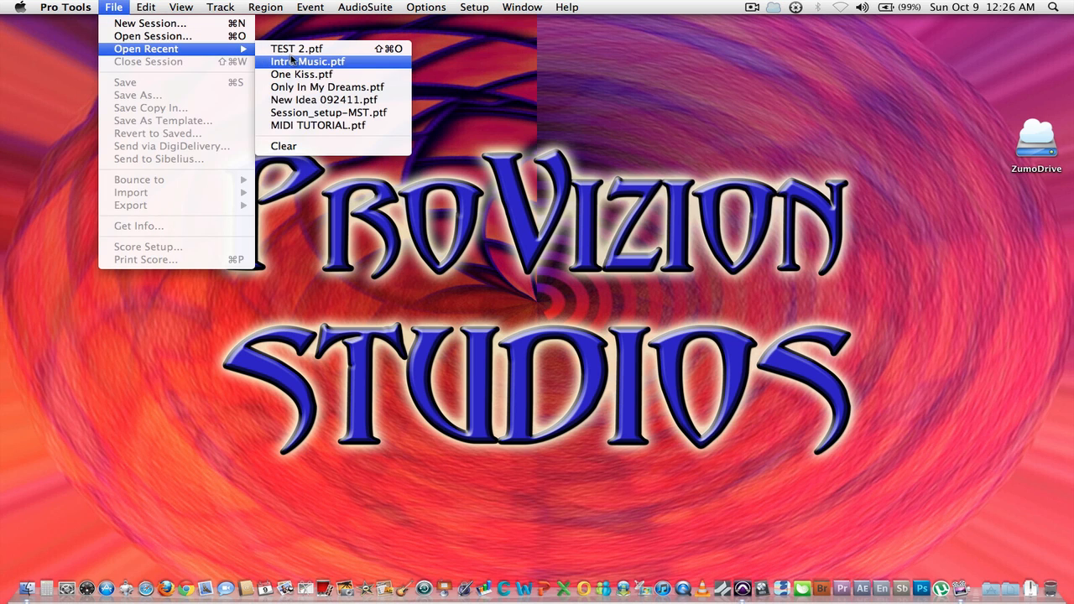
left_click(307, 61)
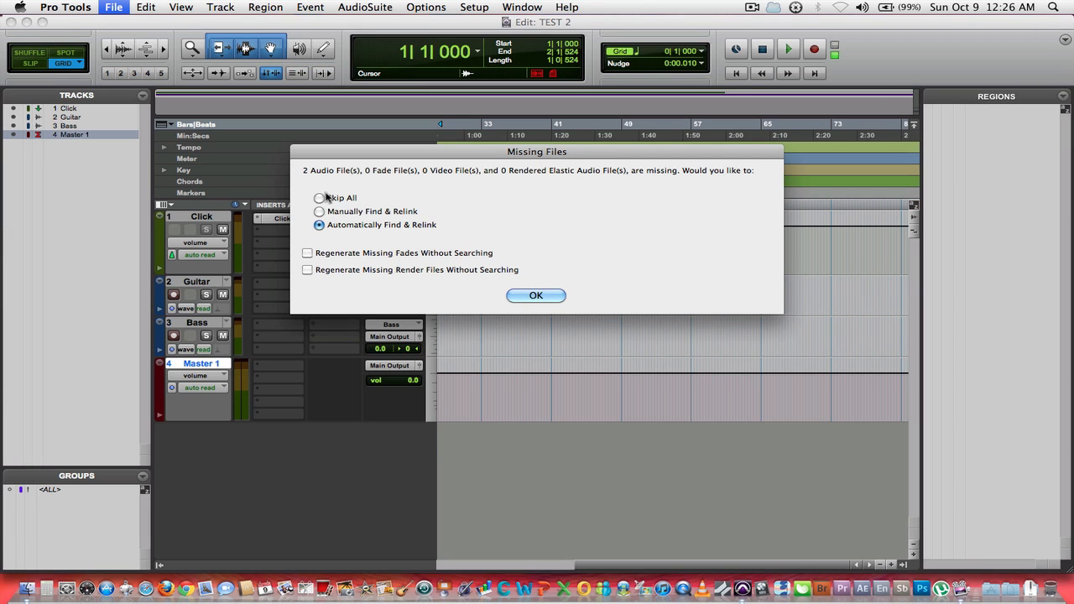
Accept Automatically Find & Relink and look over the tracks and Regions list
left_click(535, 295)
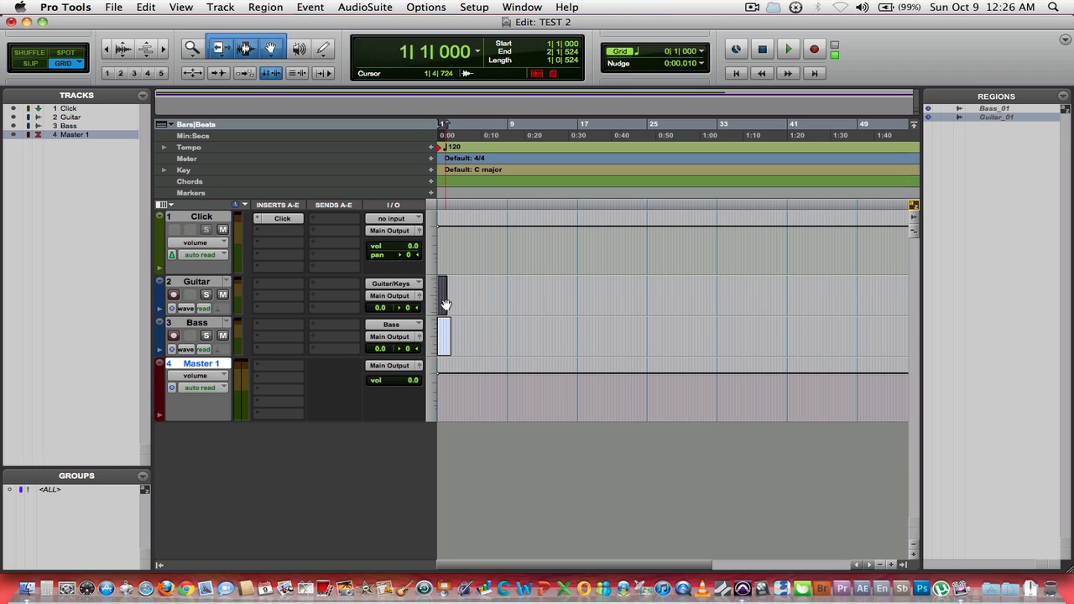
left_click(443, 336)
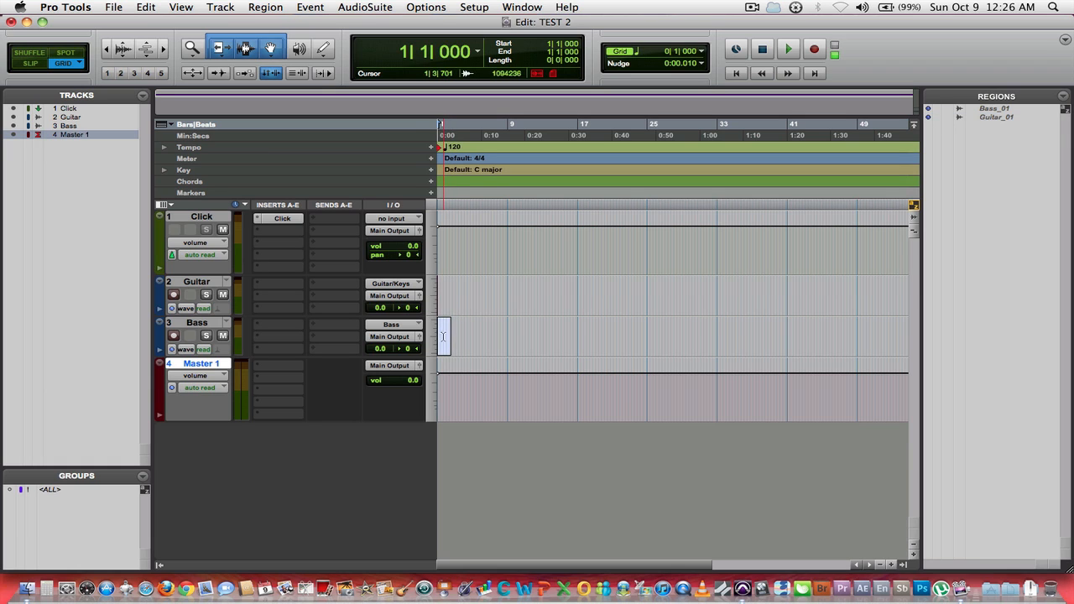
left_click(658, 314)
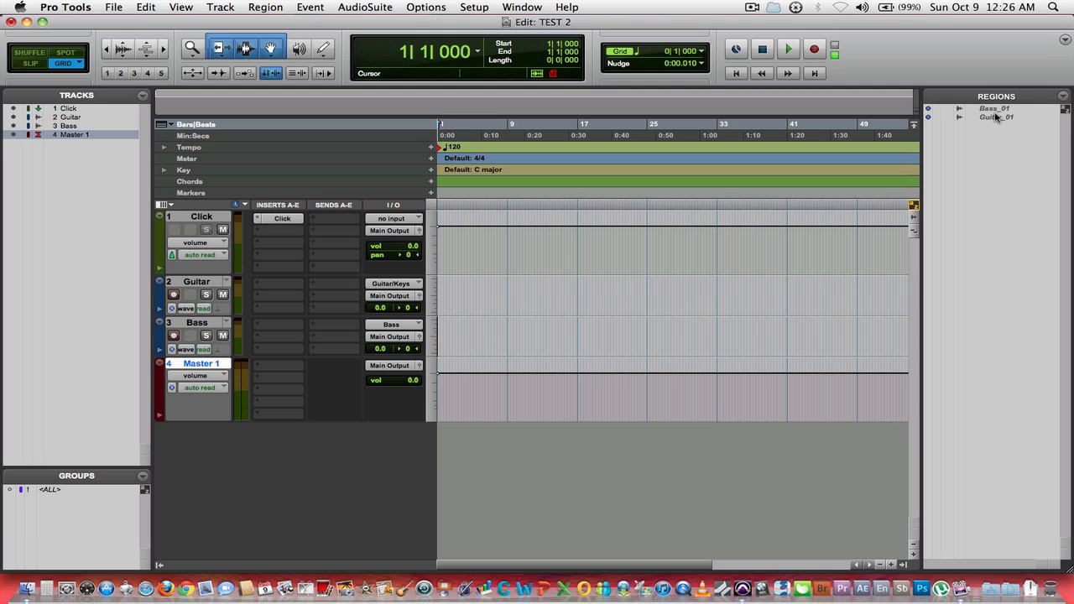
mouse_move(997, 118)
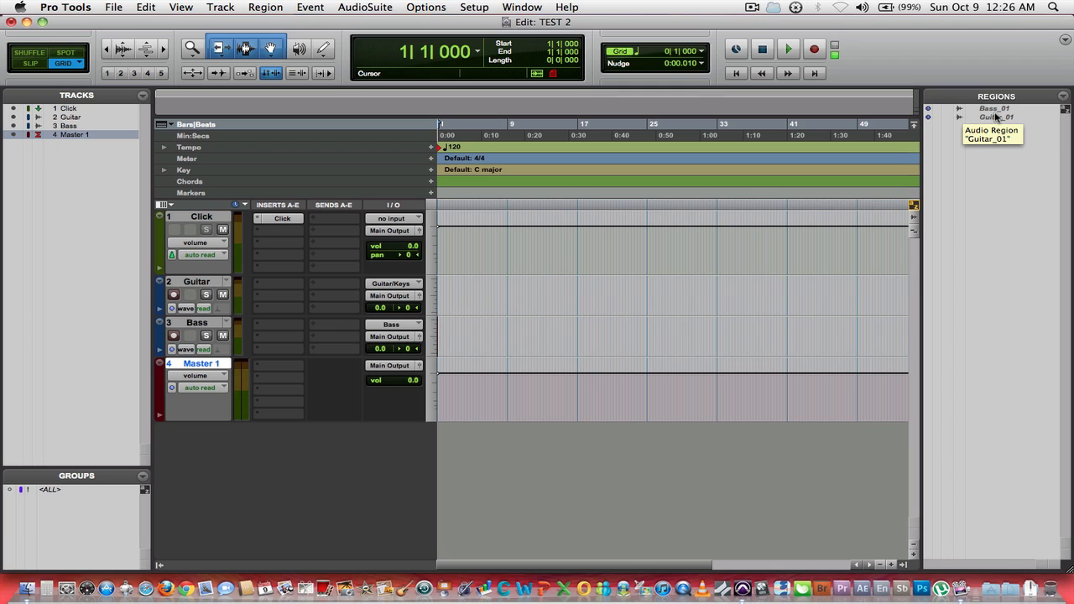
mouse_move(990, 189)
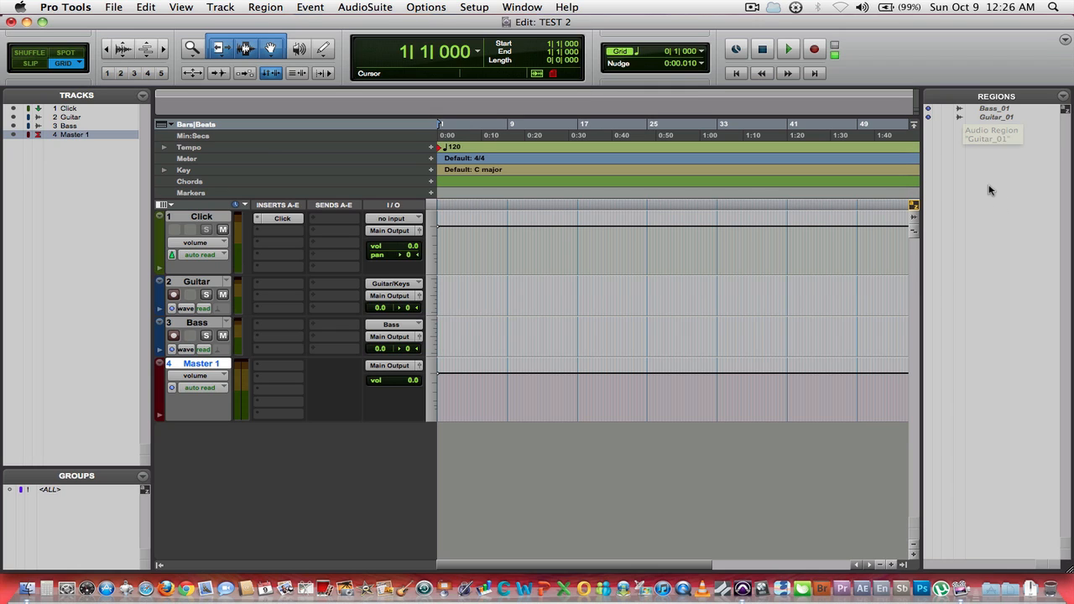
mouse_move(990, 253)
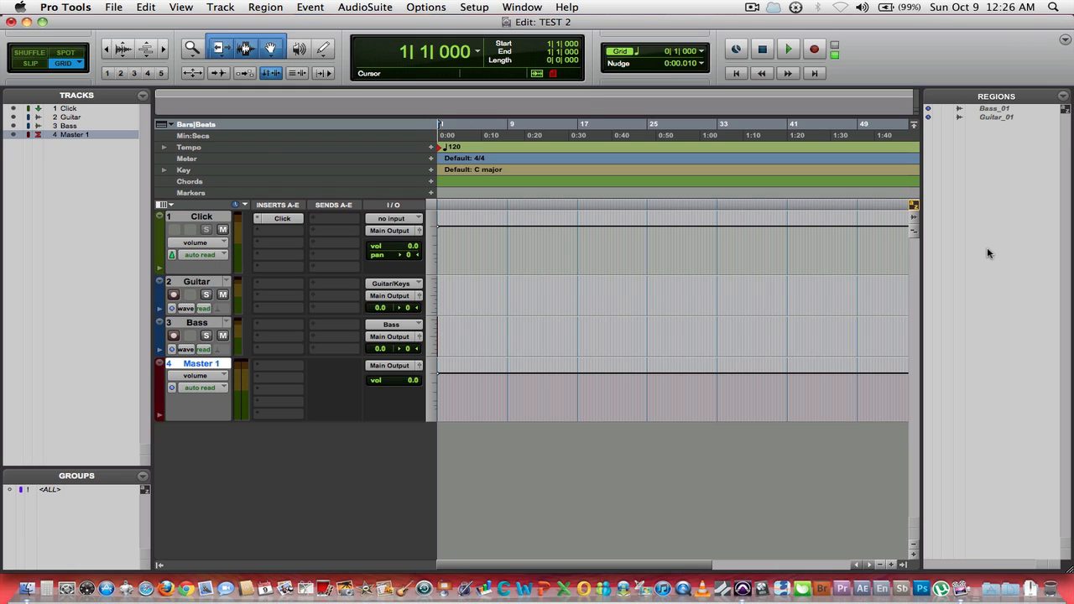
mouse_move(1024, 243)
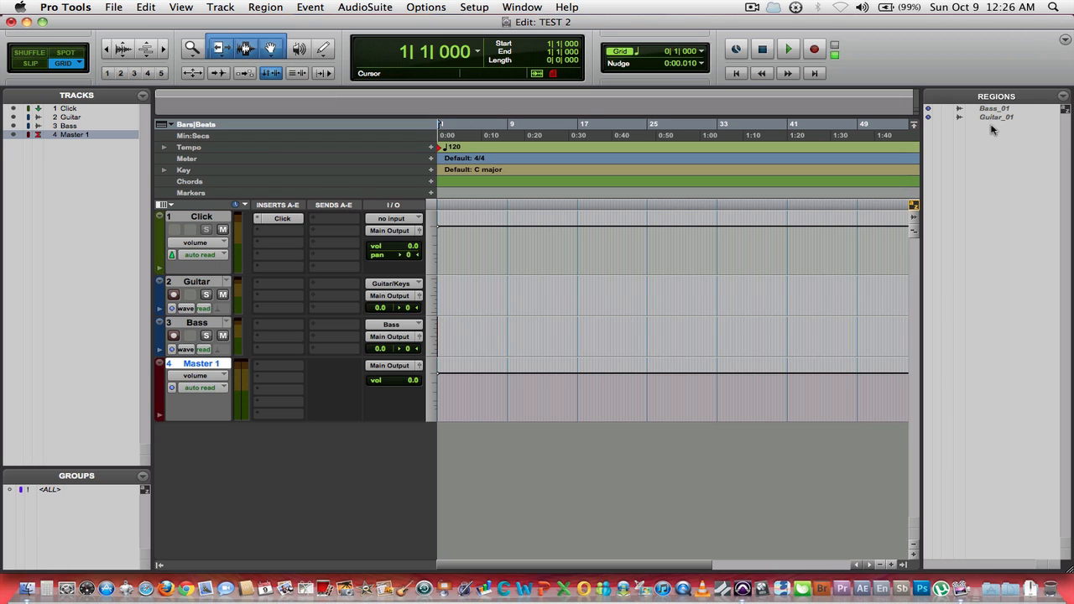
mouse_move(964, 134)
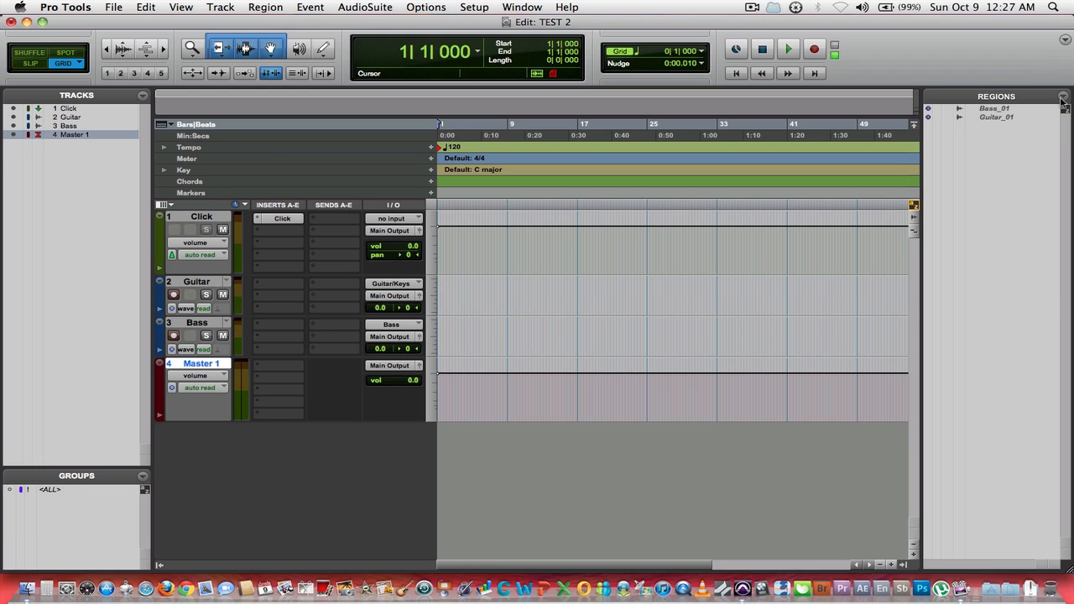
Select unused regions Bass_01 and Guitar_01, clear them and confirm Remove
left_click(1064, 97)
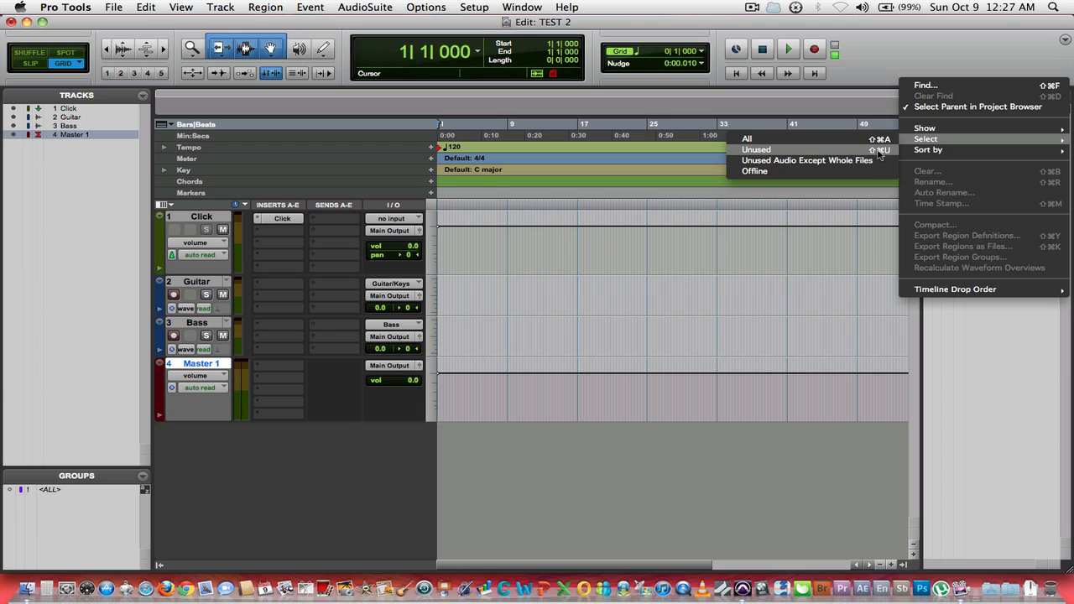
mouse_move(940, 144)
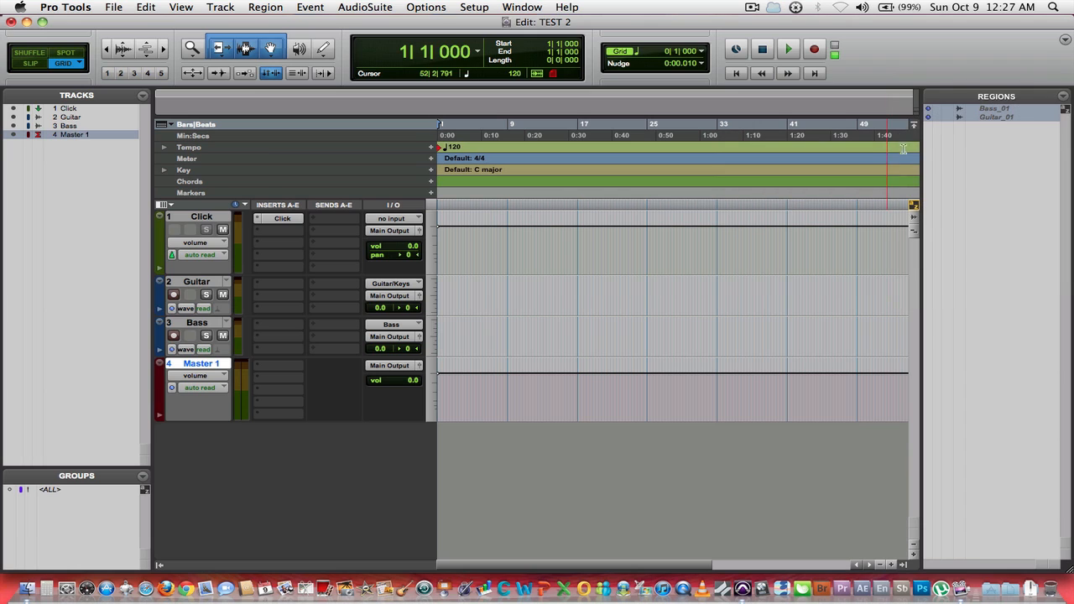
left_click(456, 312)
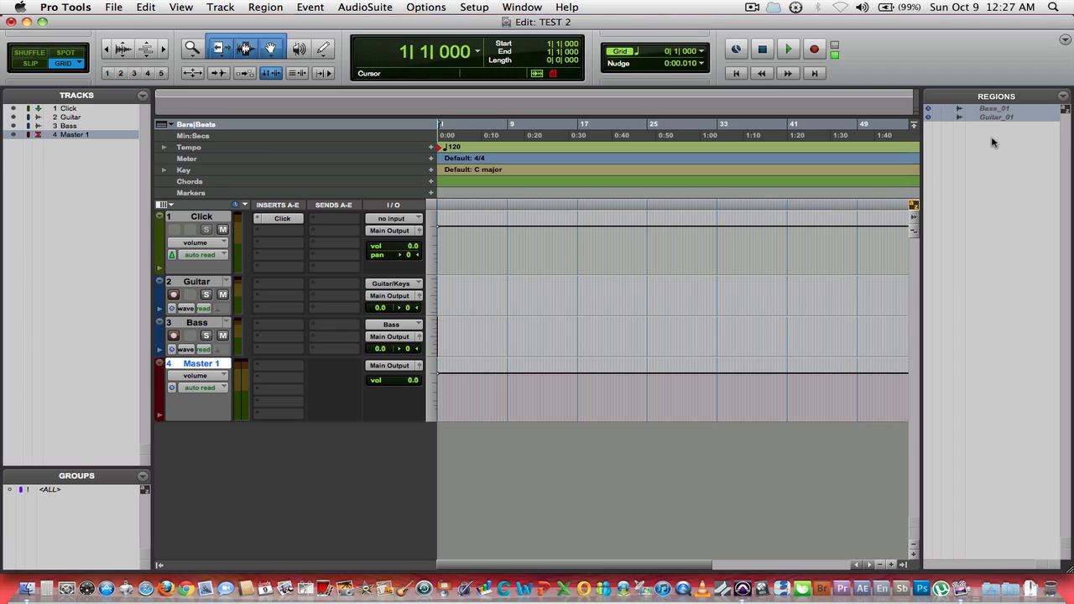
left_click(115, 7)
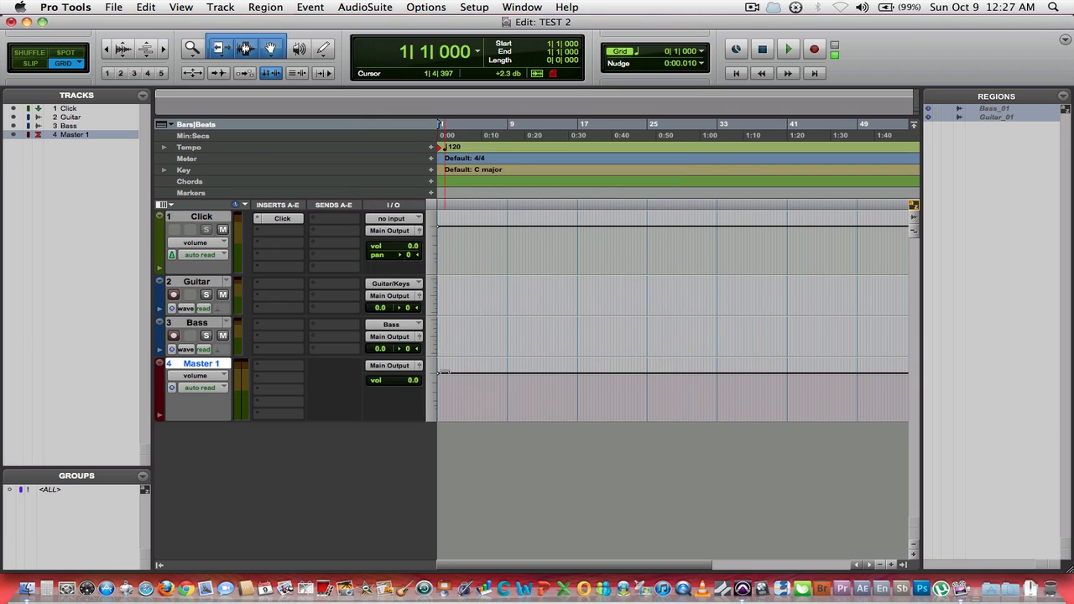
mouse_move(446, 374)
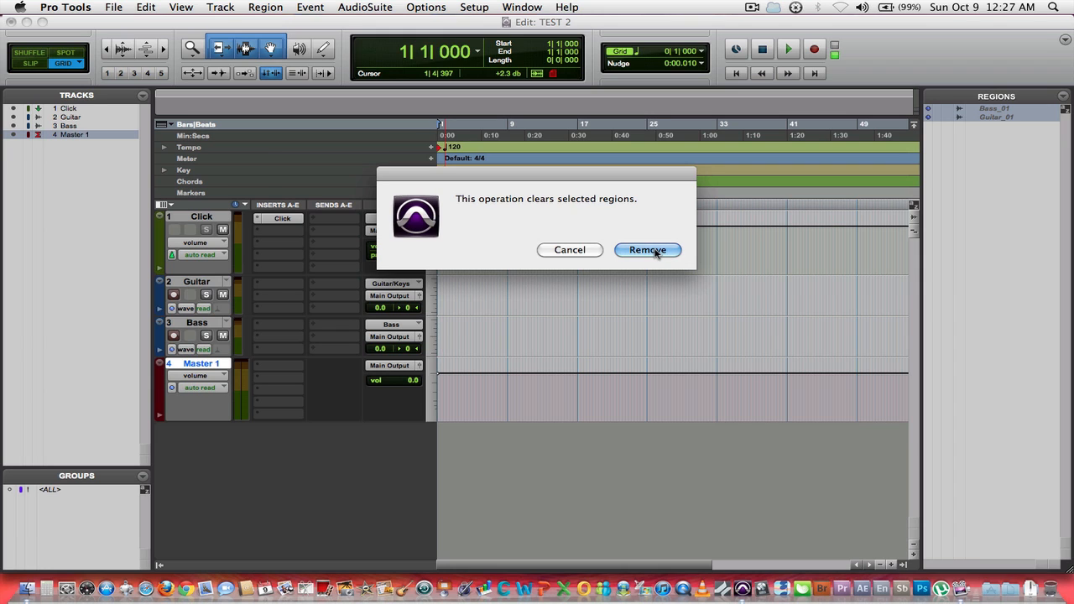
left_click(648, 250)
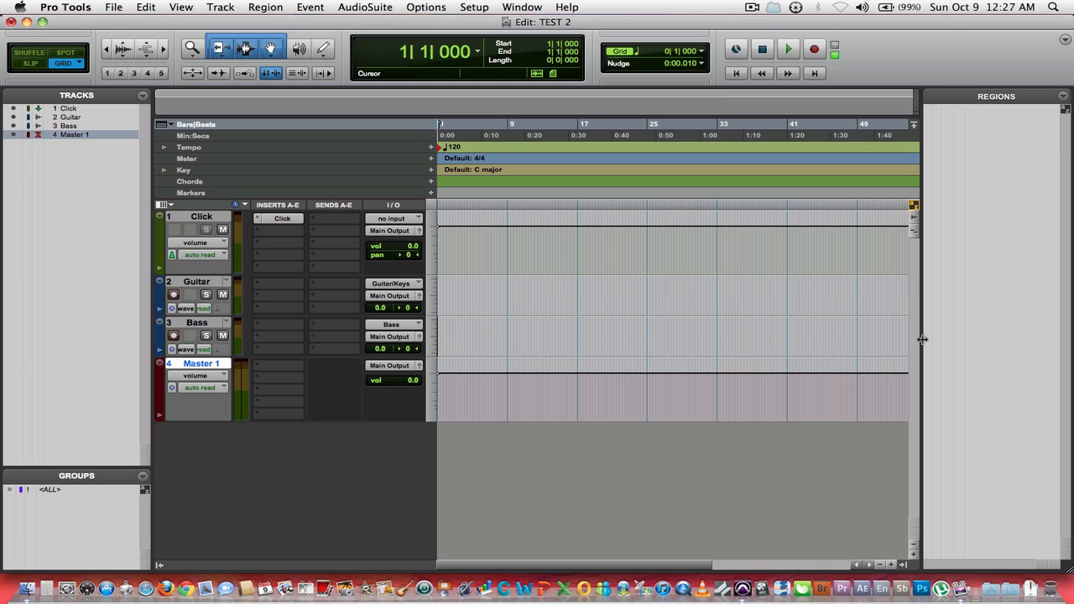
mouse_move(789, 470)
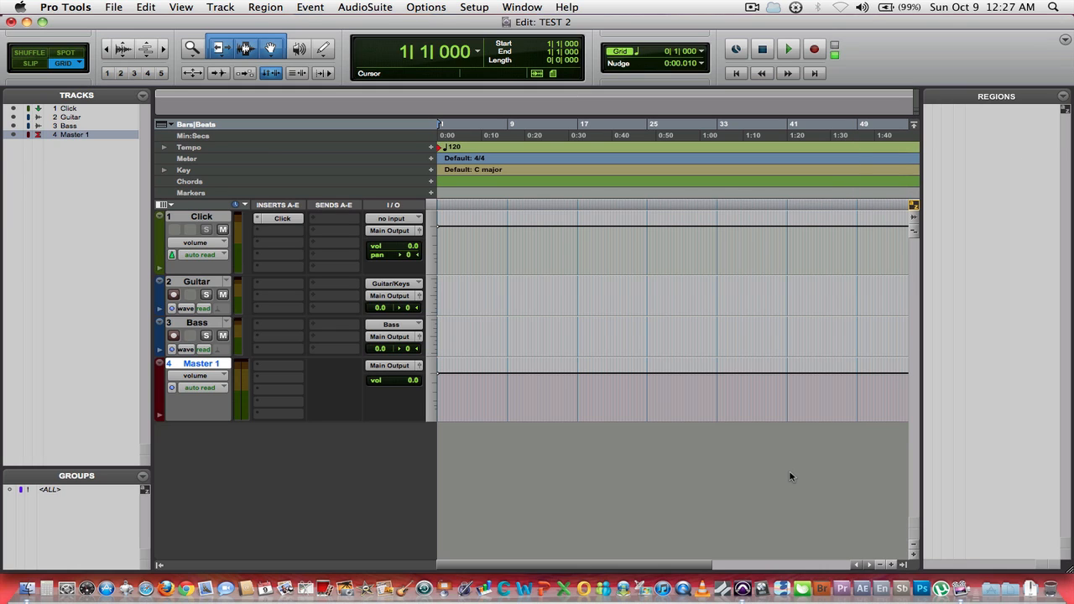
mouse_move(859, 468)
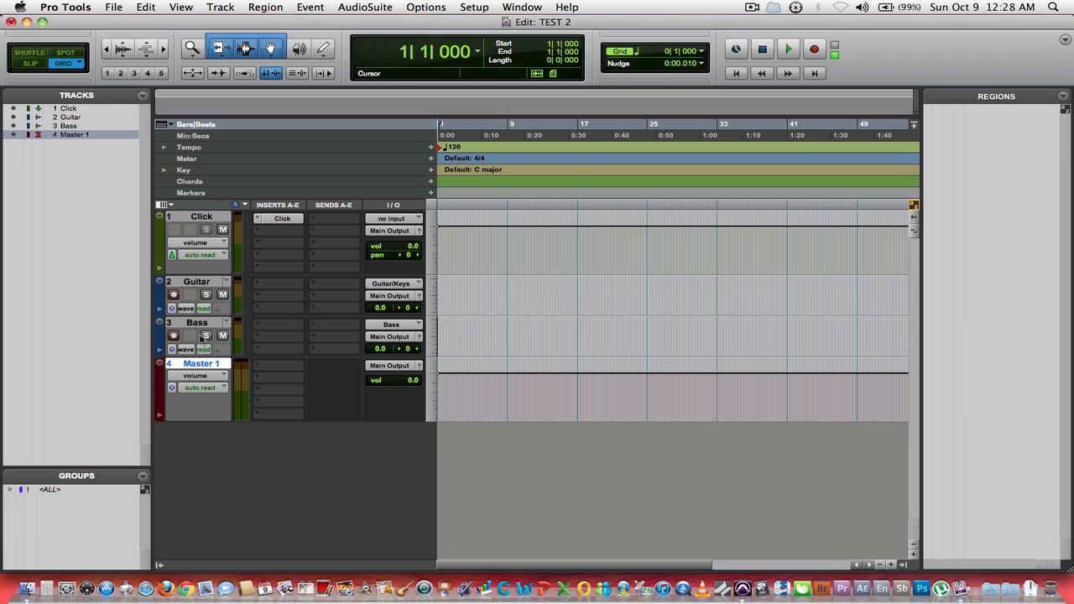
mouse_move(544, 114)
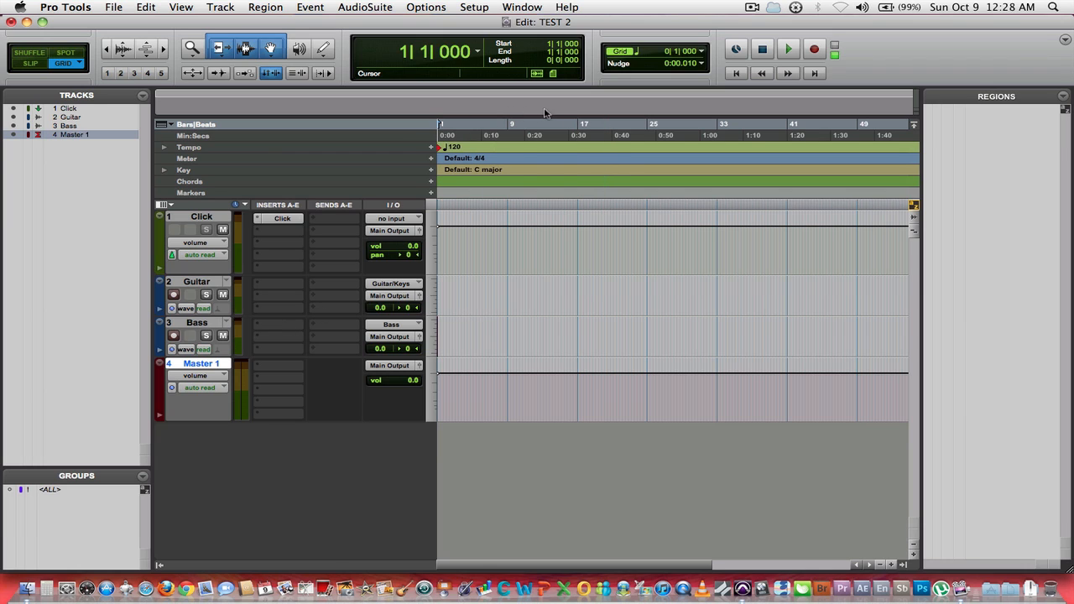
mouse_move(835, 74)
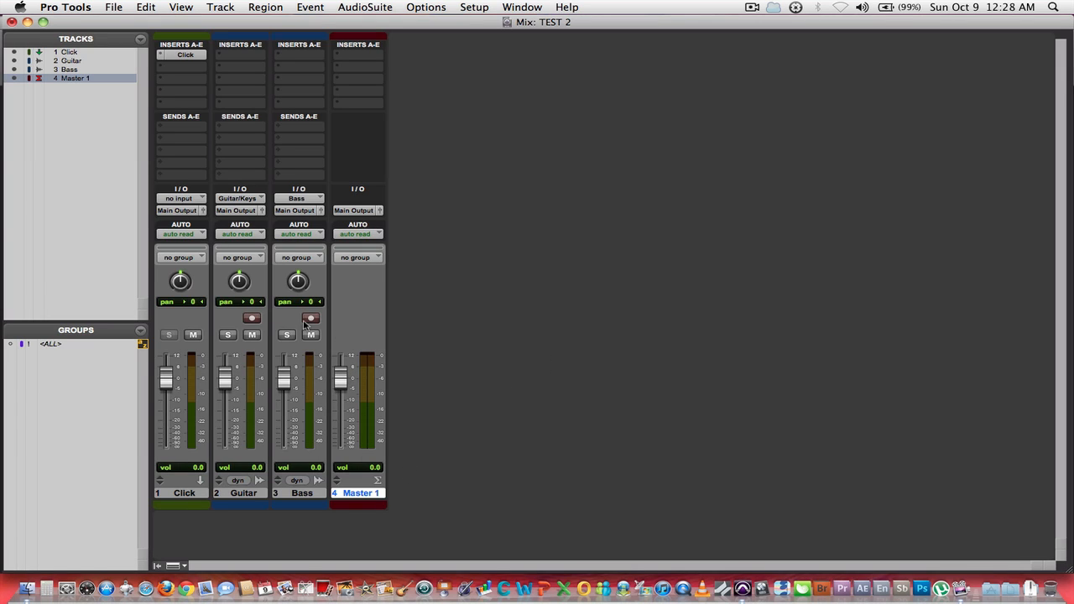
Arm the Bass track and bring up the Transport window with record engaged
left_click(310, 319)
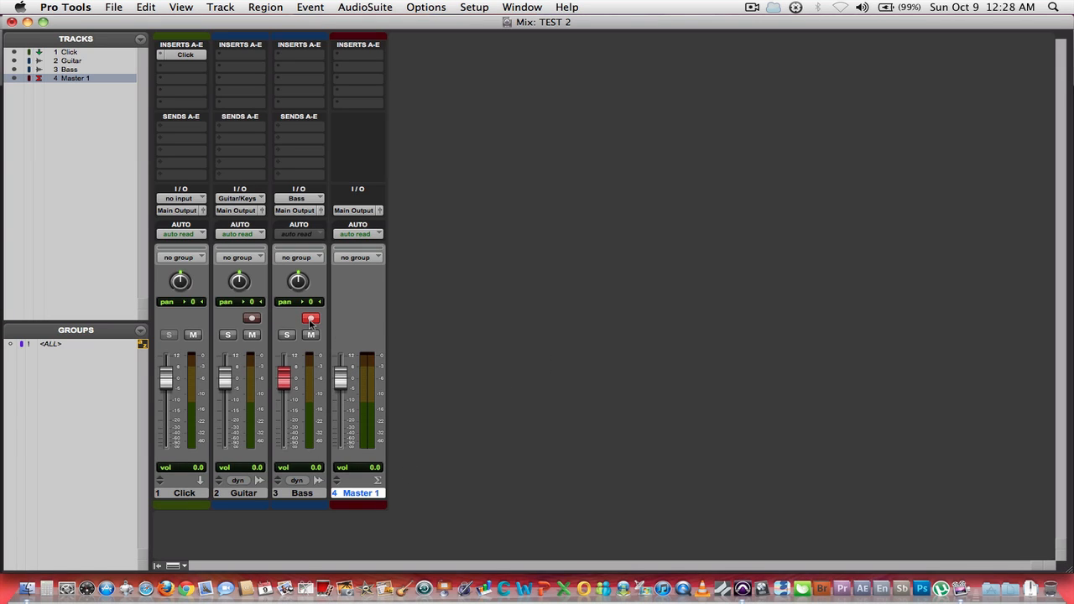
mouse_move(310, 319)
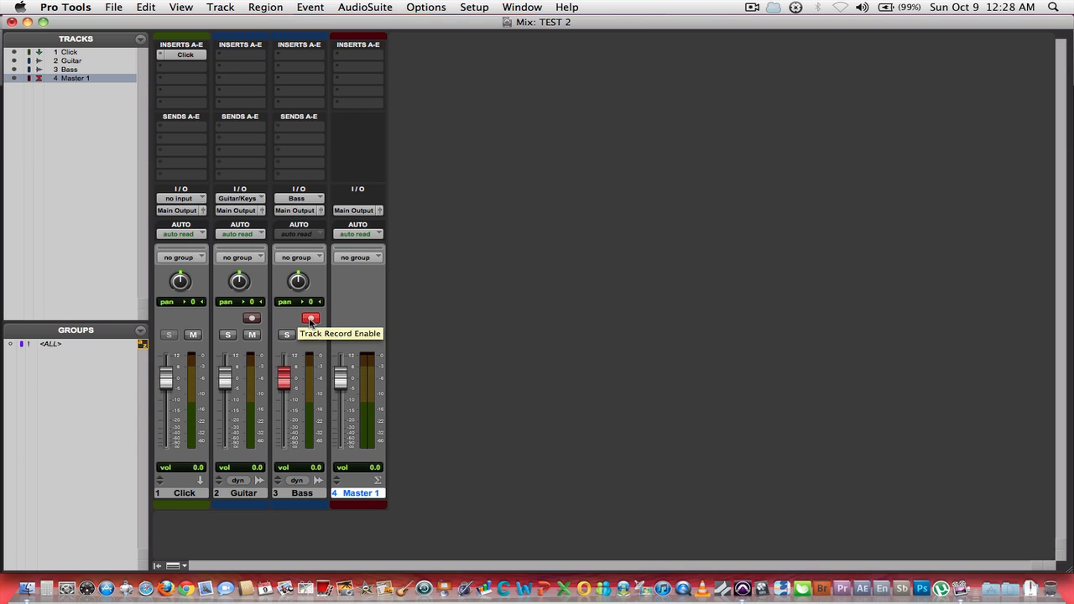
left_click(181, 7)
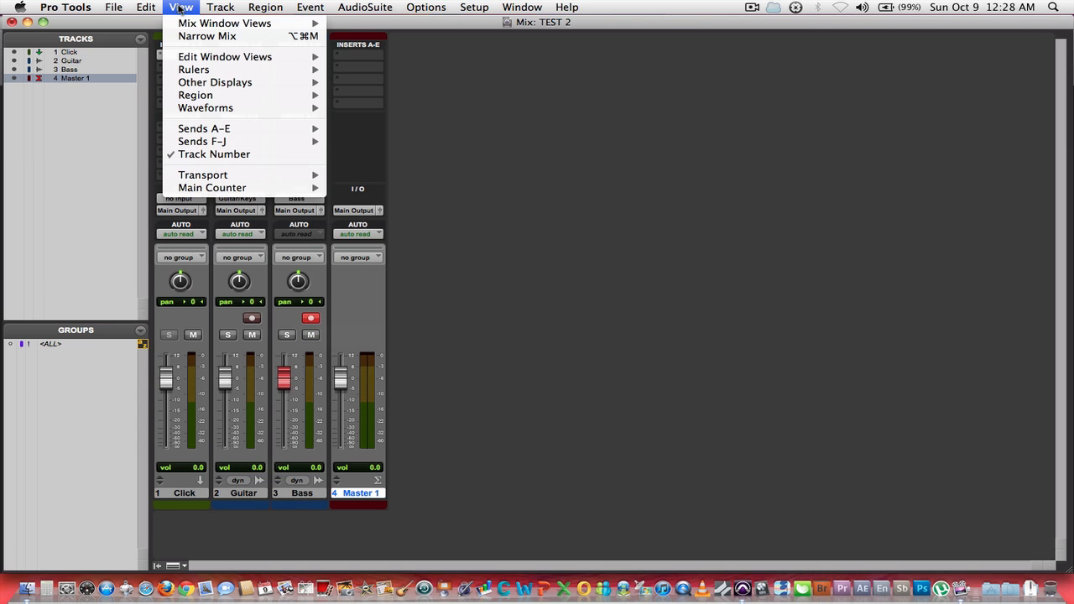
mouse_move(203, 128)
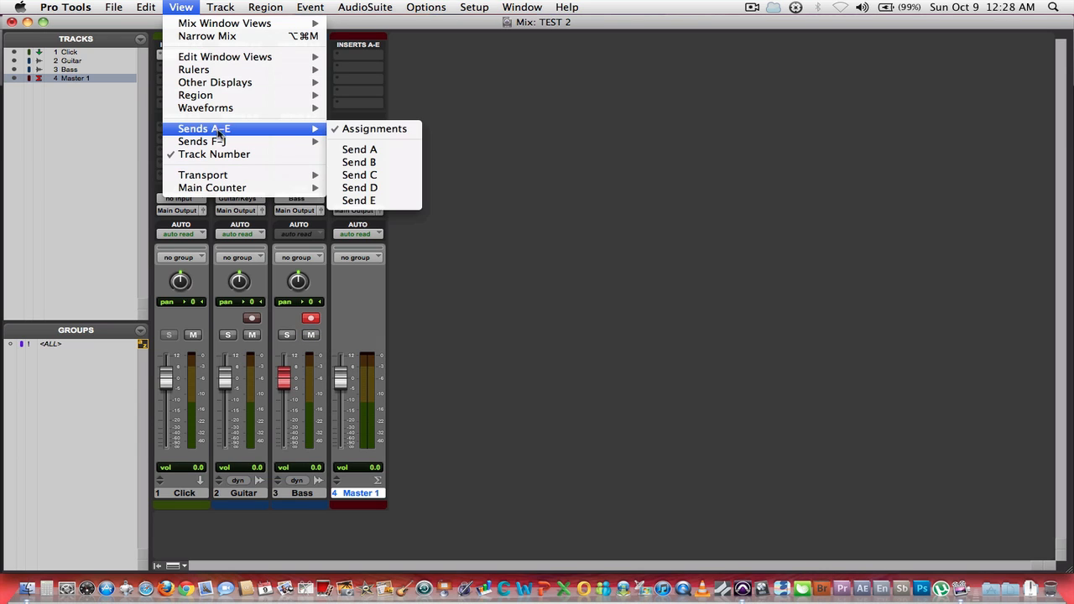
left_click(522, 6)
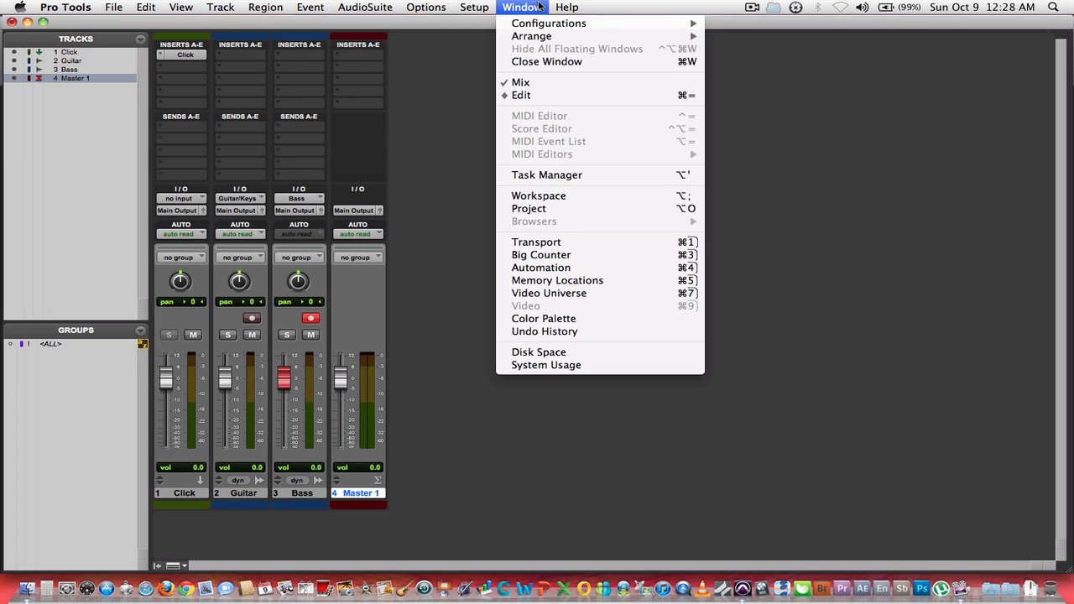
left_click(537, 241)
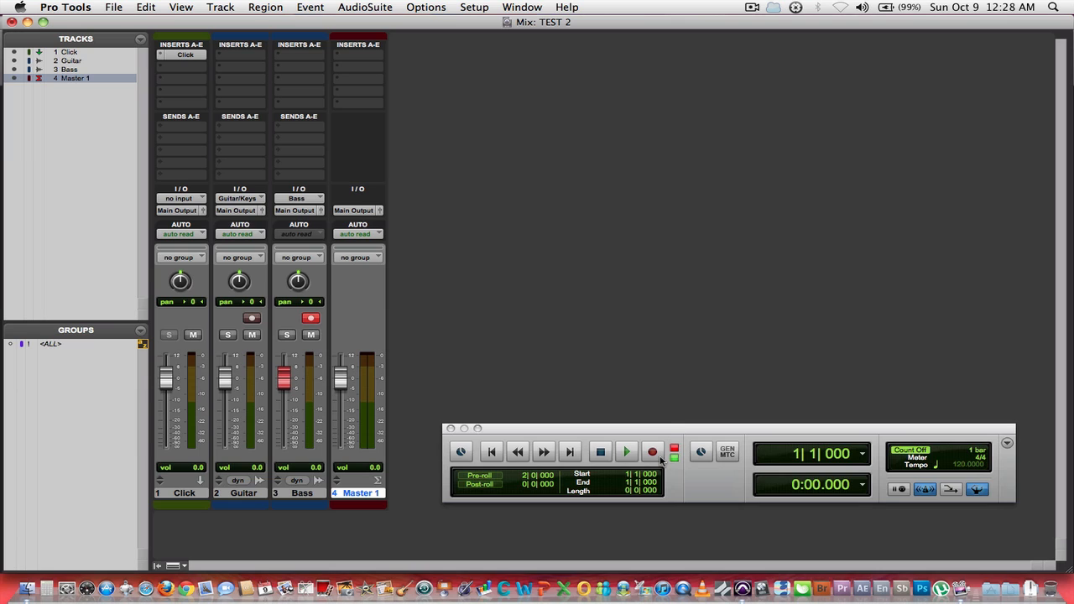
left_click(652, 451)
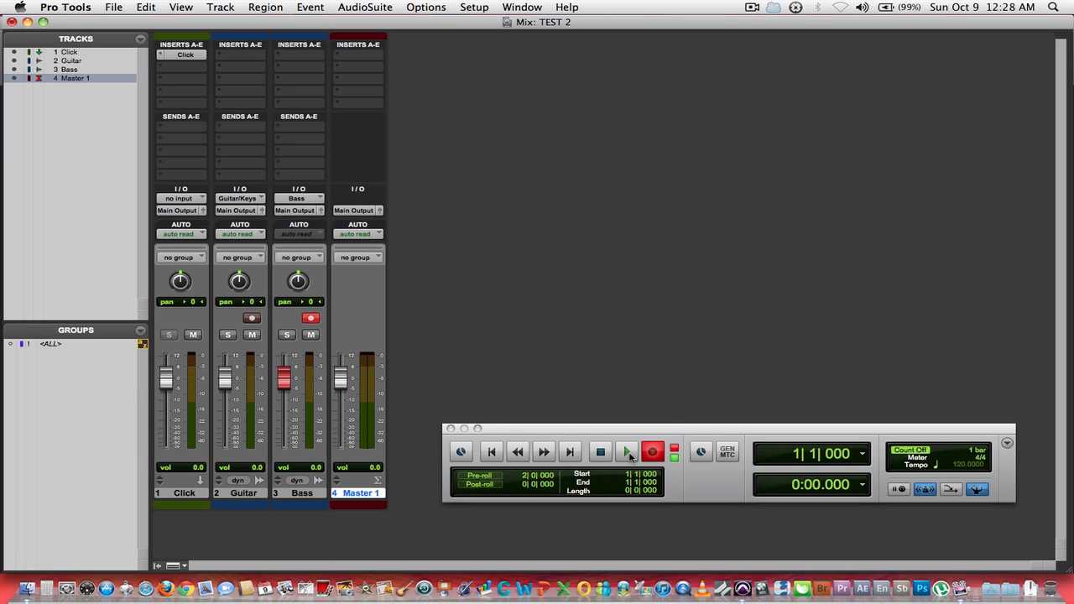
mouse_move(628, 451)
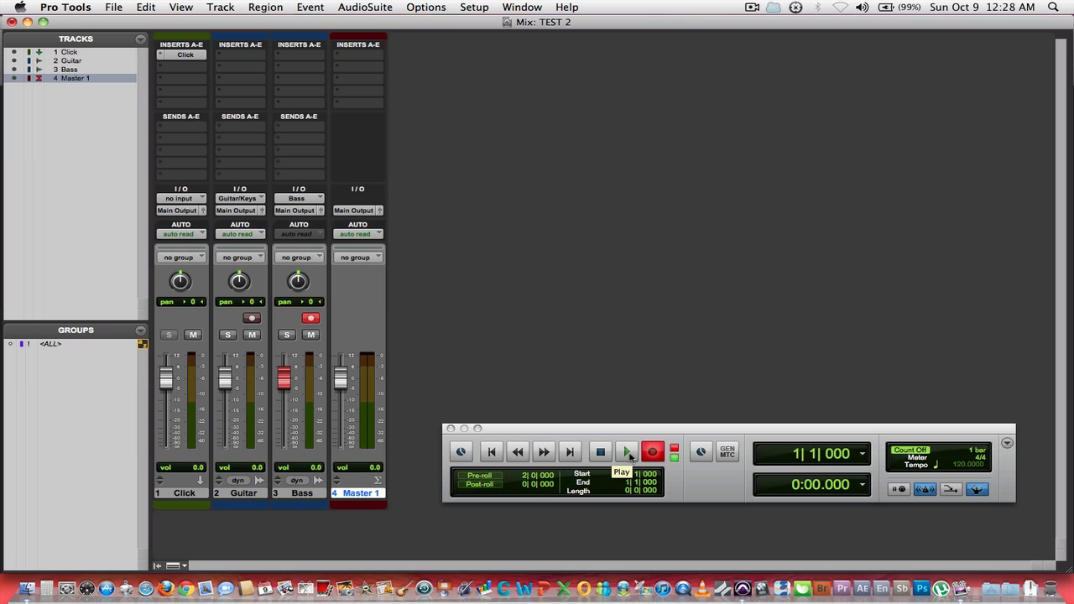
mouse_move(591, 331)
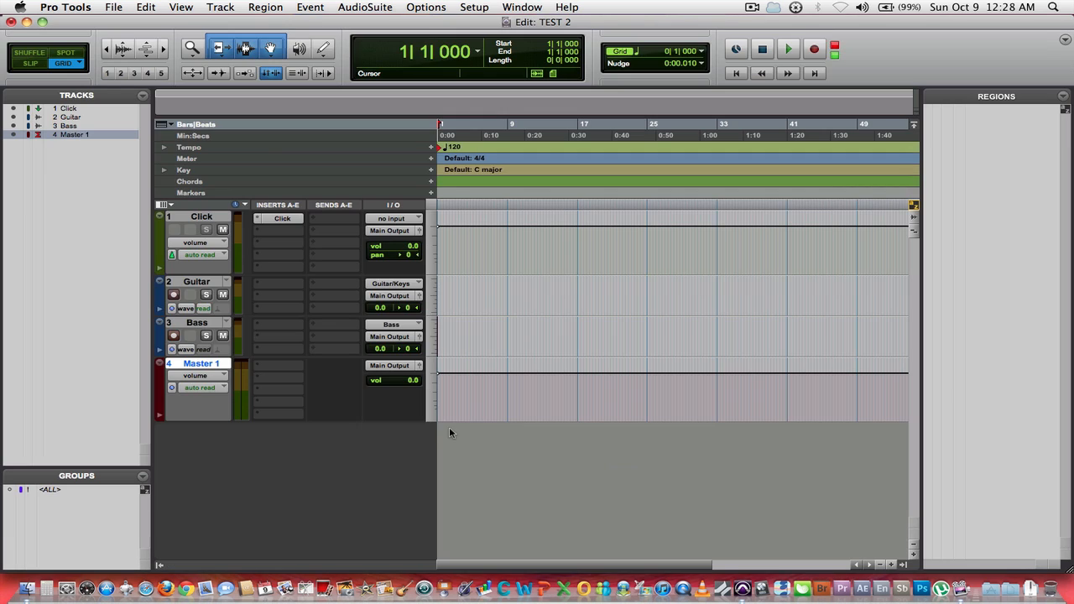
Toggle Bass record-enable and transport record, then return to the Mix window
left_click(173, 336)
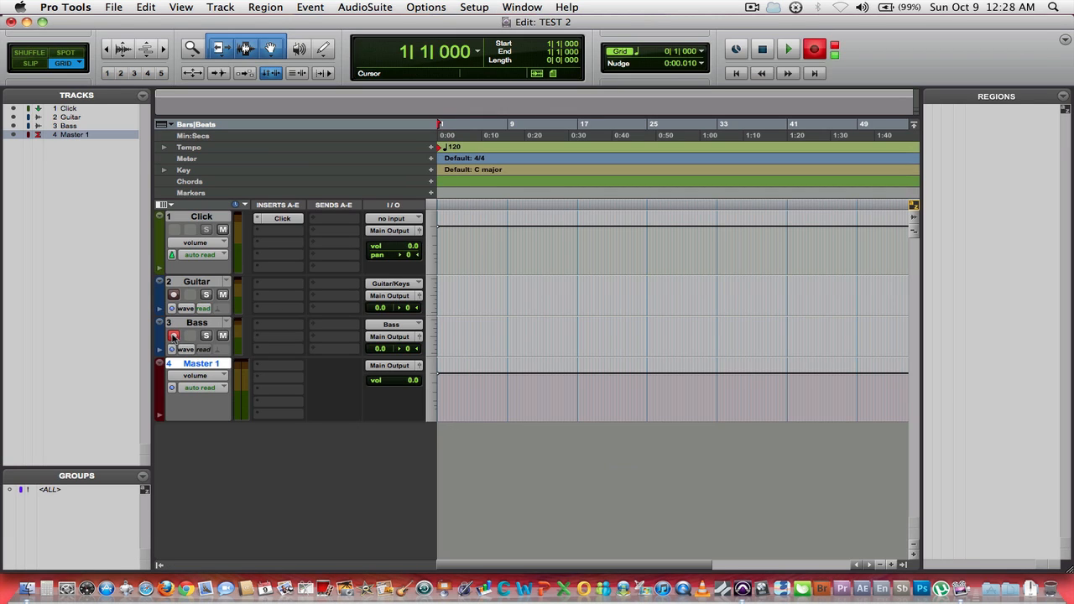
left_click(175, 336)
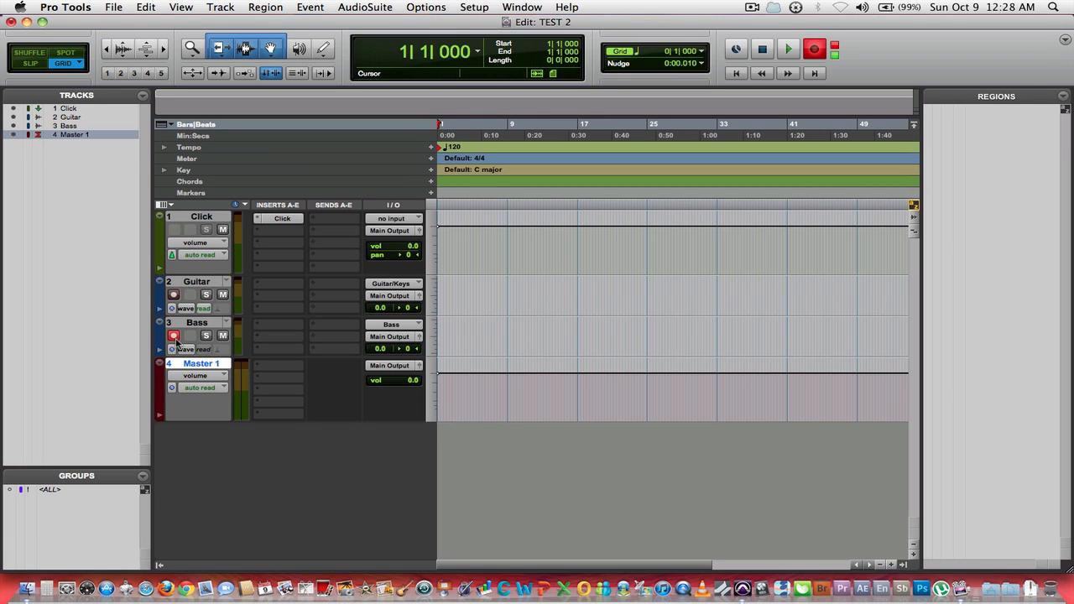
left_click(174, 335)
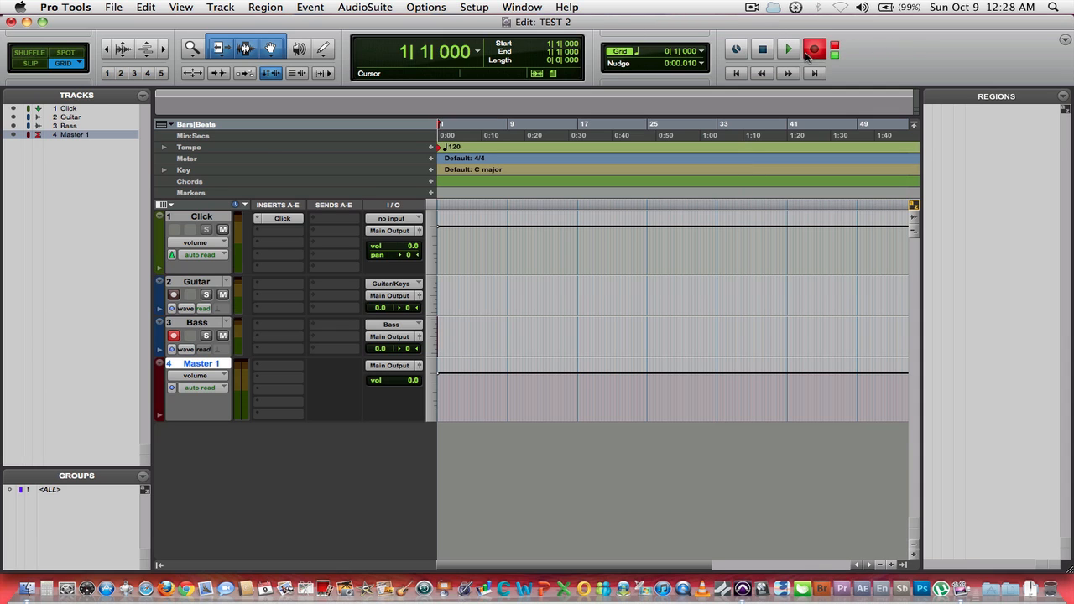
left_click(814, 49)
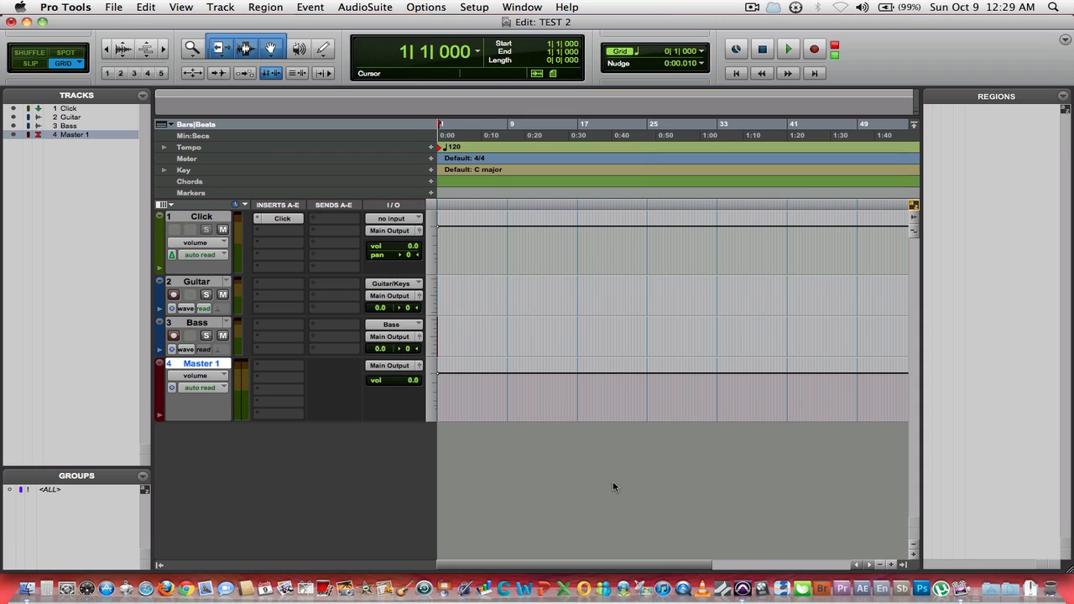
left_click(521, 7)
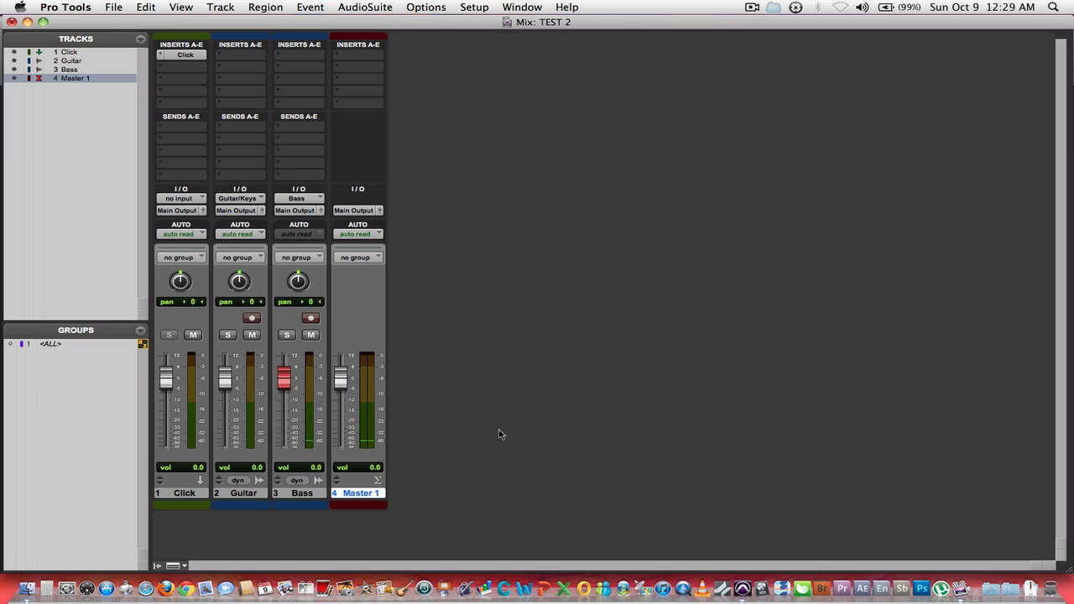
mouse_move(515, 343)
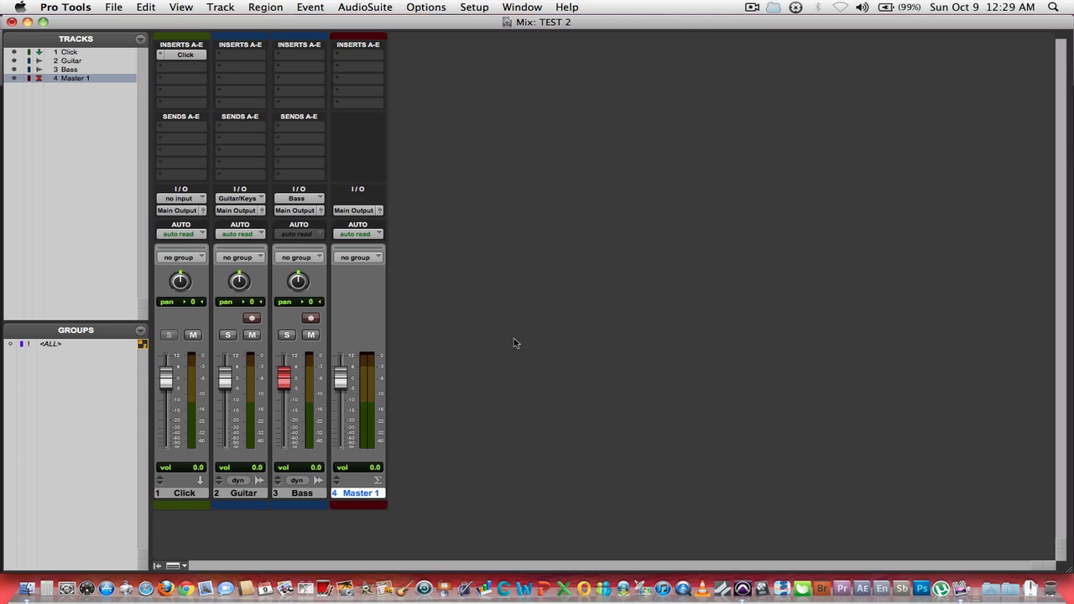
Reopen the Transport, record a roughly 33-second bass take, then stop at the start
left_click(522, 6)
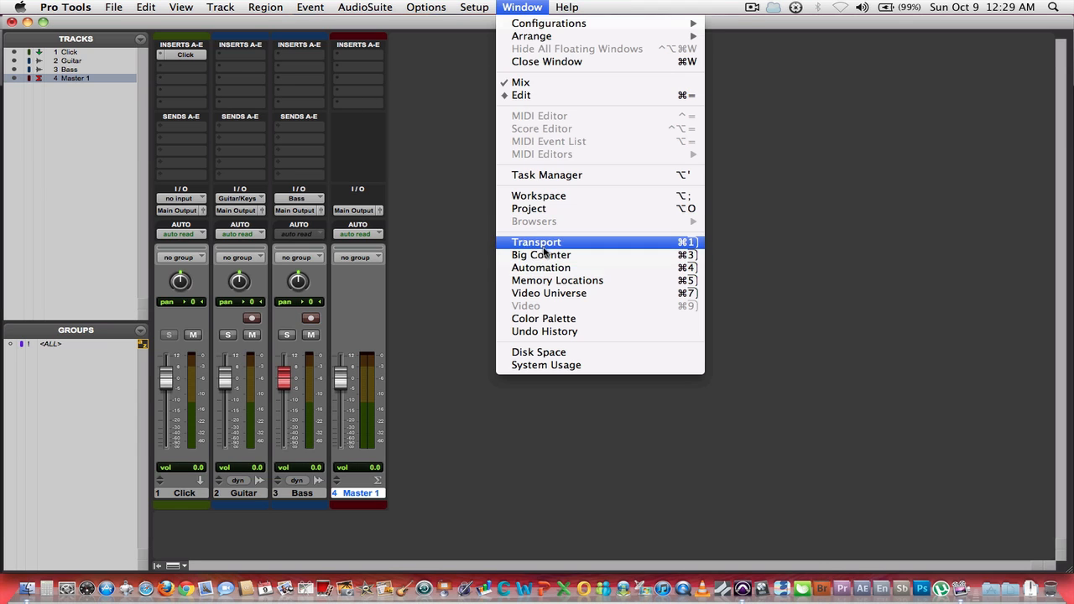
left_click(537, 242)
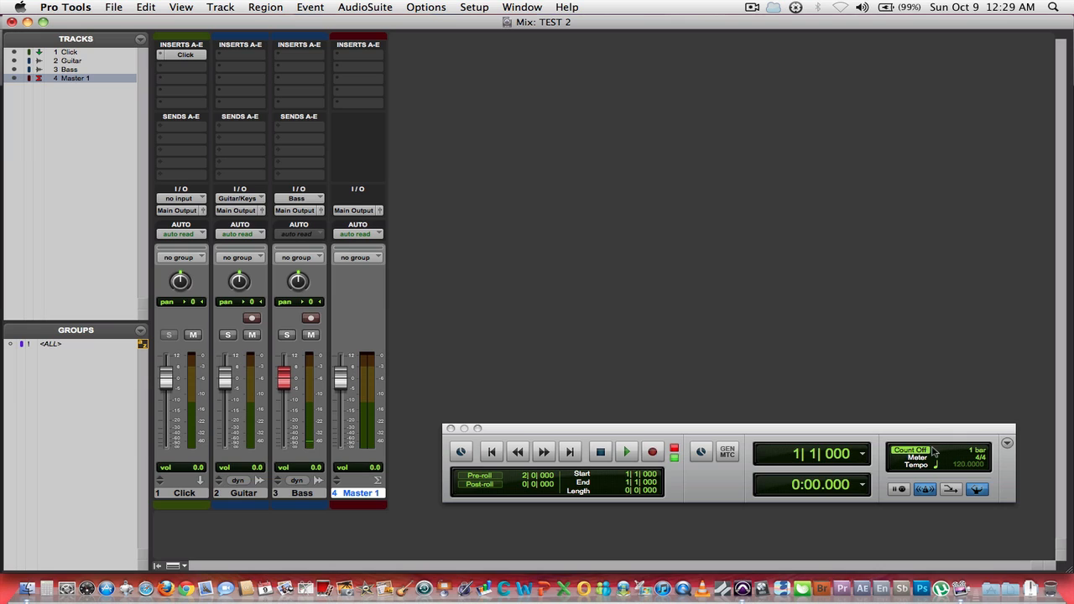
mouse_move(977, 463)
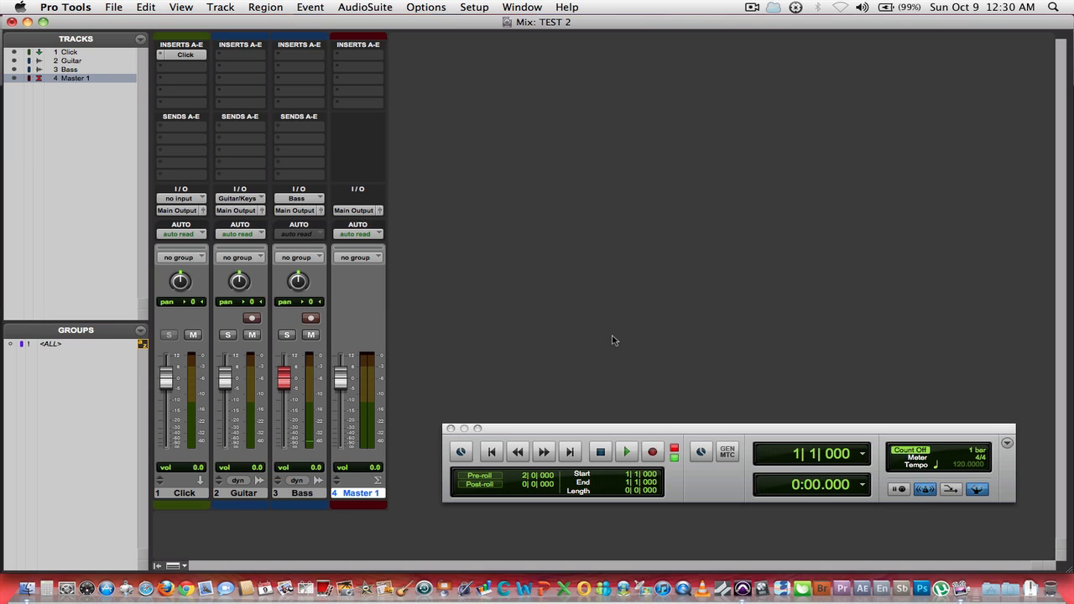
left_click(626, 452)
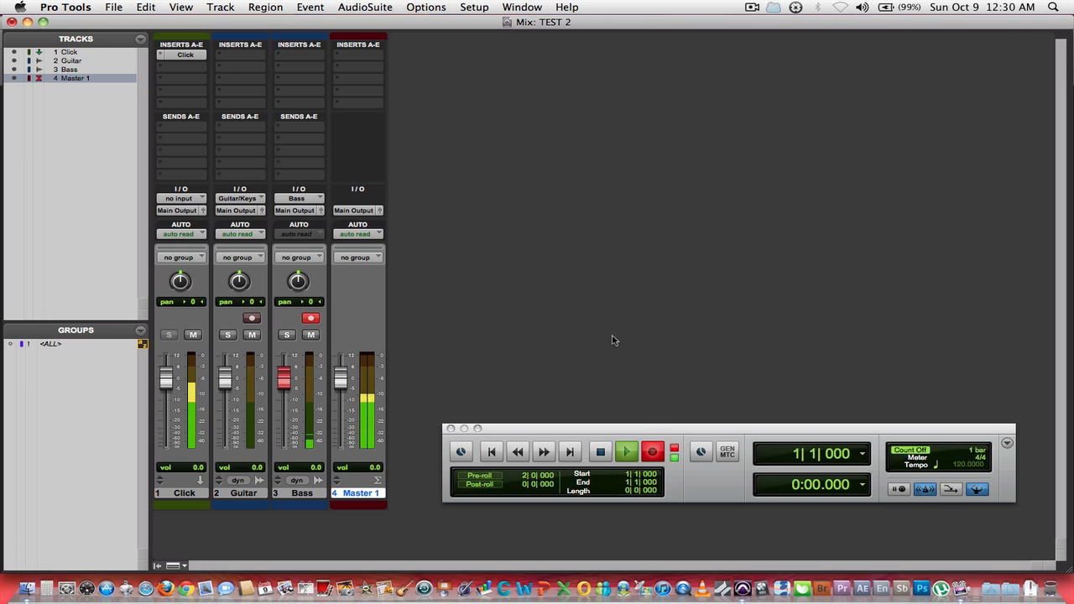
left_click(626, 451)
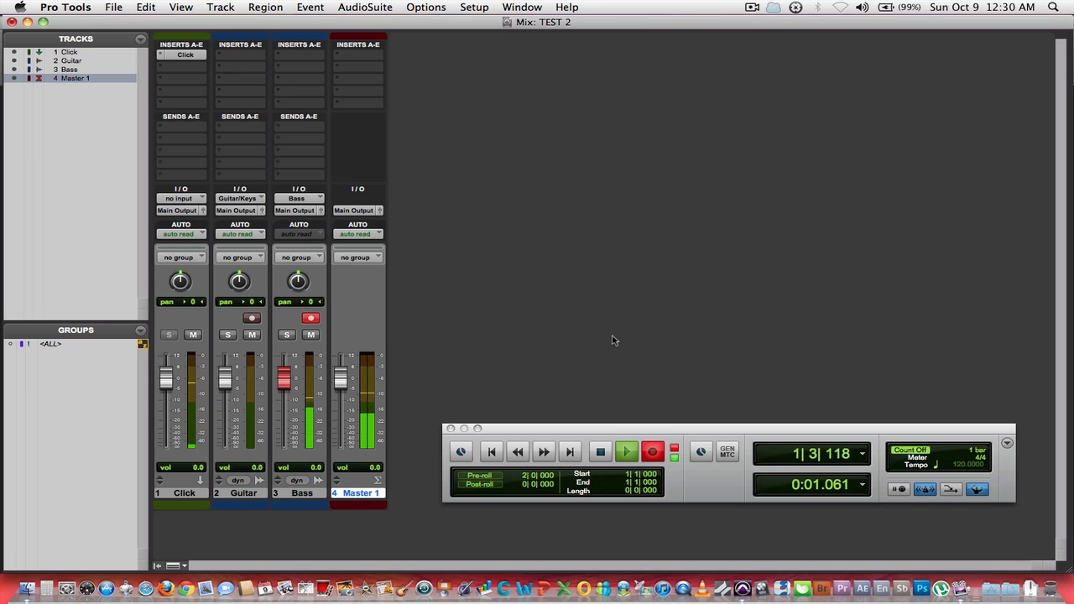
left_click(626, 452)
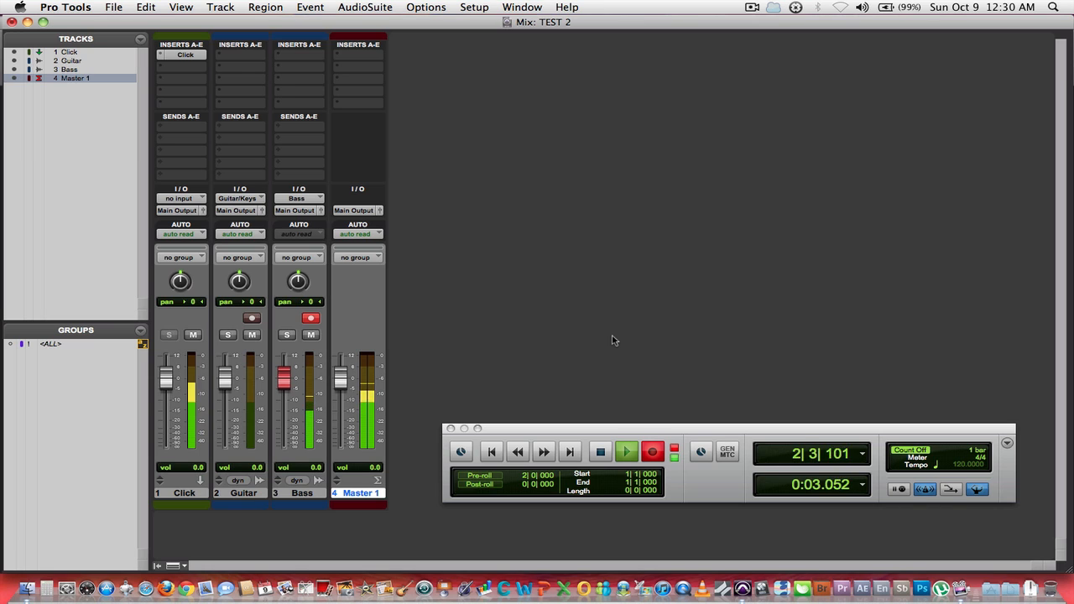
left_click(628, 451)
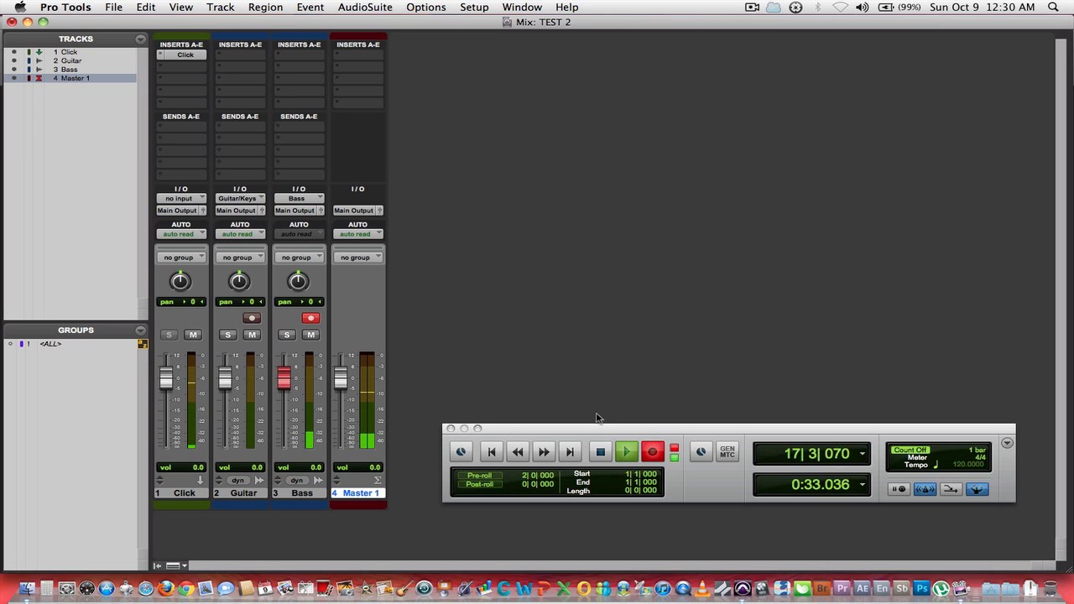
left_click(601, 451)
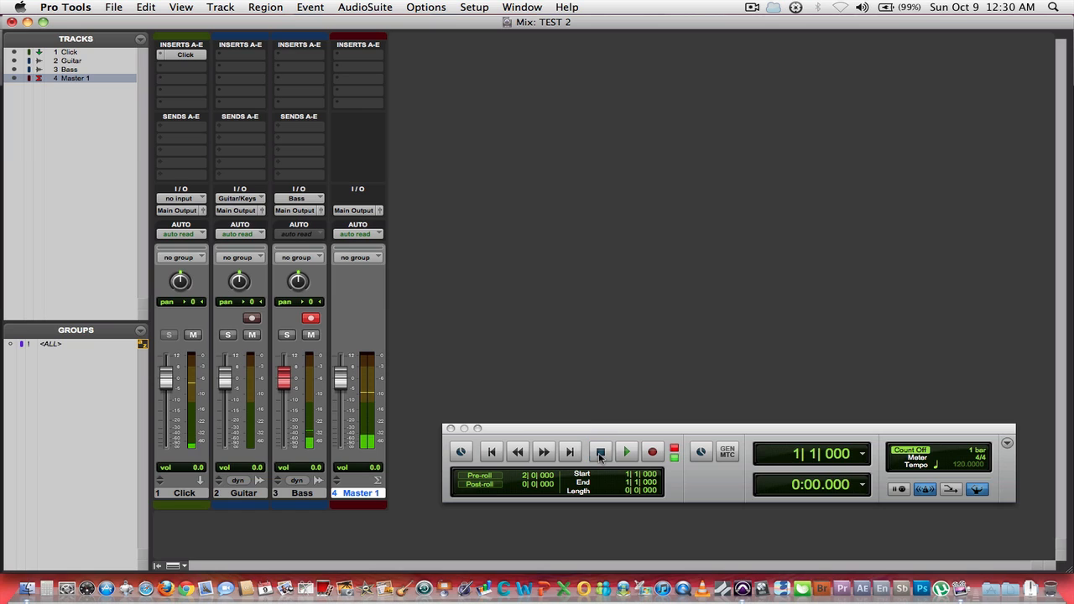
mouse_move(601, 452)
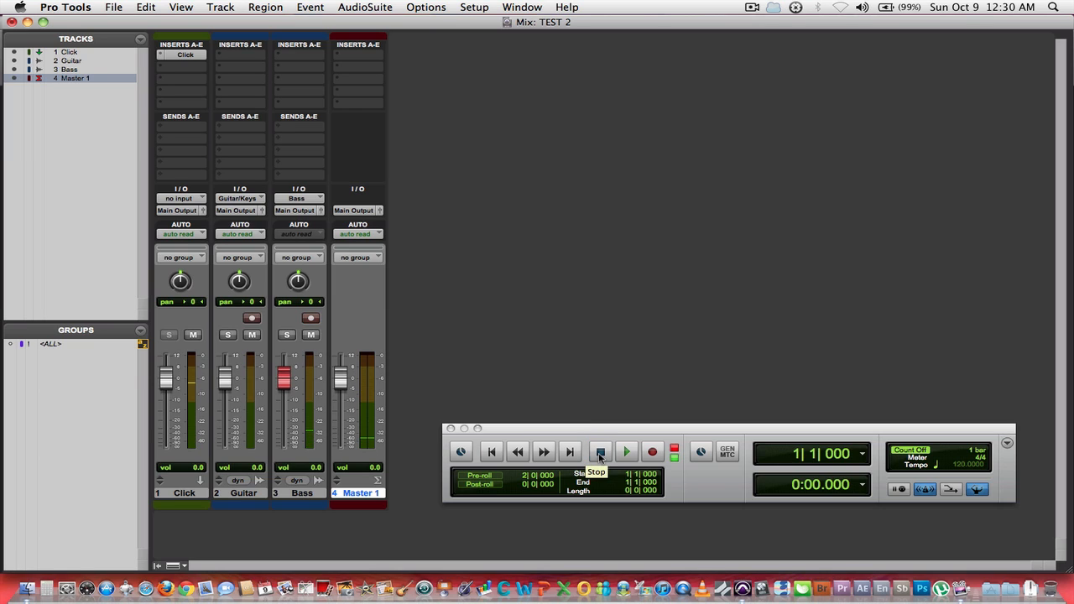
Switch to the Edit window and select the recorded Bass region, shrinking its waveform height
left_click(601, 452)
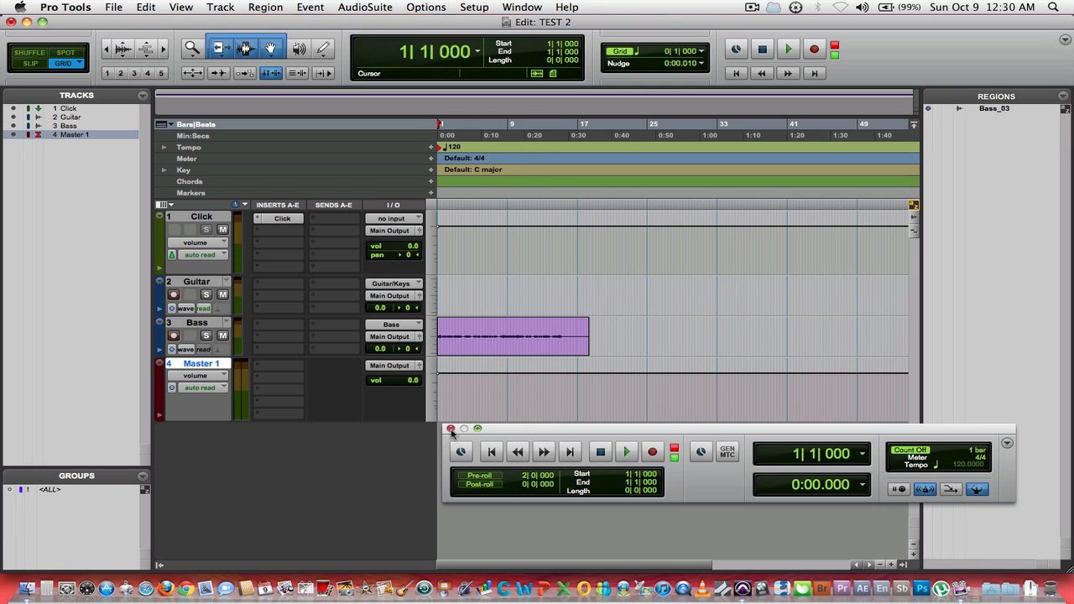
left_click(450, 429)
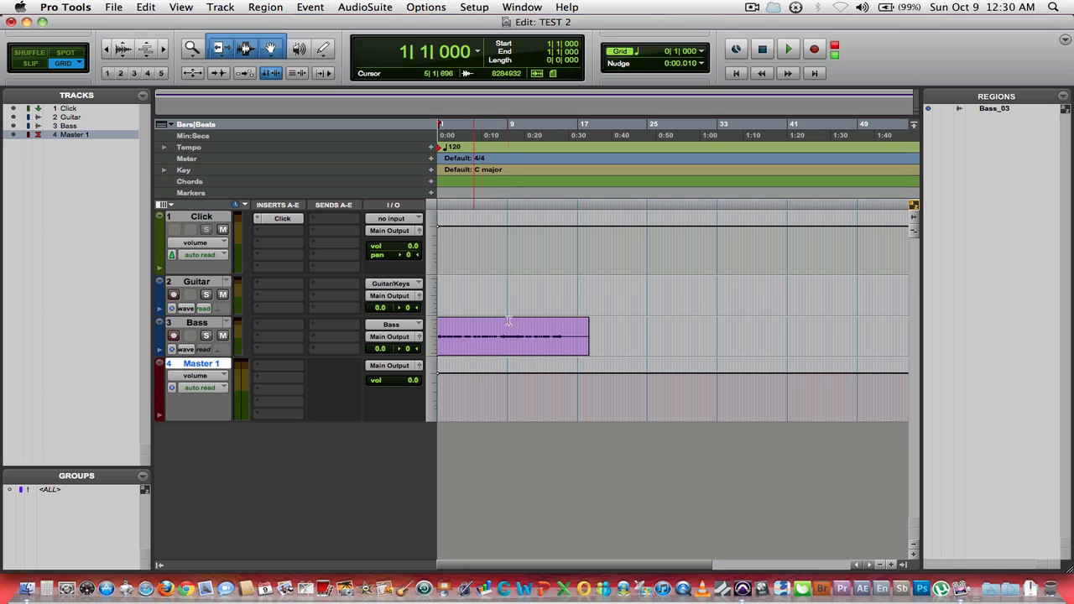
left_click(512, 335)
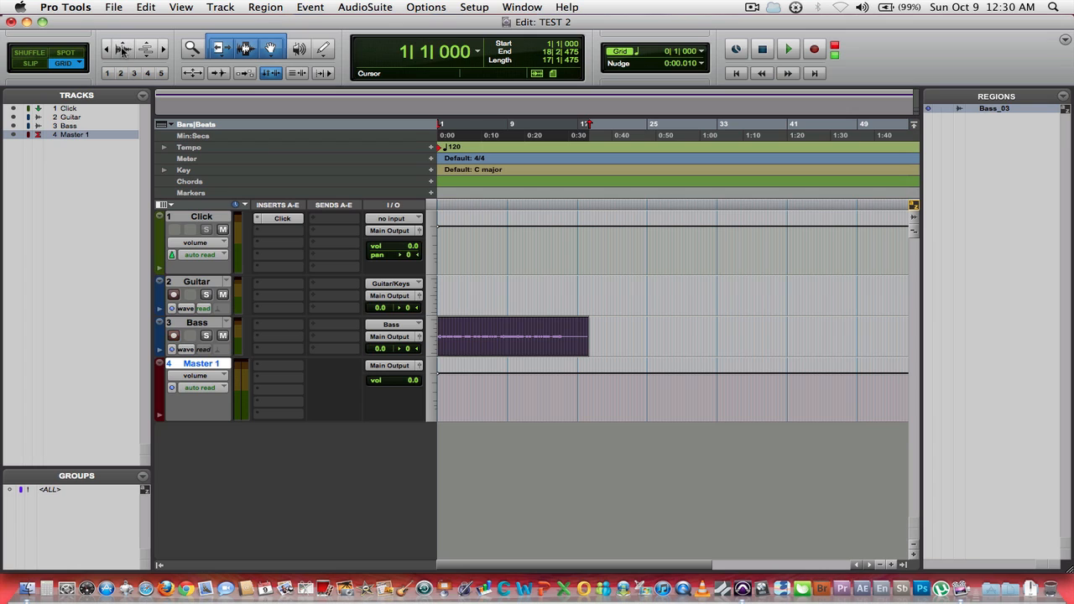
mouse_move(138, 40)
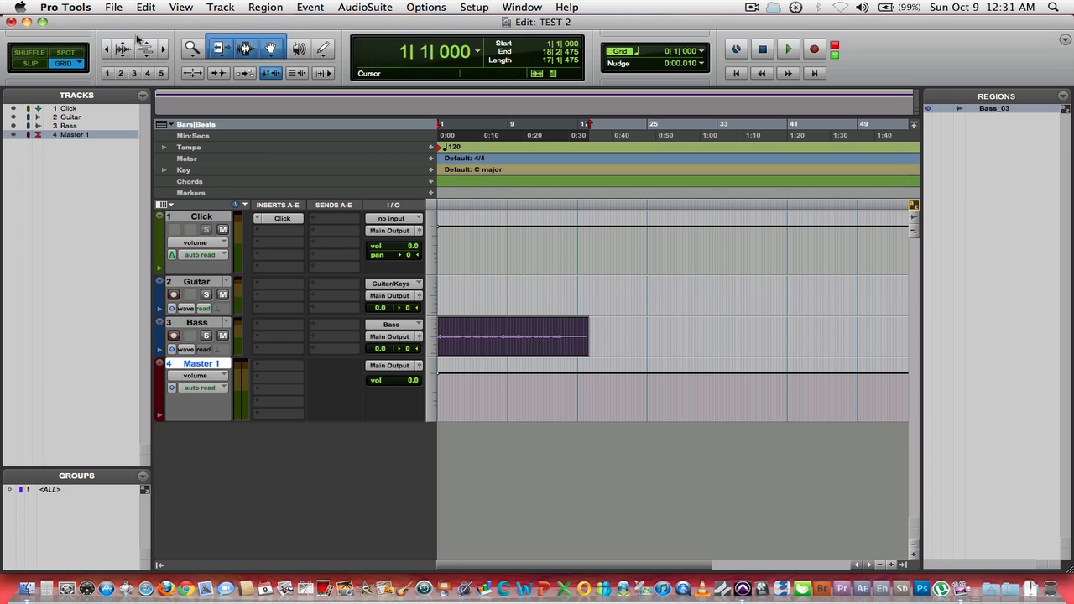
mouse_move(121, 52)
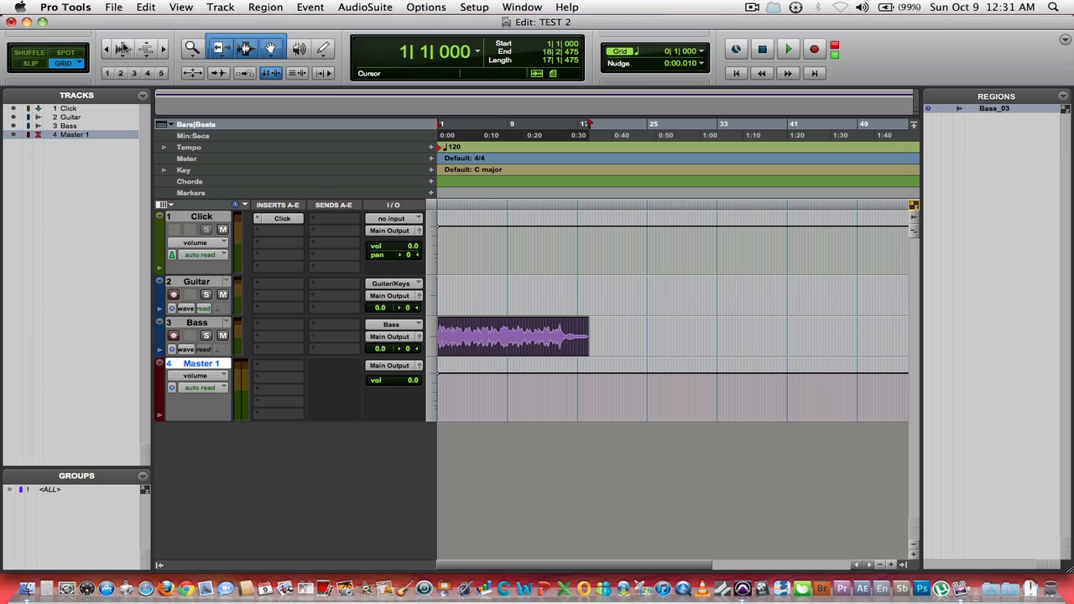
left_click(533, 336)
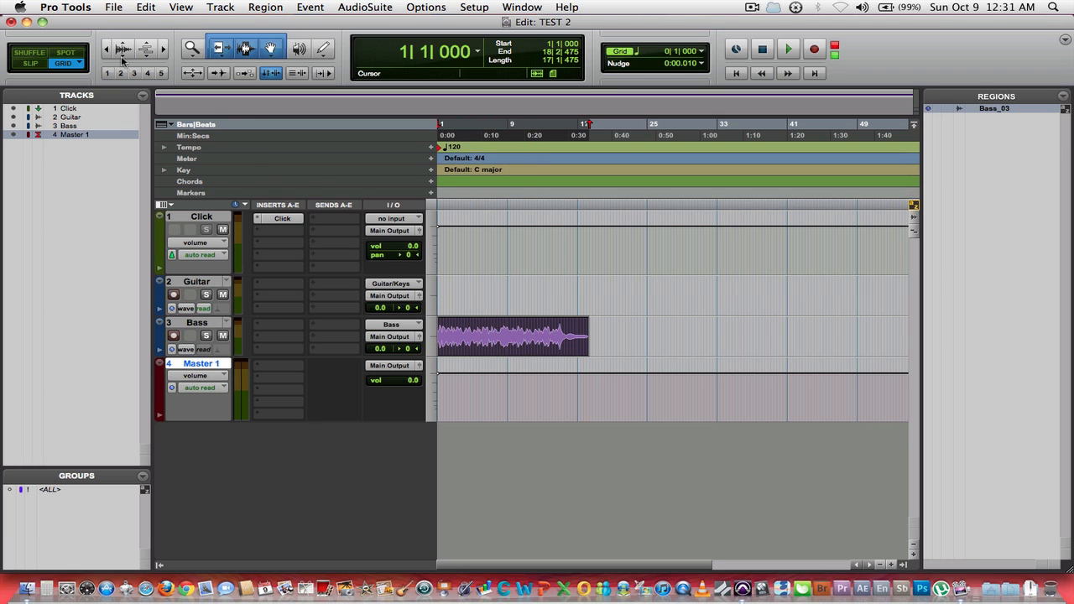
left_click(512, 336)
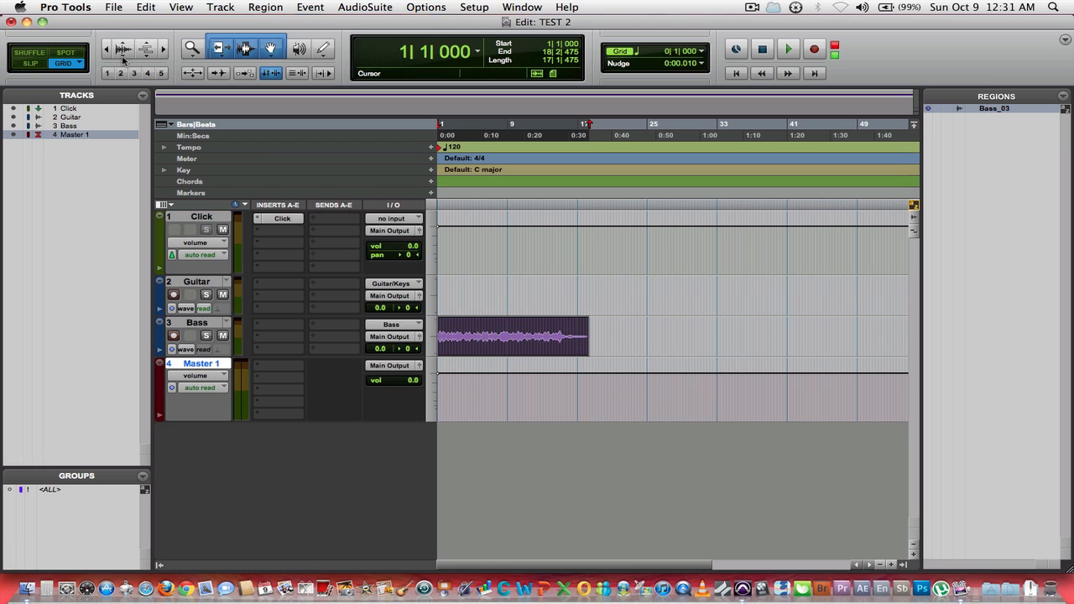
mouse_move(124, 47)
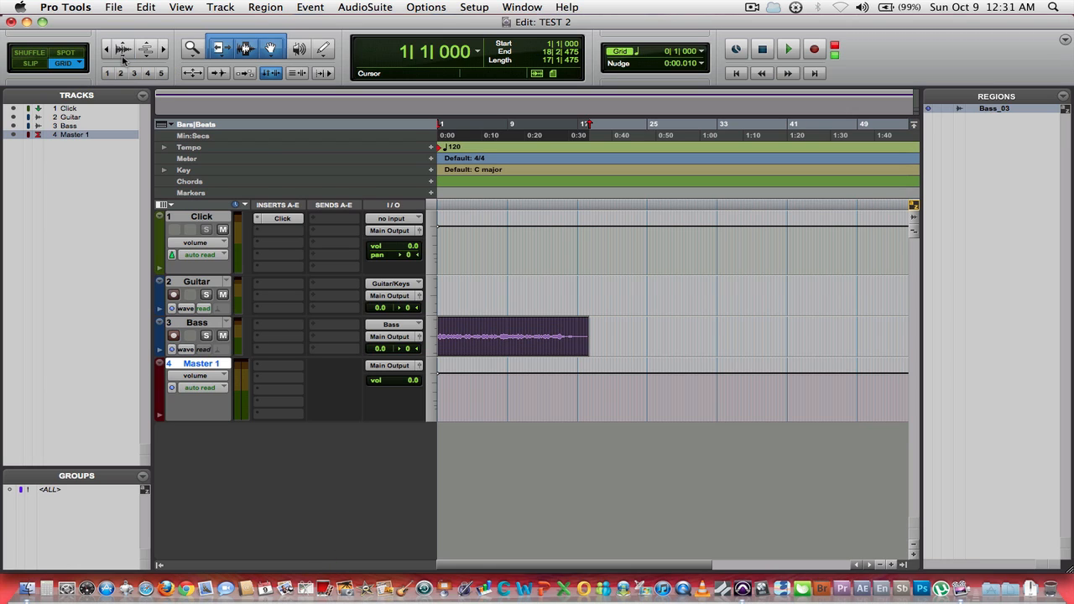
mouse_move(124, 47)
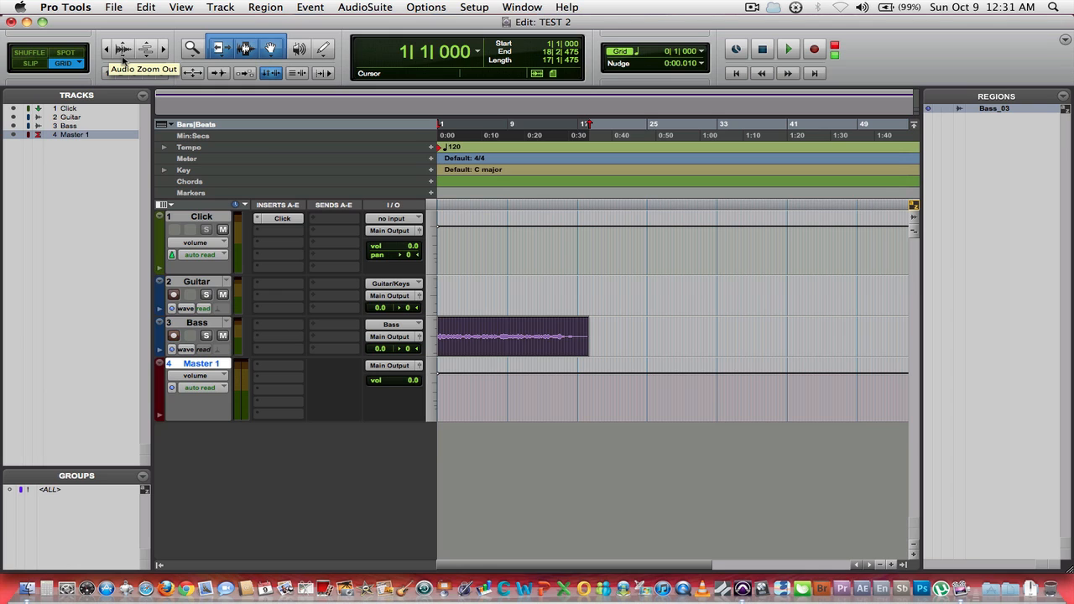
Zoom the timeline so the Bass_01 region fills the visible track area
left_click(122, 47)
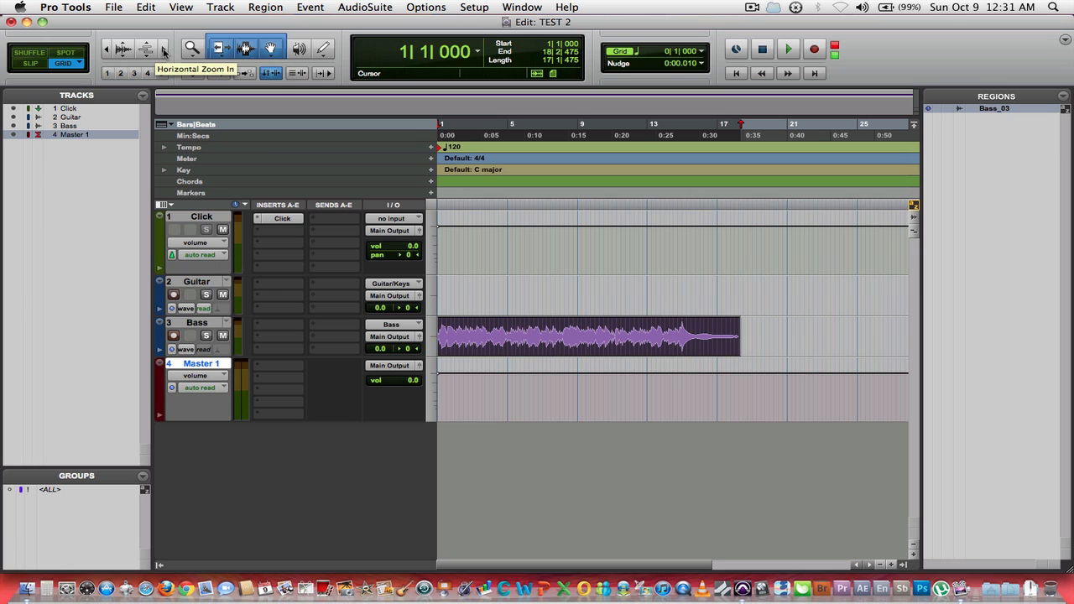
mouse_move(104, 41)
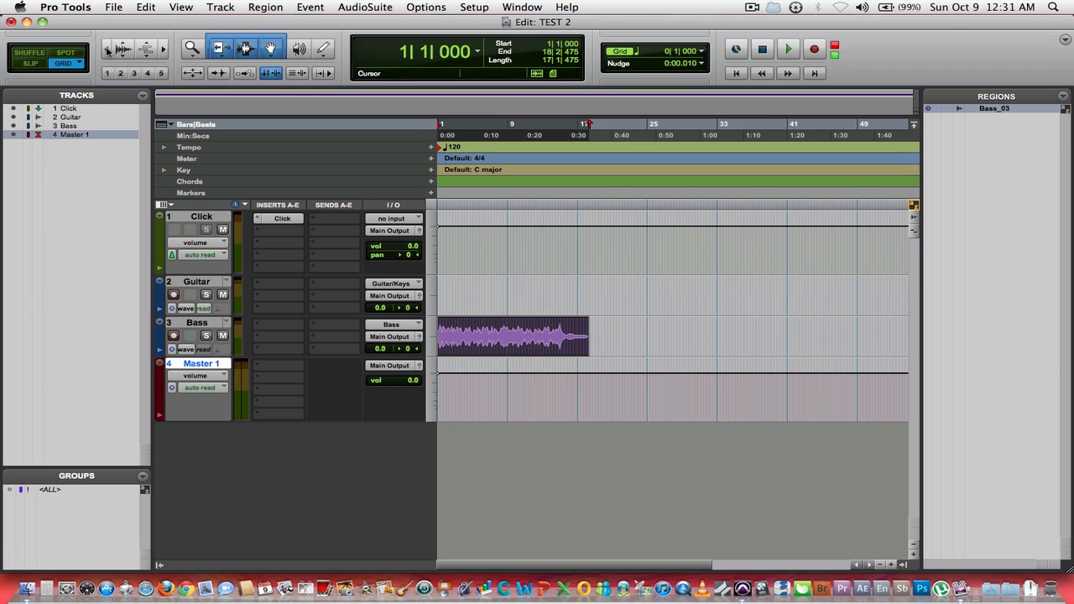
left_click(161, 48)
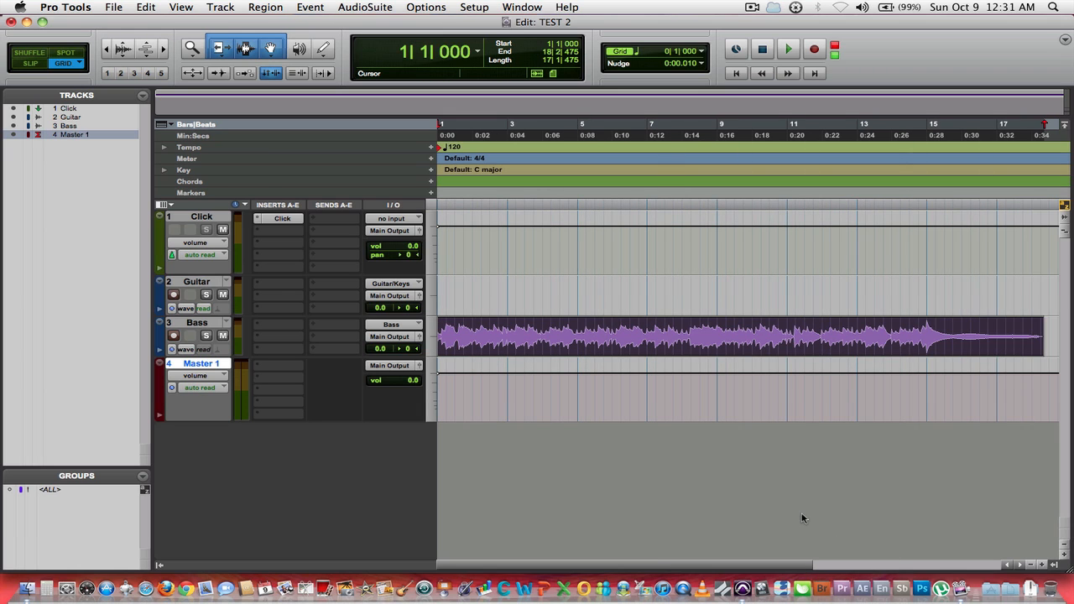
Set the playback position near the start and mute the Click track
left_click(587, 335)
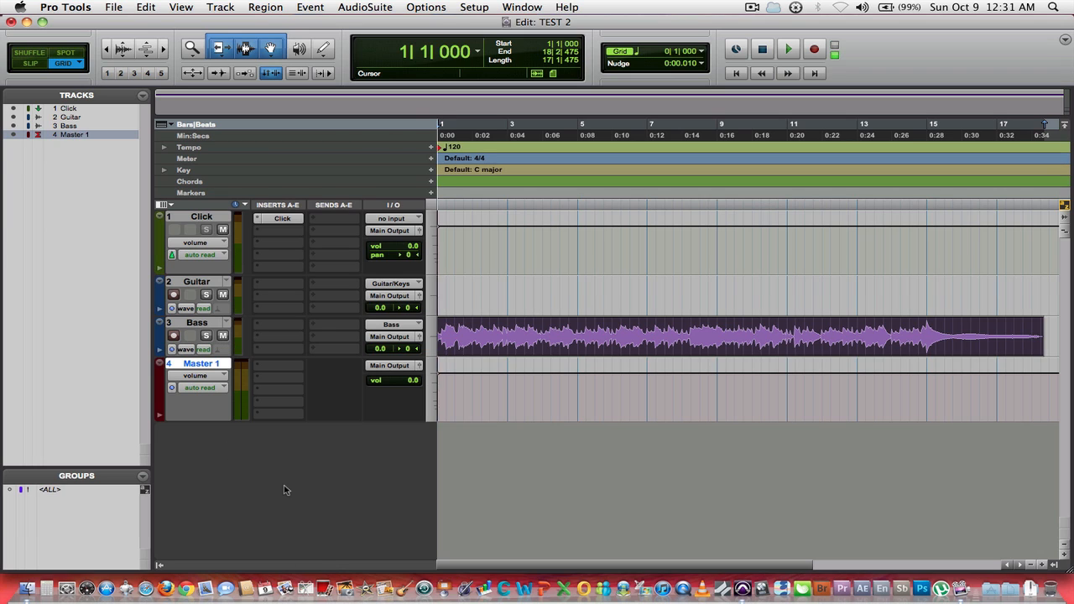
left_click(787, 49)
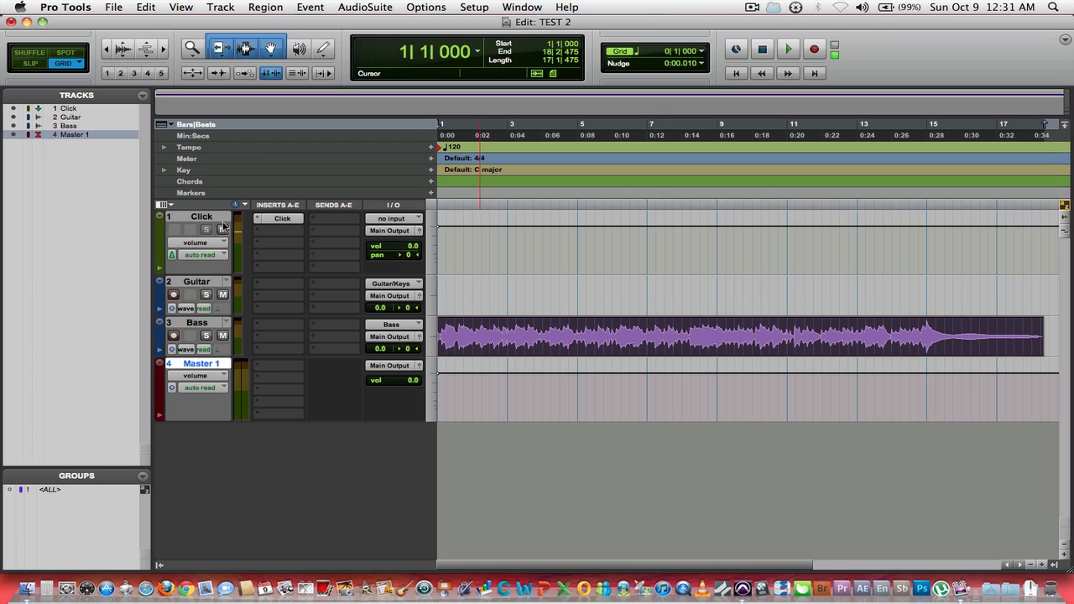
left_click(221, 228)
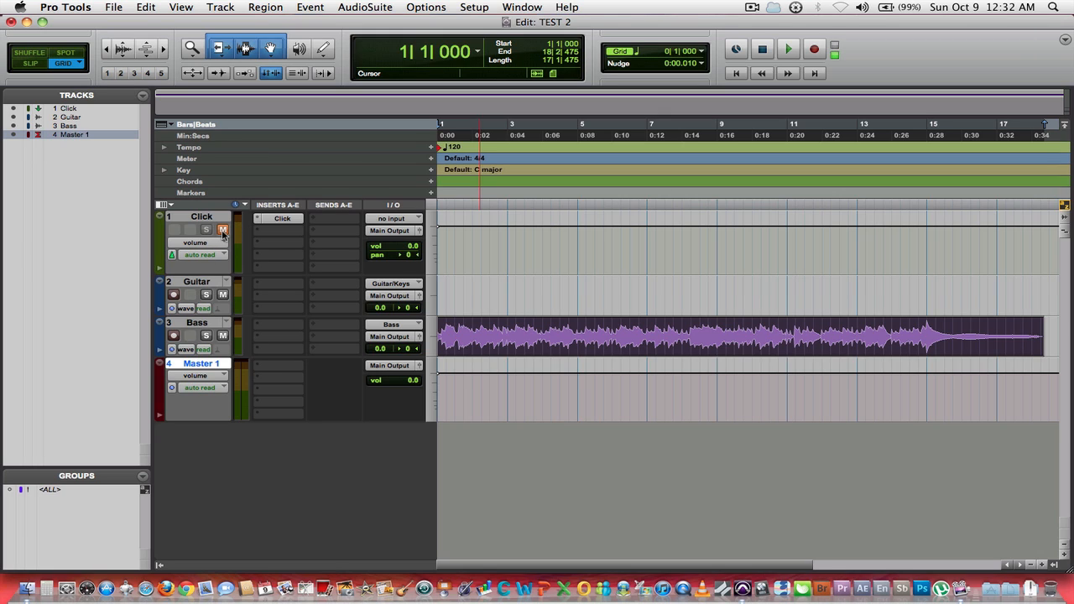
mouse_move(223, 228)
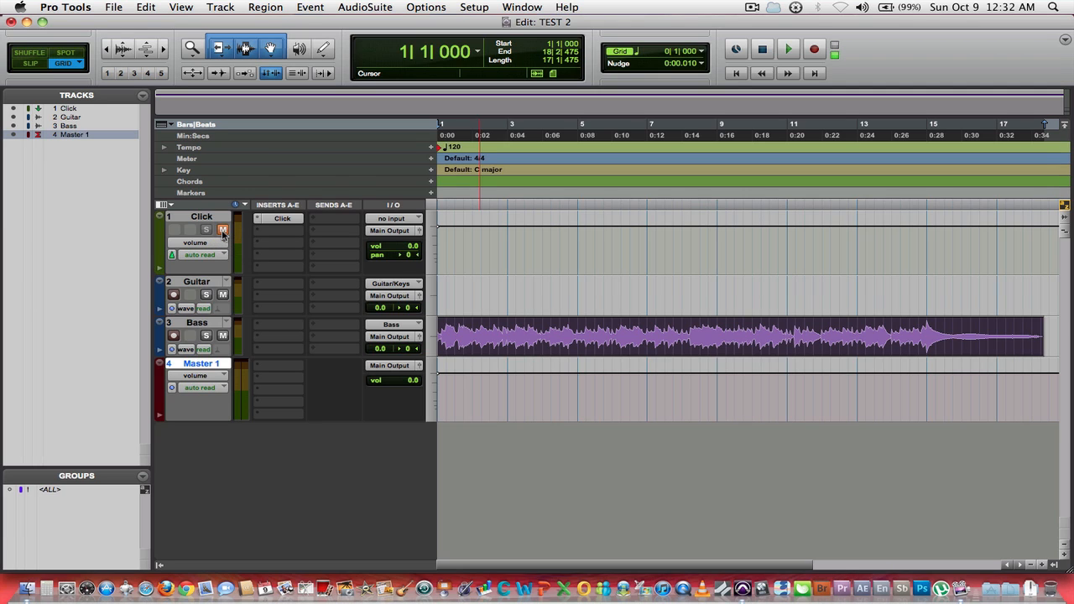
left_click(222, 230)
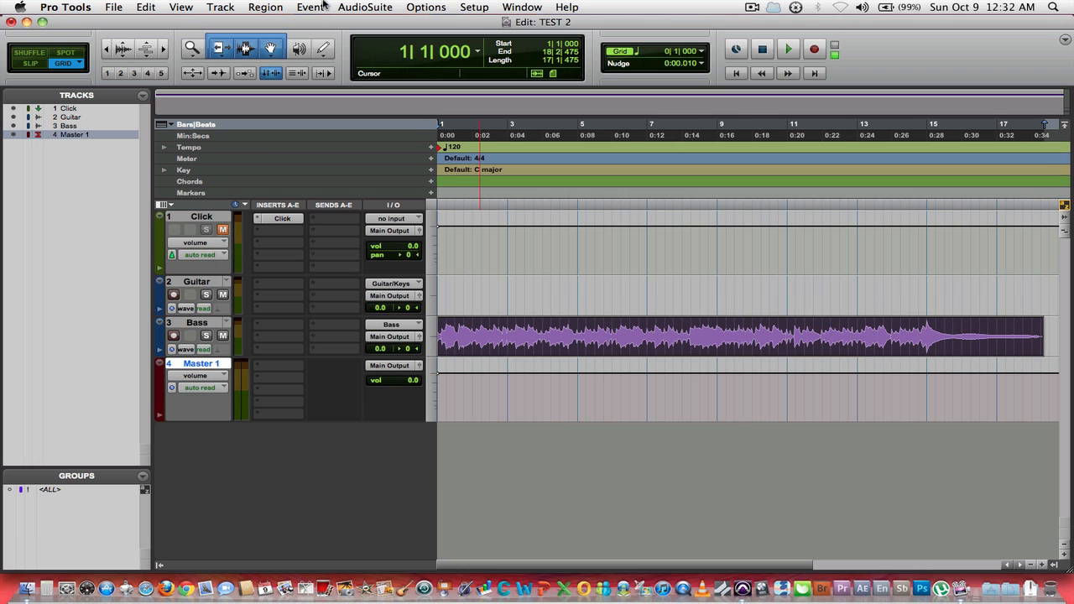
Set the Playback Engine H/W Buffer Size from 128 to 1024 samples and confirm
left_click(474, 6)
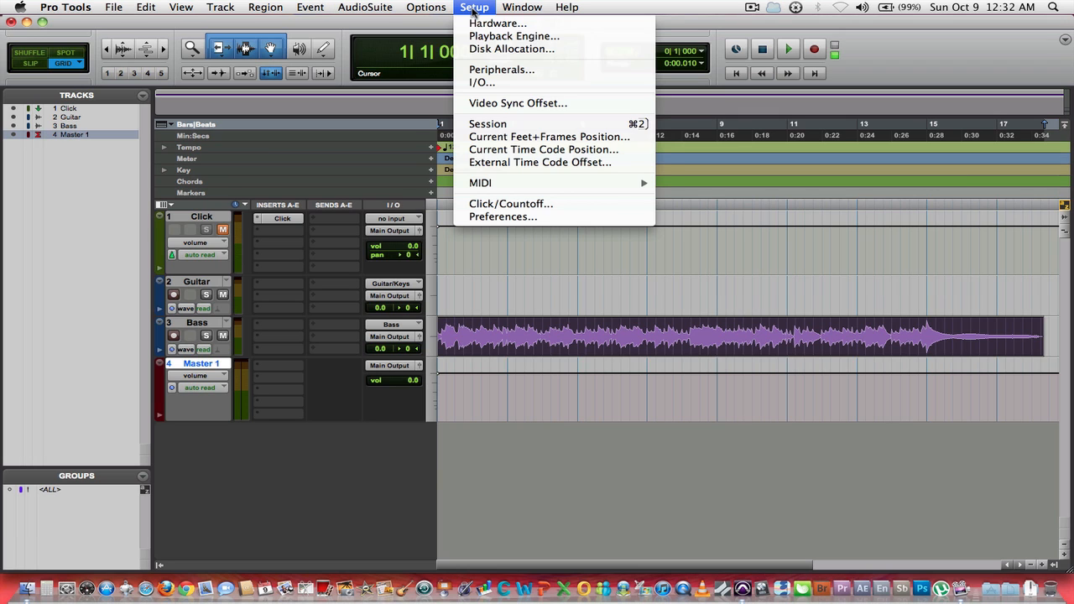
left_click(514, 35)
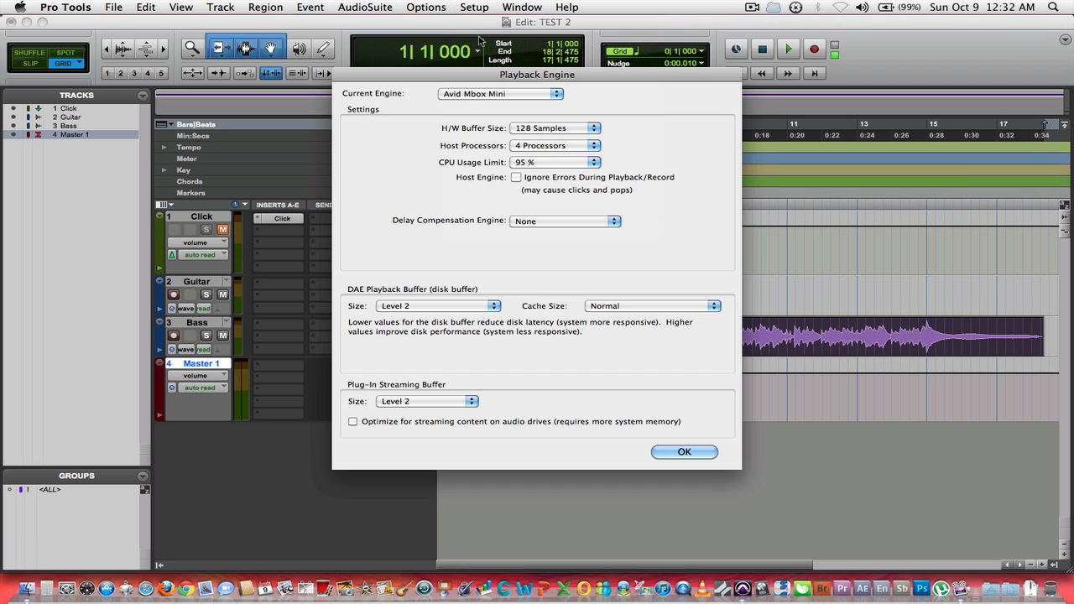
mouse_move(420, 173)
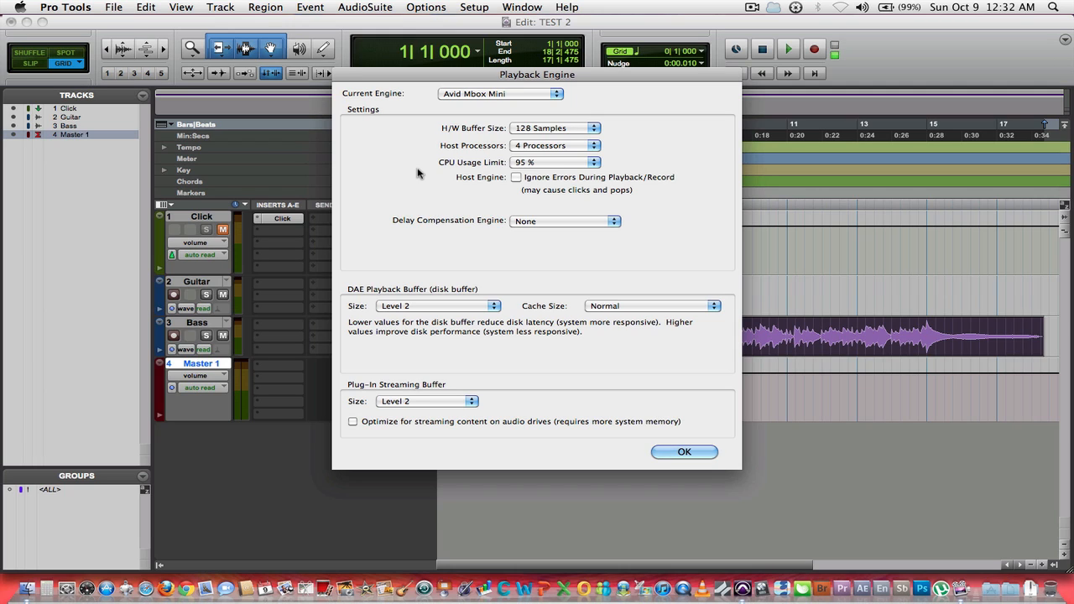
mouse_move(588, 137)
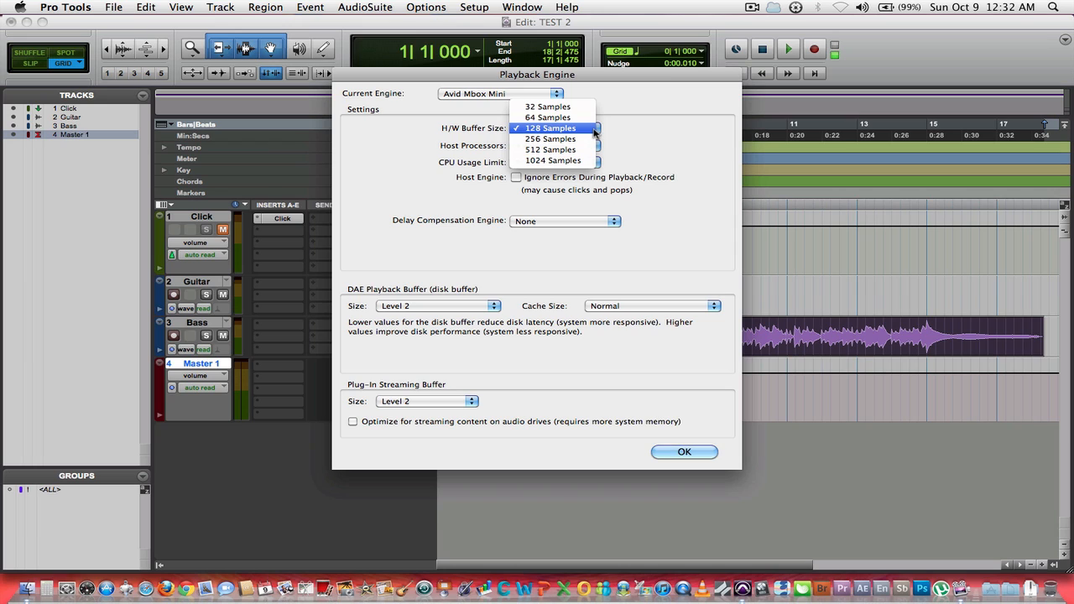
mouse_move(554, 162)
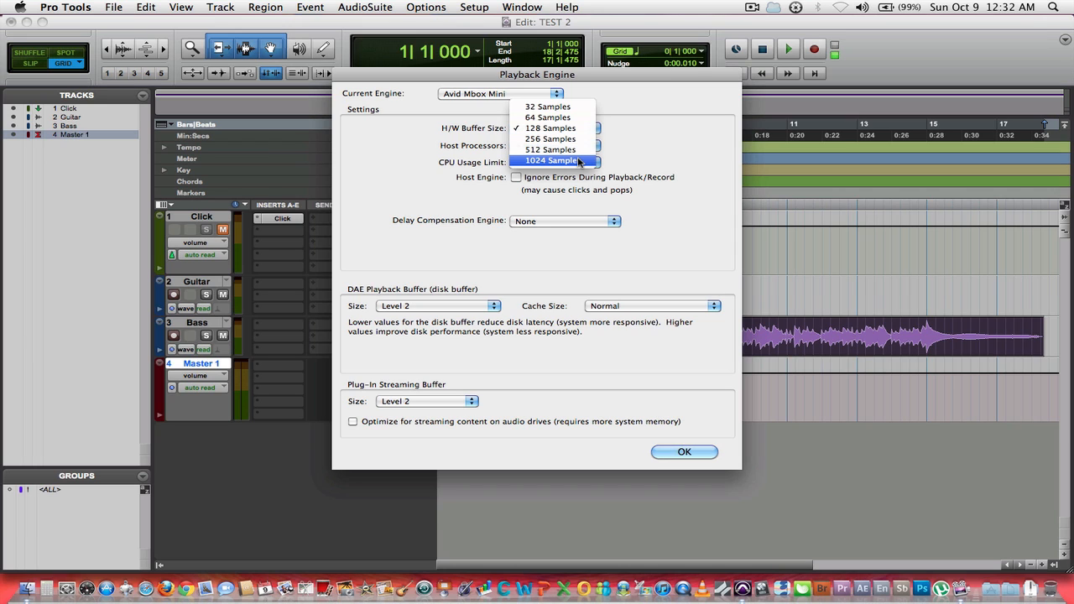
left_click(551, 162)
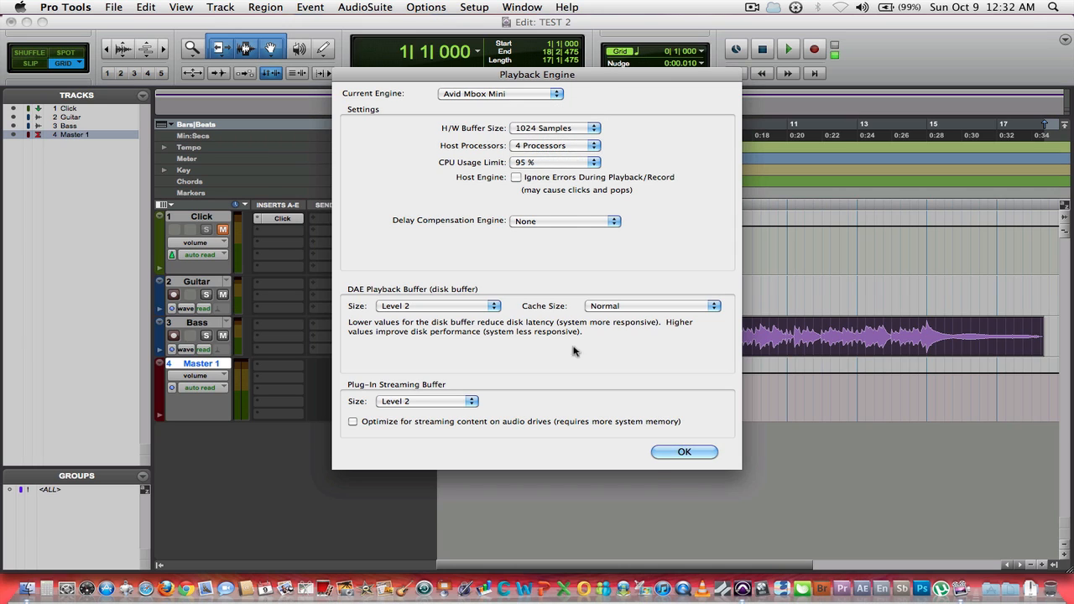
left_click(685, 451)
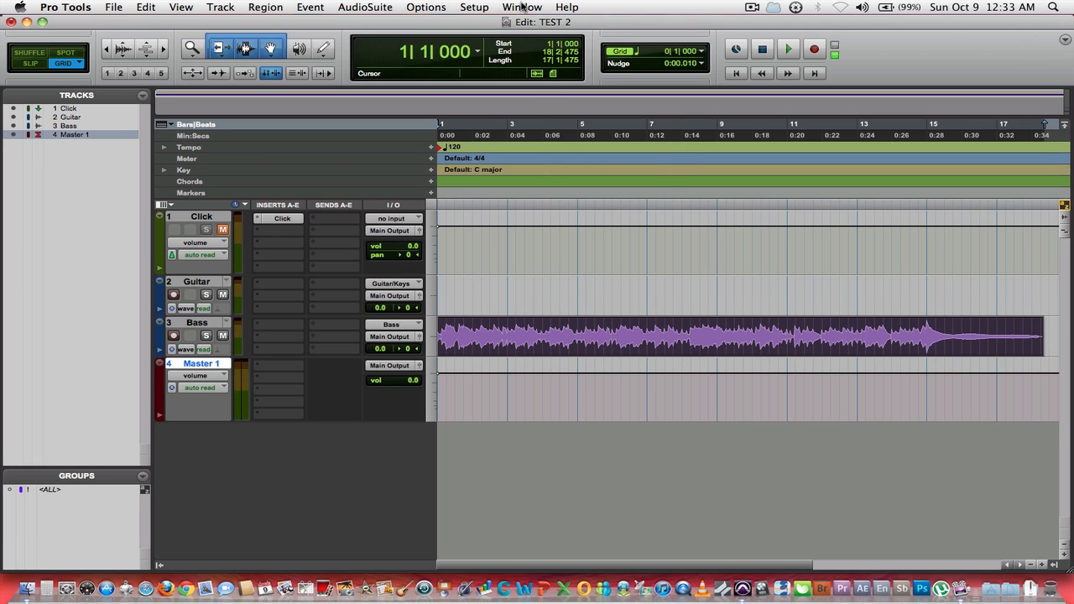
Show the Mix window and create one new Mono Aux Input track, Aux 1
left_click(522, 6)
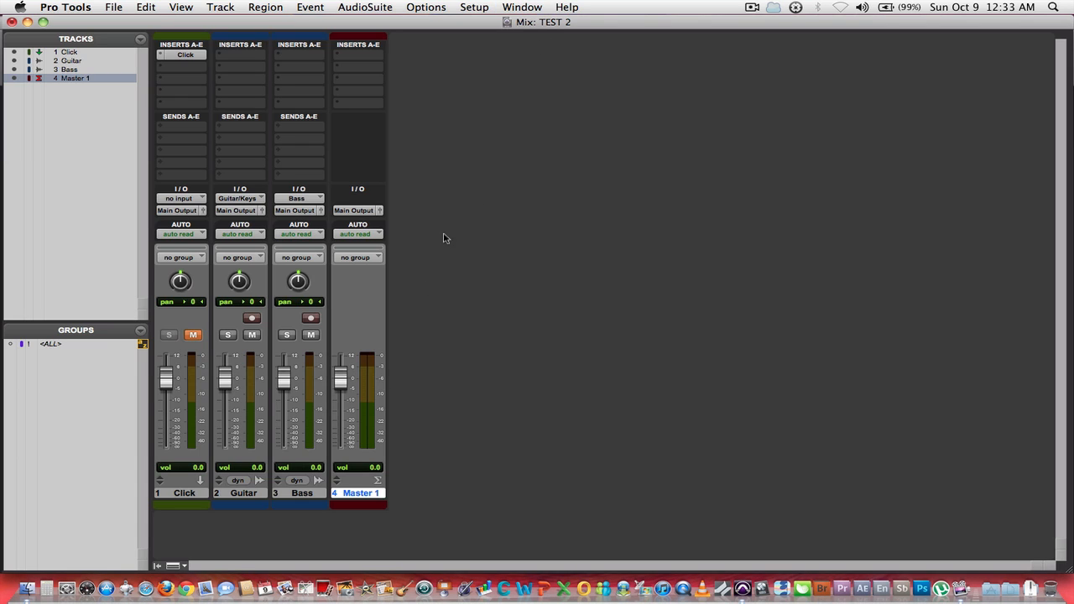
mouse_move(219, 7)
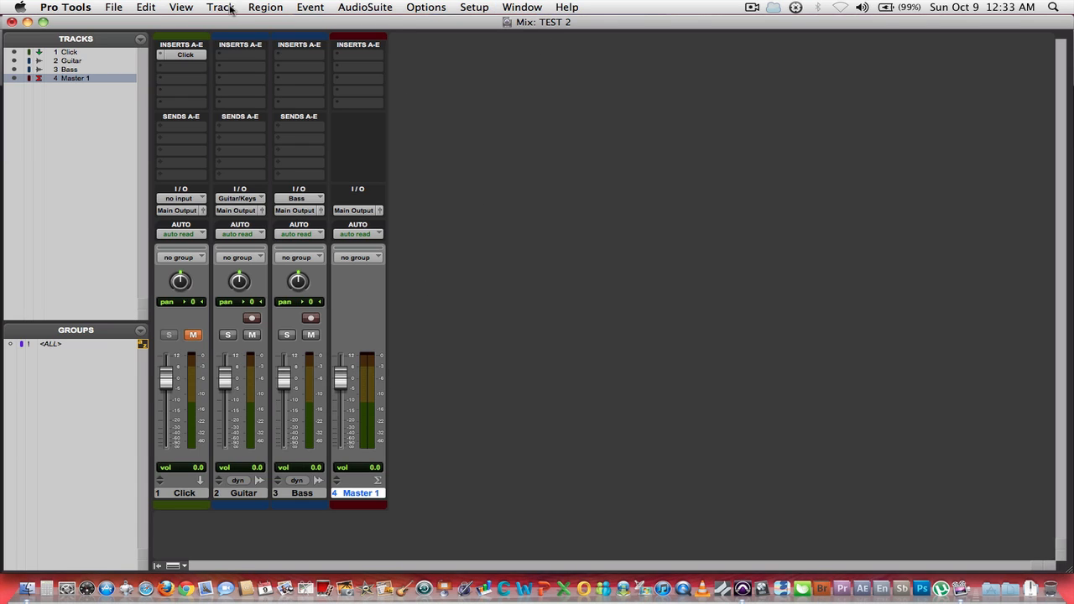
left_click(219, 7)
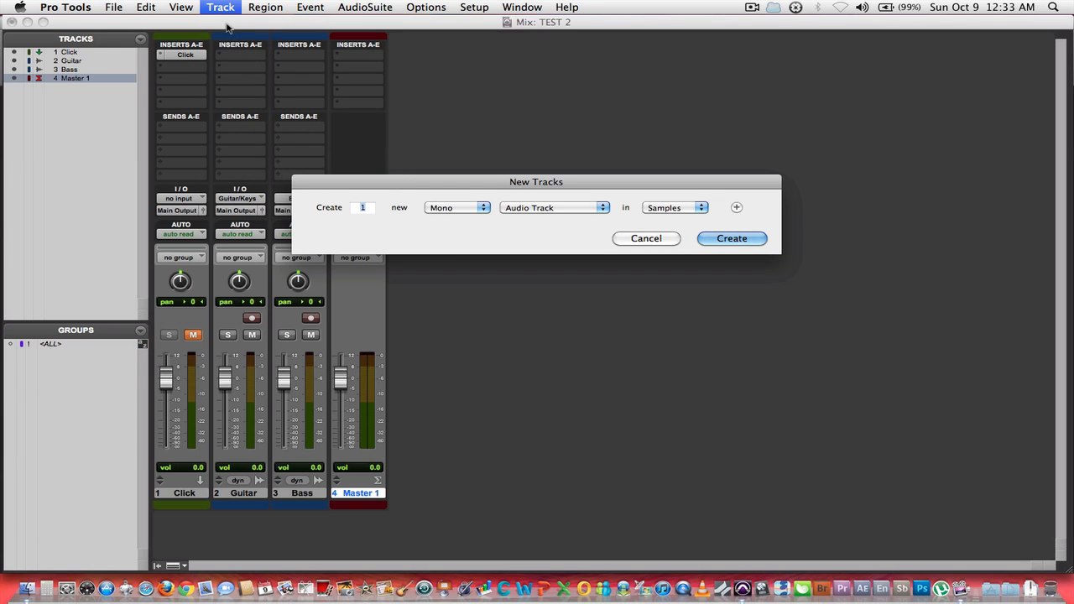
mouse_move(611, 225)
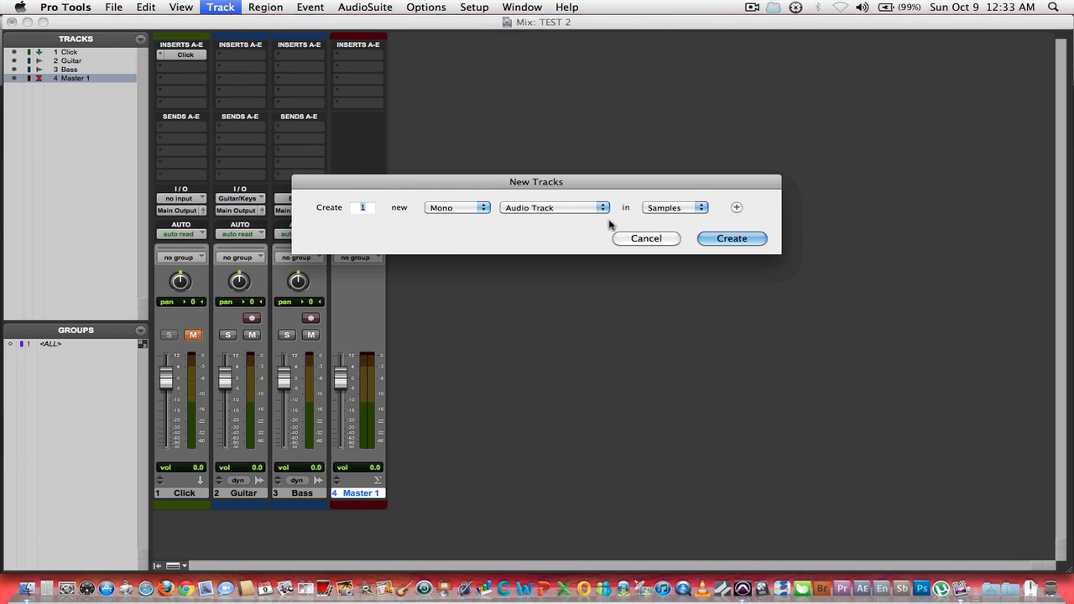
left_click(554, 208)
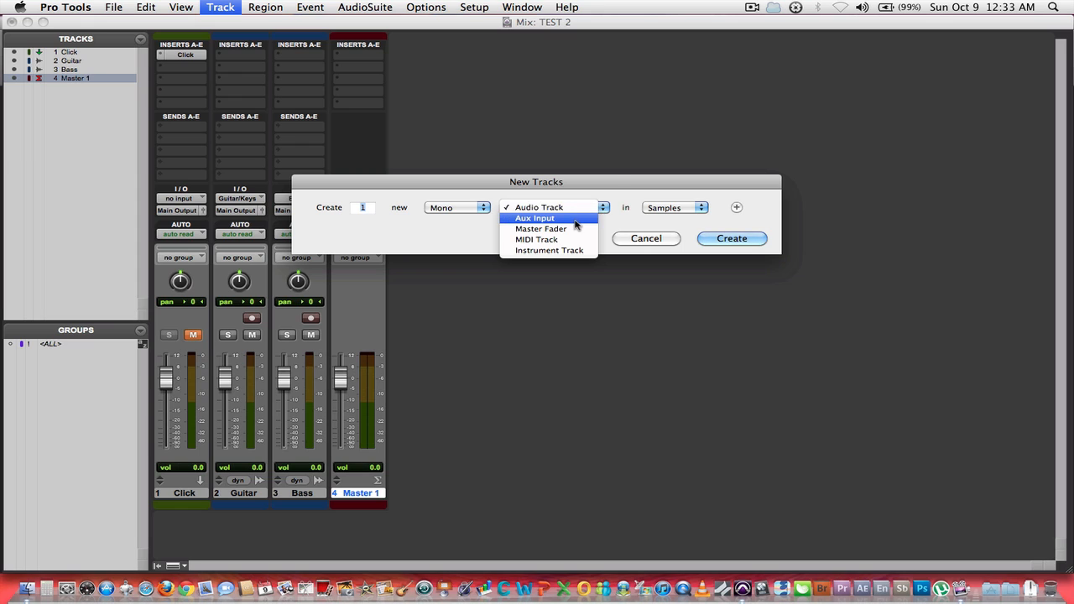
left_click(536, 218)
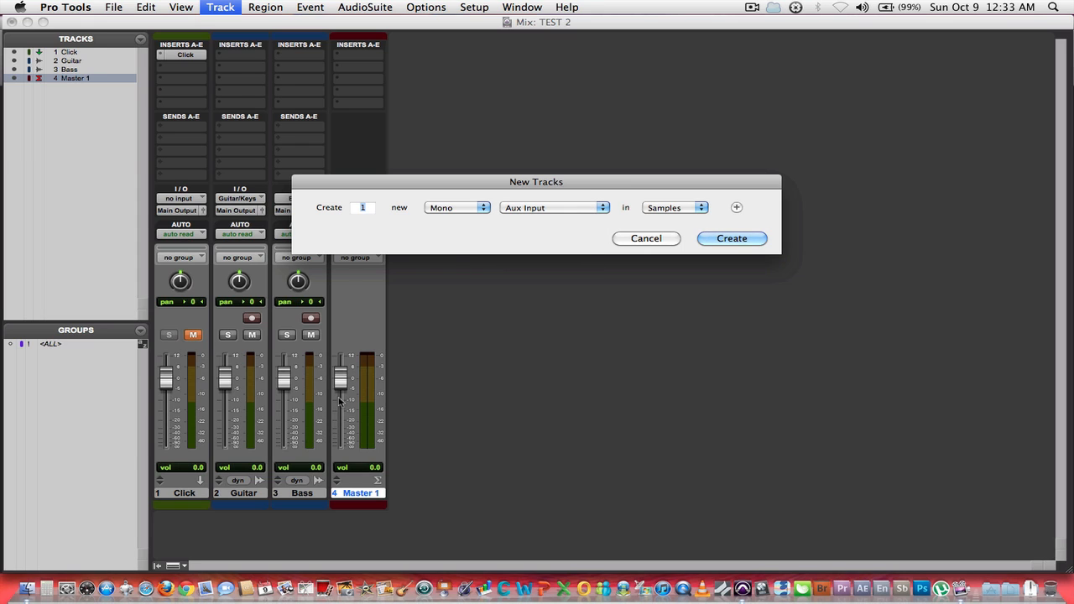
left_click(732, 238)
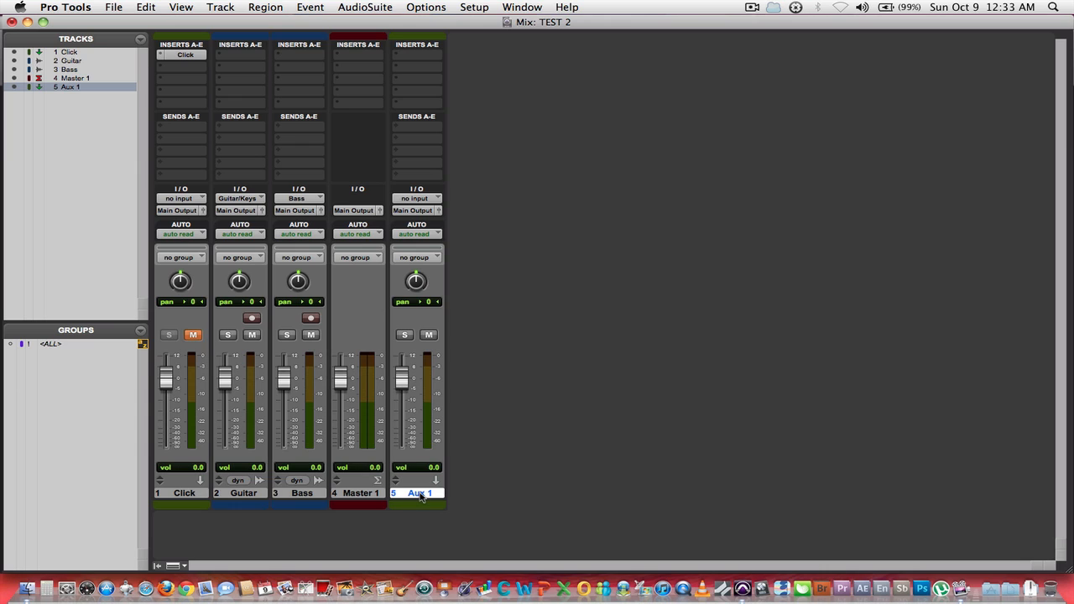
Rename the Aux 1 track to 'Bass Chorus' from its name plate
double_click(420, 493)
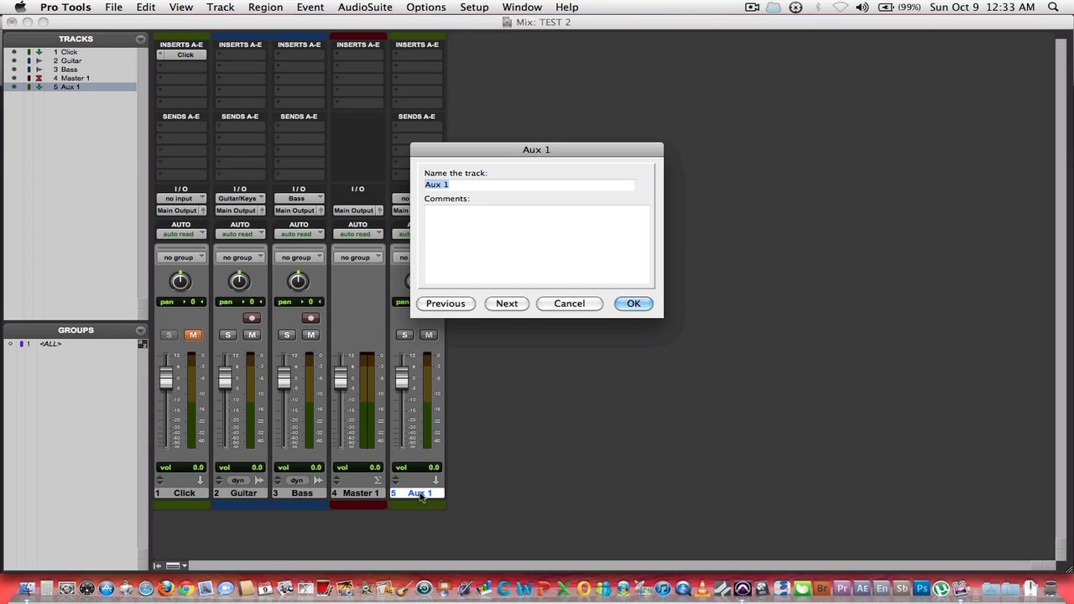
type("Bass")
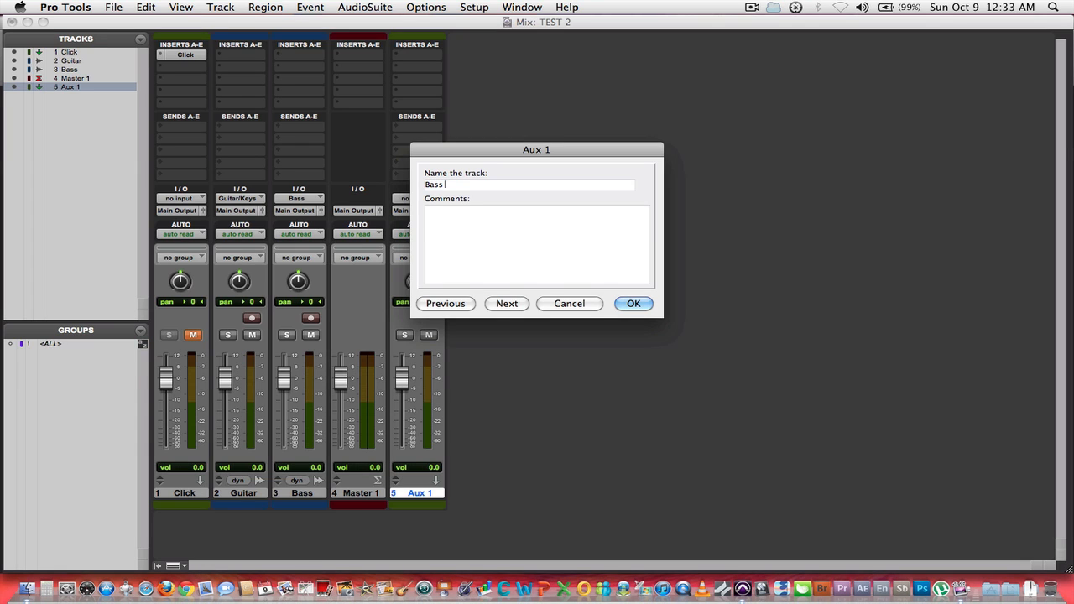
type("Chord")
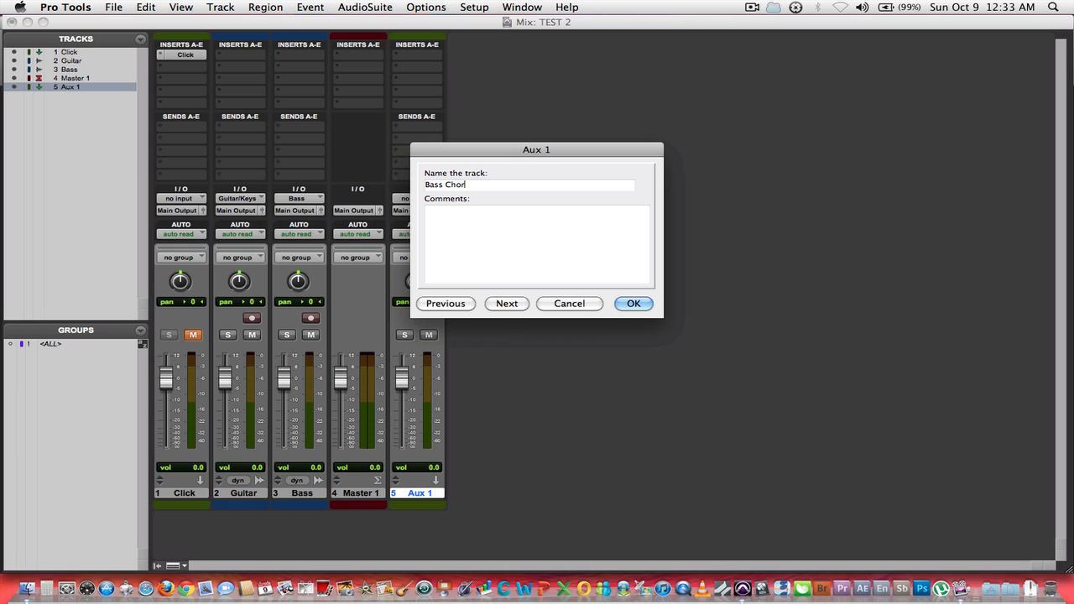
type("us")
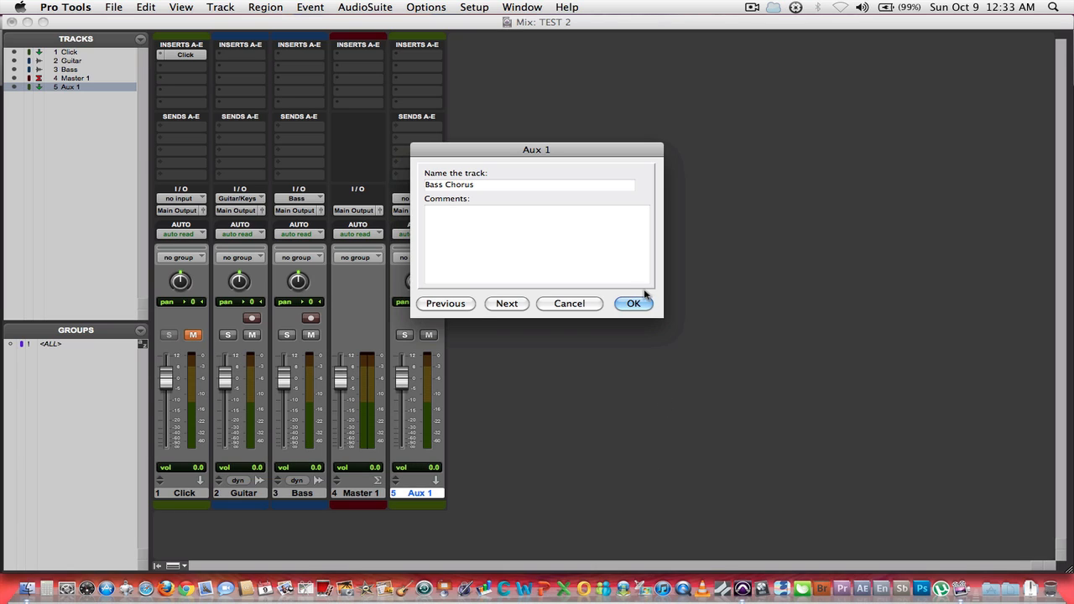
left_click(635, 302)
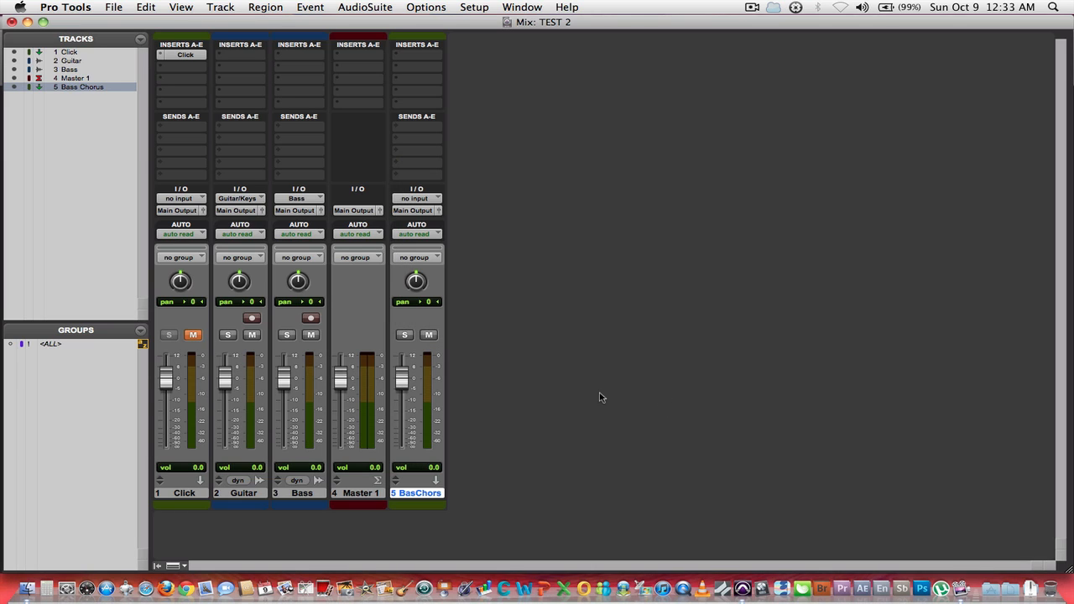
mouse_move(473, 201)
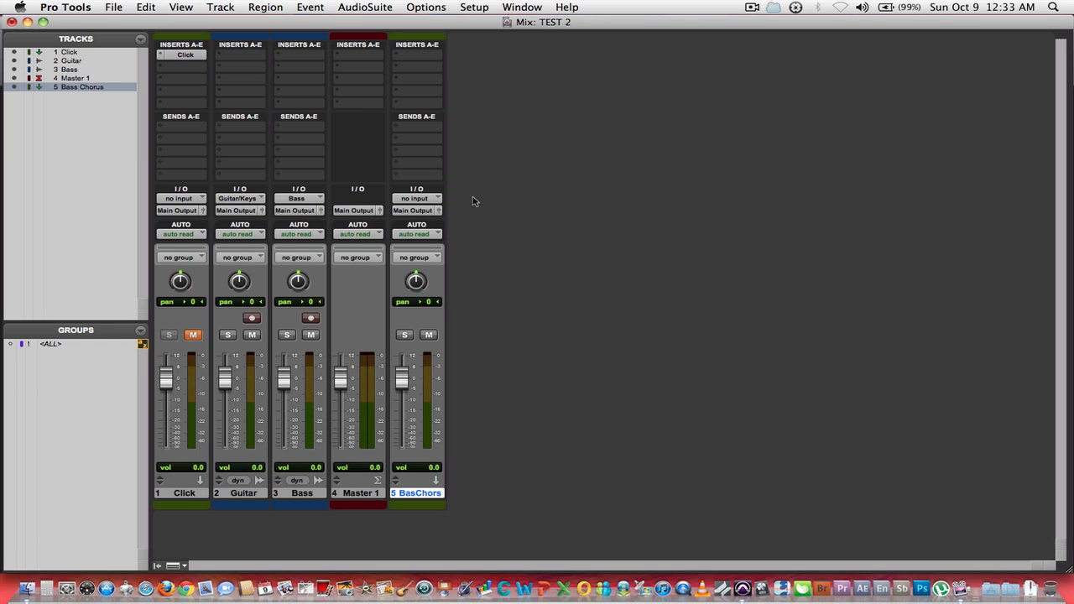
mouse_move(389, 529)
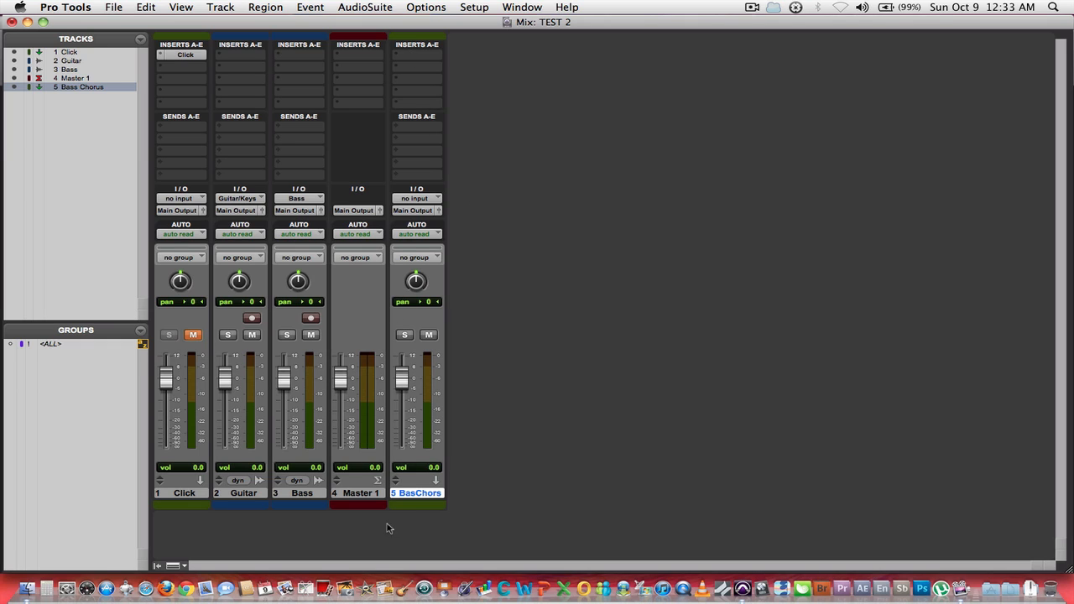
mouse_move(416, 484)
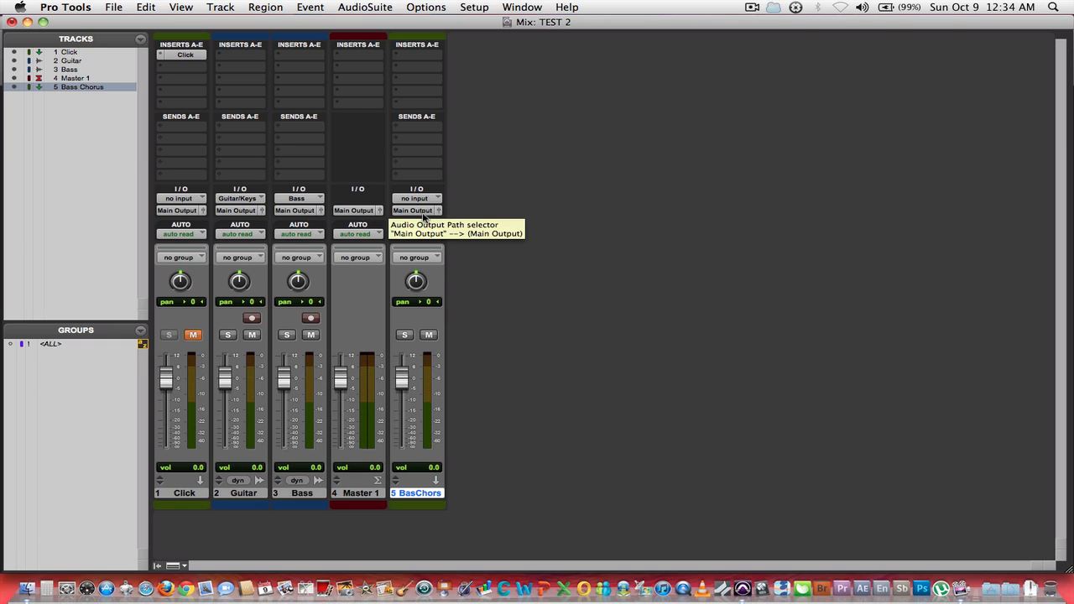
Set the Bass Chorus aux input to bus > Bus 9 (Mono)
left_click(416, 198)
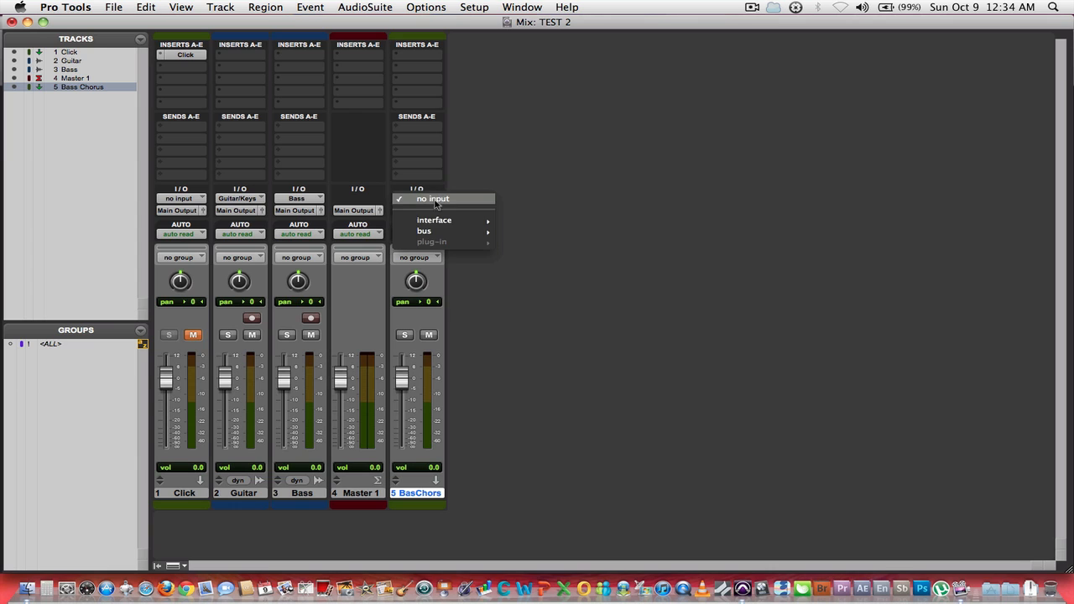
left_click(423, 231)
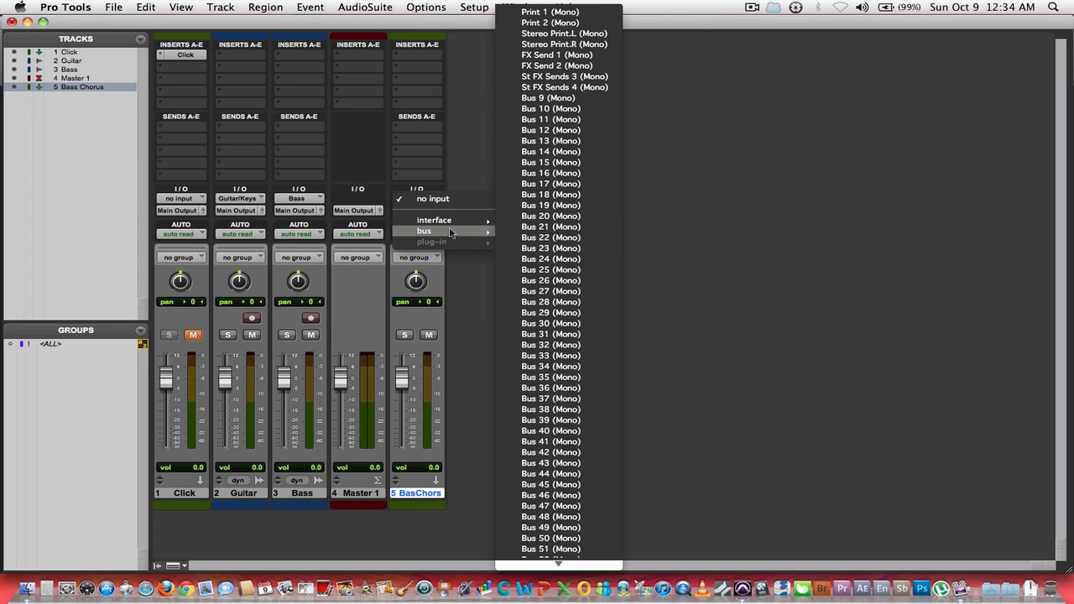
mouse_move(562, 131)
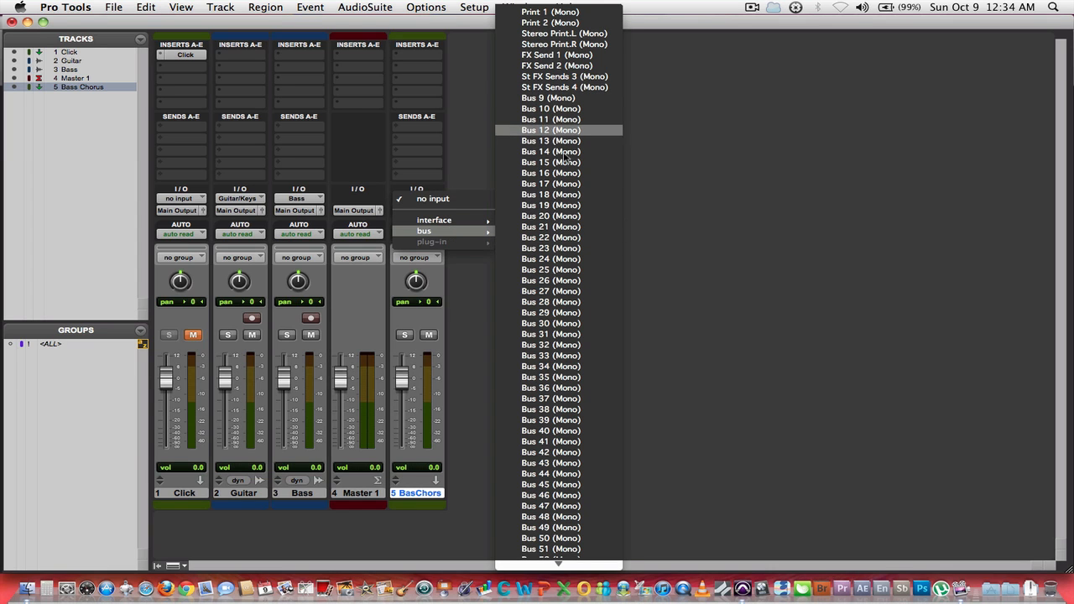
scroll("down", 3)
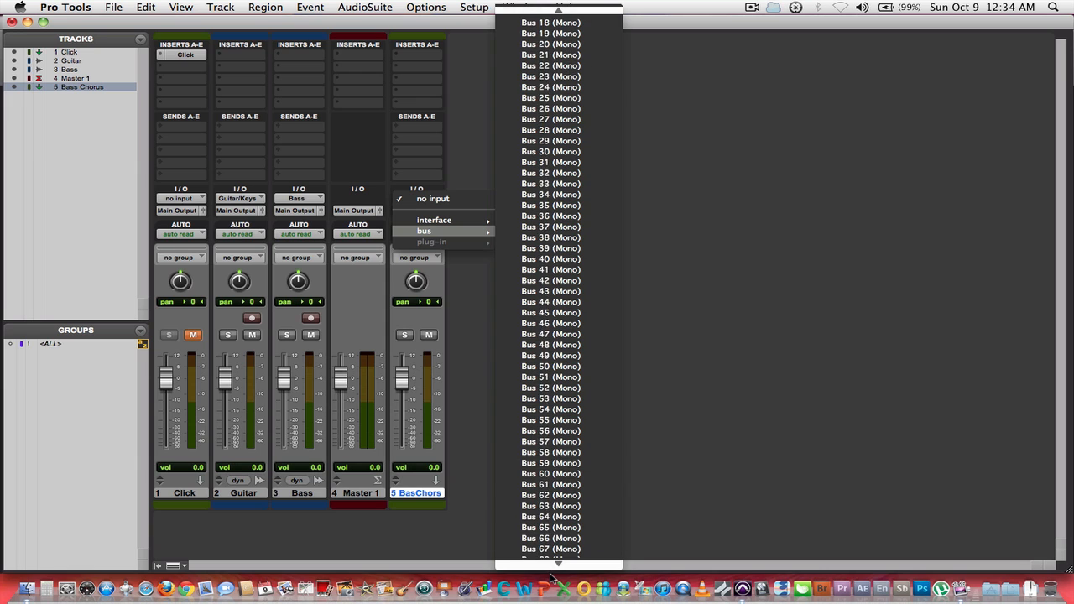
scroll("down", 3)
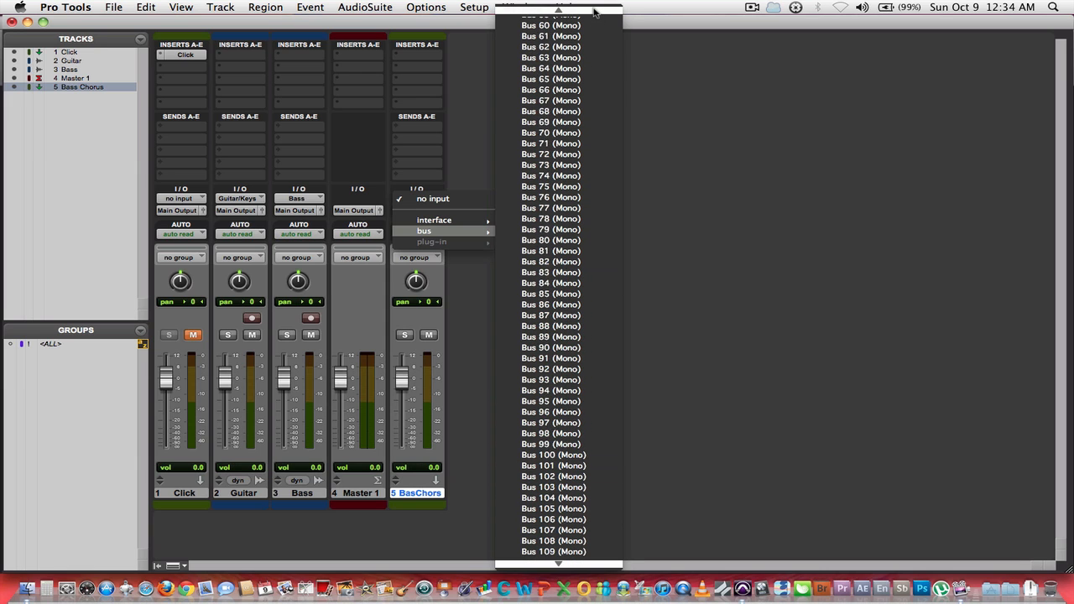
scroll("up", 3)
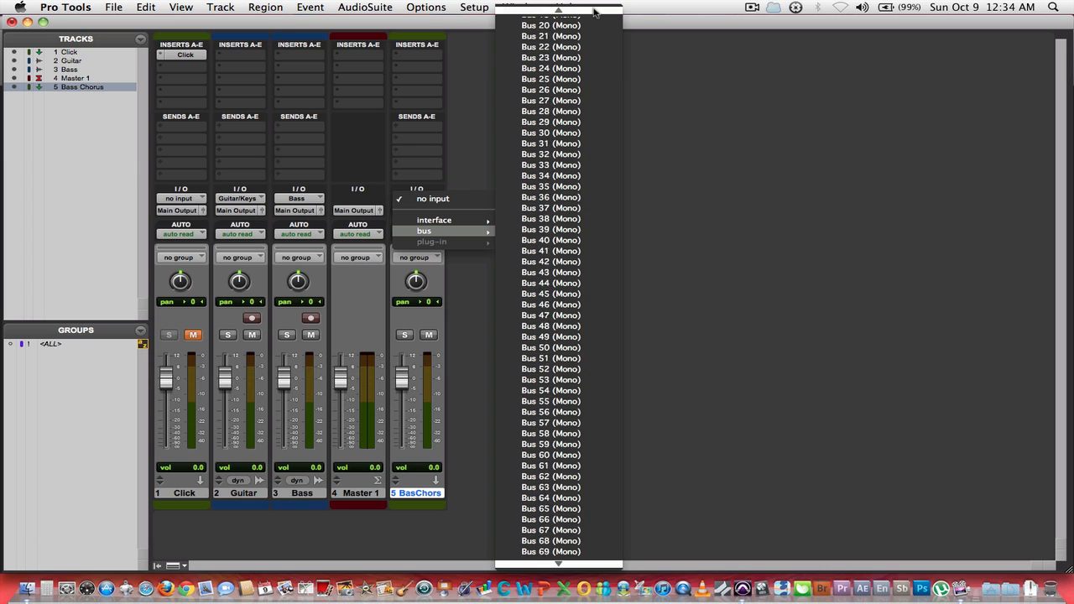
scroll("up", 3)
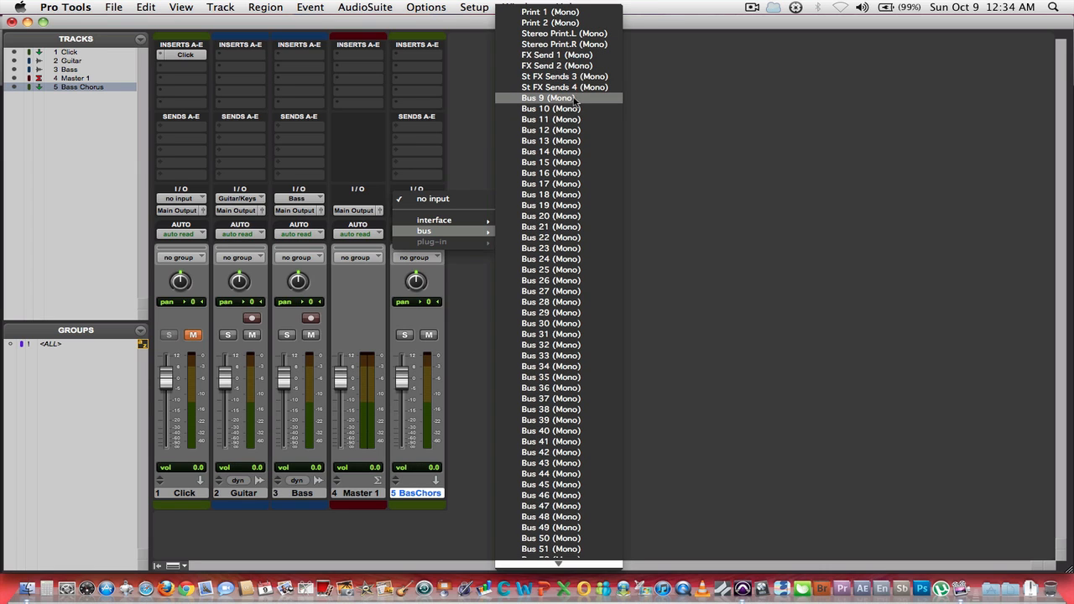
left_click(544, 97)
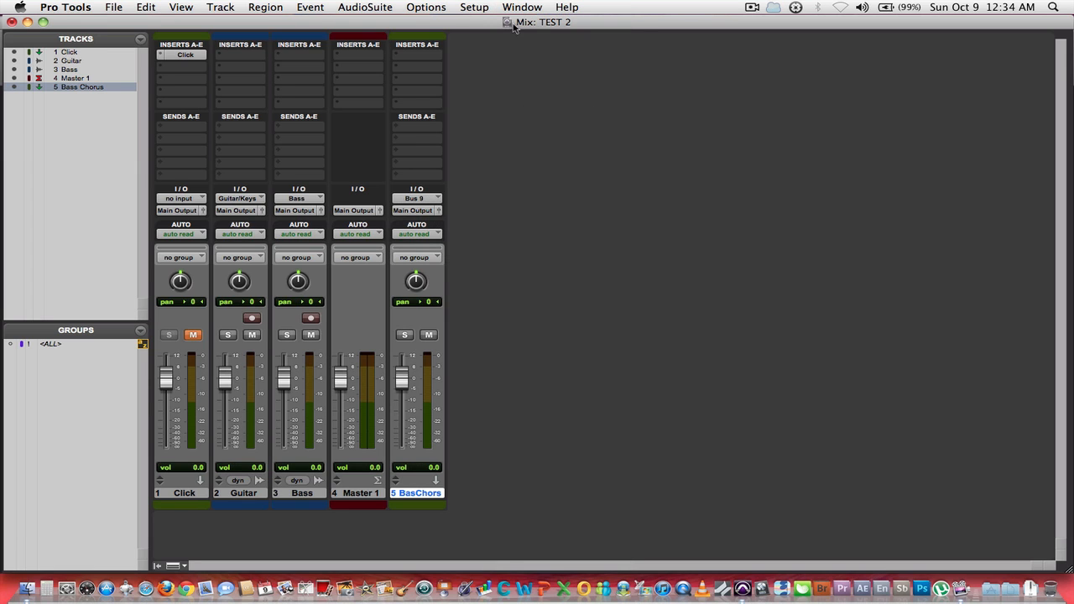
mouse_move(478, 13)
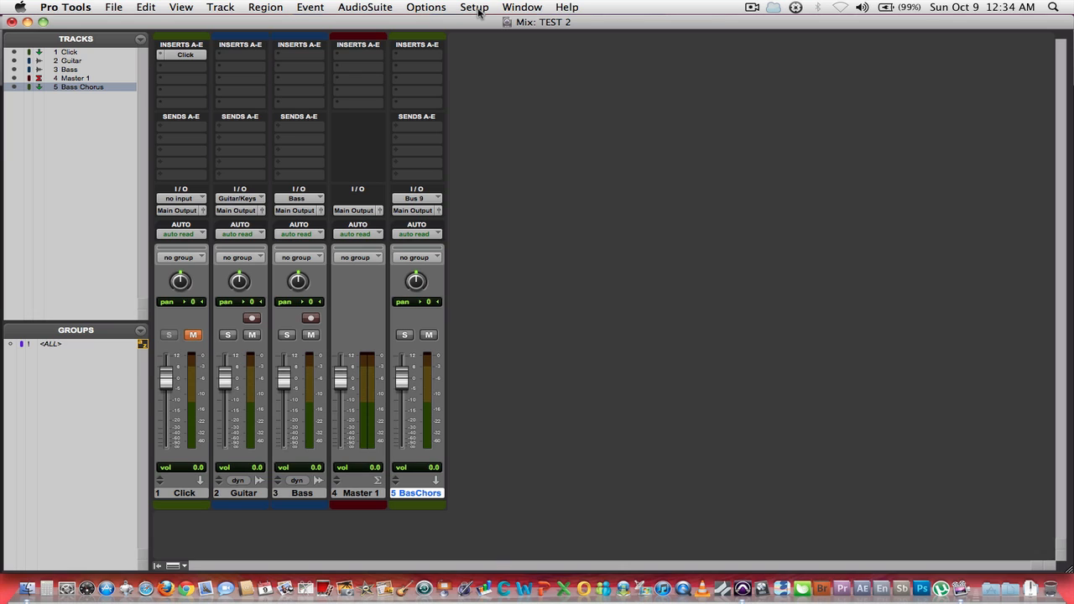
In Setup > I/O Bus tab, rename Bus 9 to 'Bass Chorus' and confirm
left_click(475, 7)
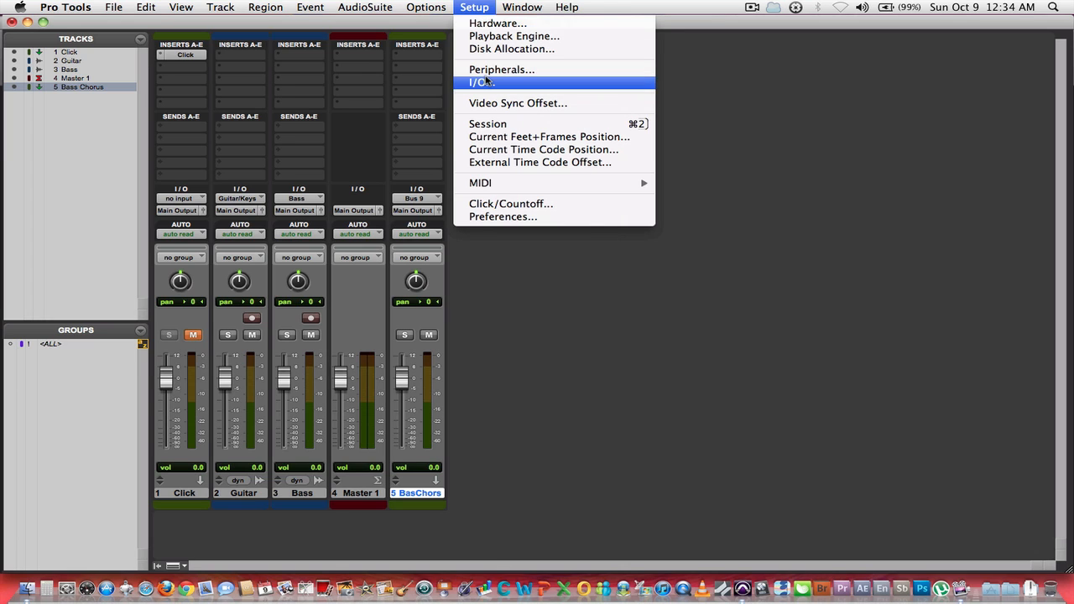
left_click(480, 82)
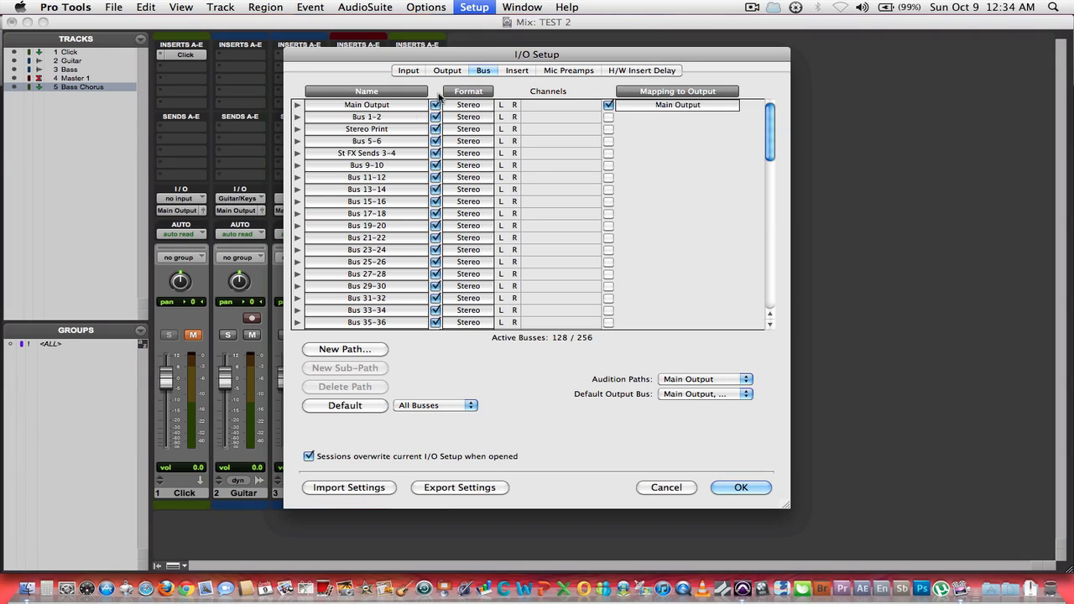
left_click(299, 166)
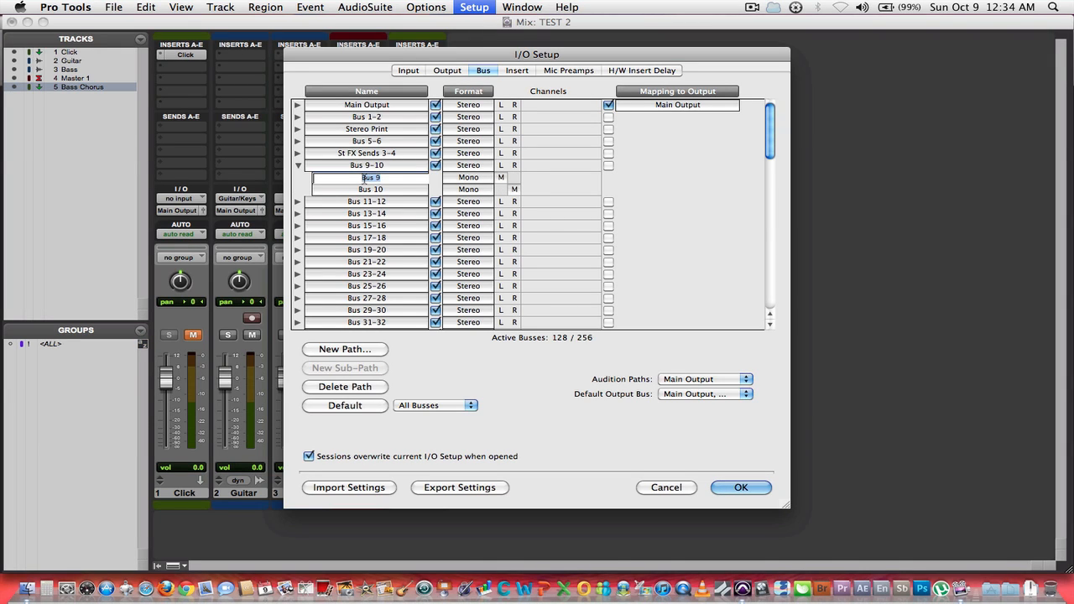
type("Bass Chor")
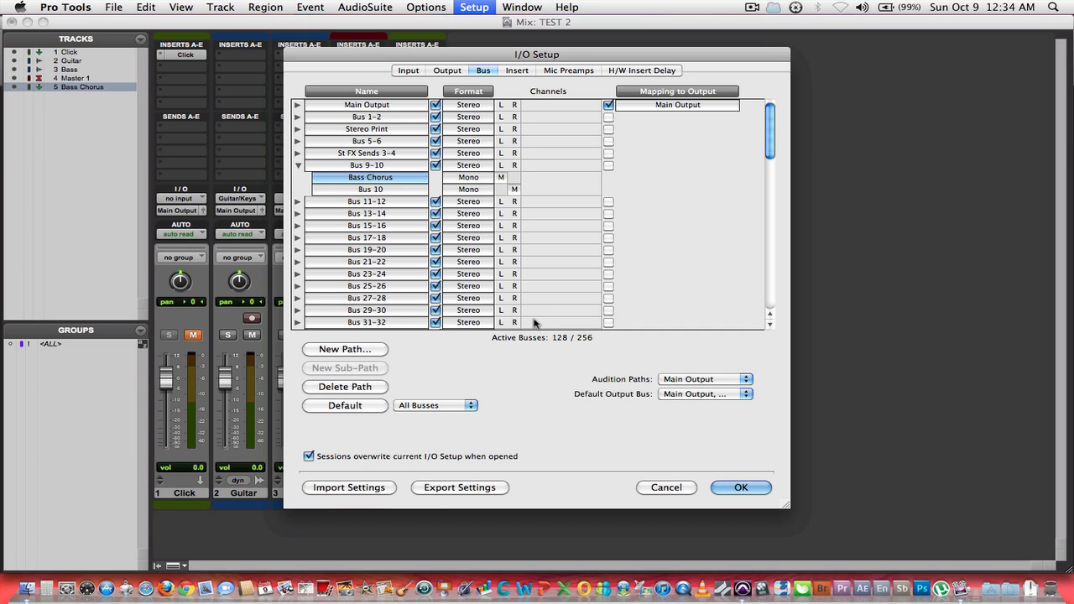
mouse_move(753, 473)
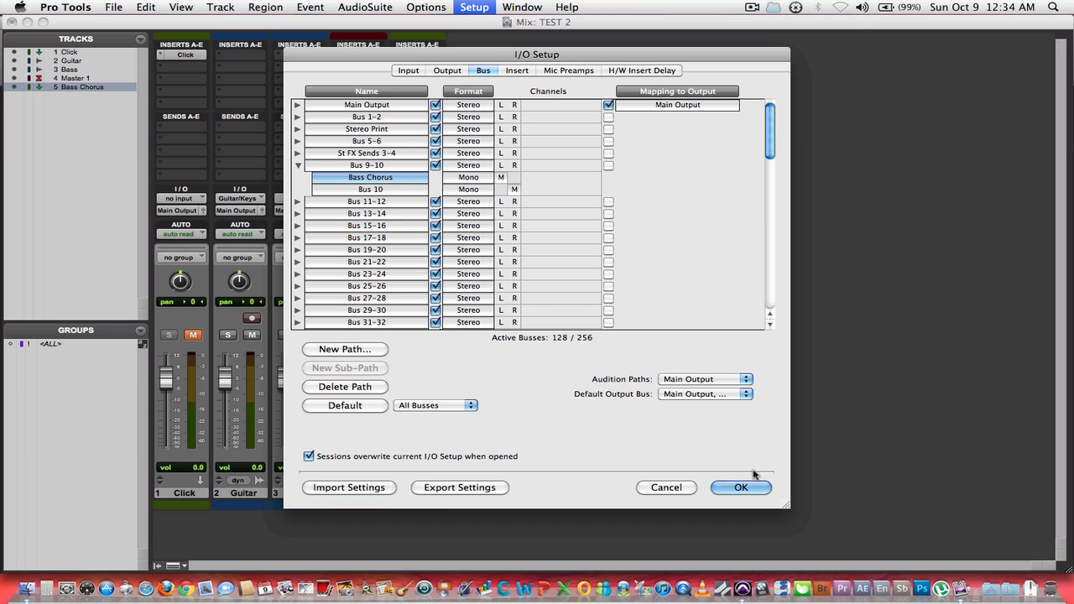
left_click(738, 487)
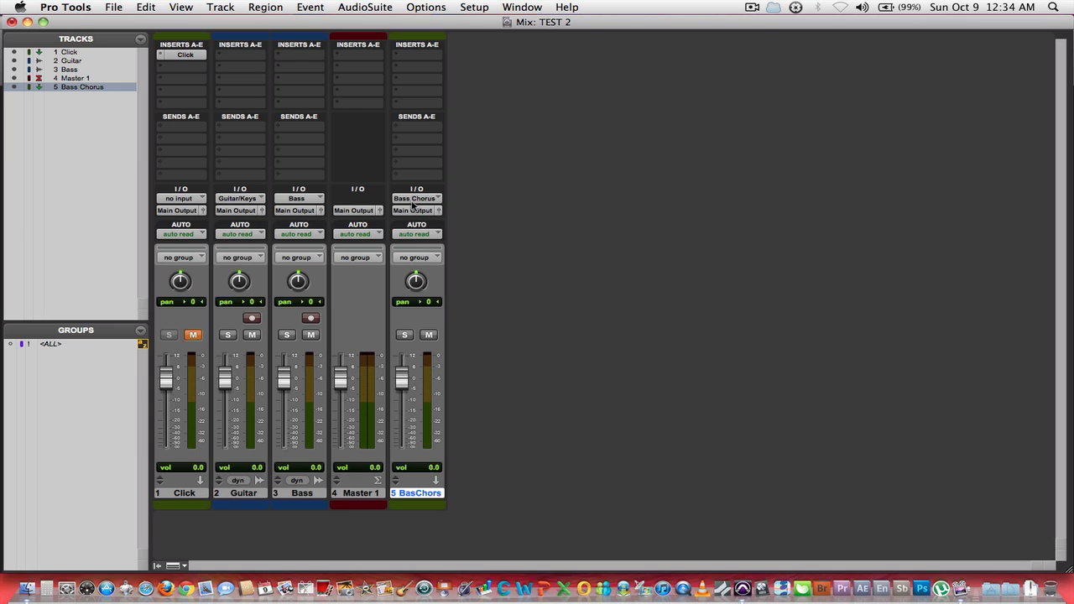
mouse_move(436, 203)
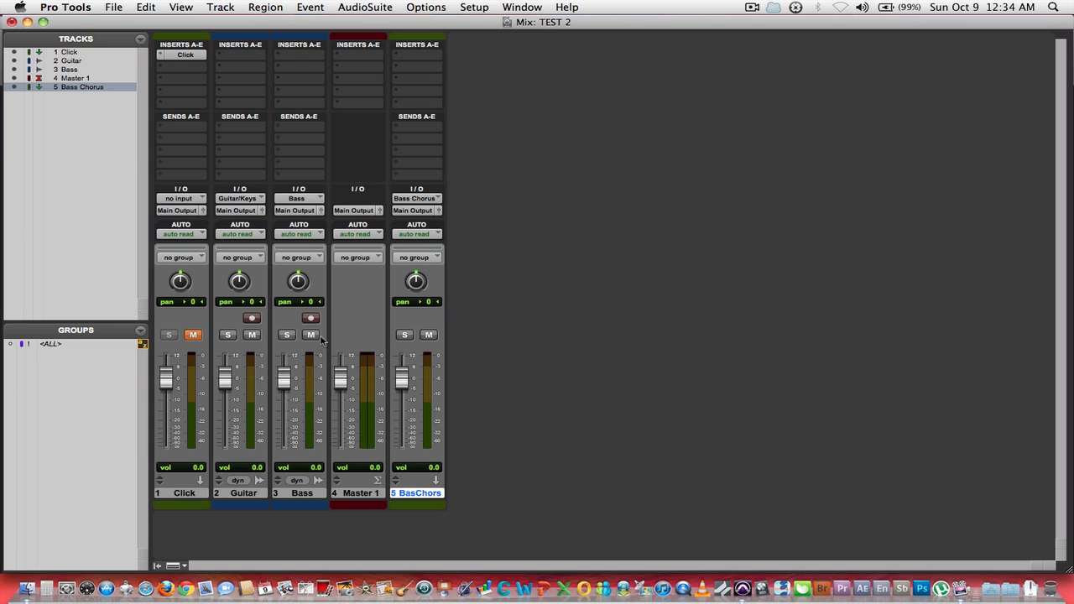
mouse_move(305, 125)
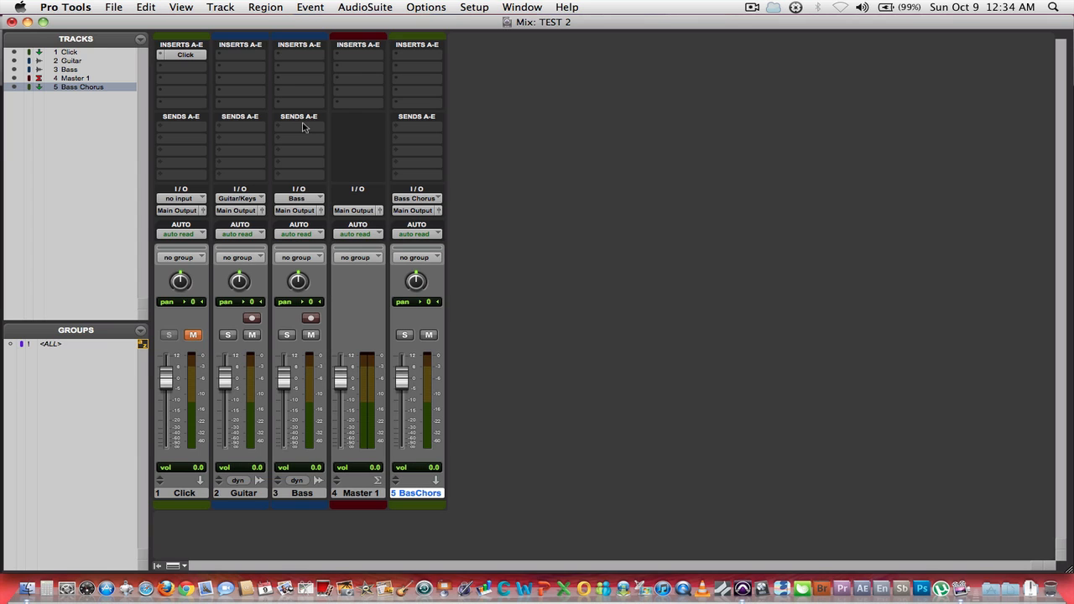
Add a send on the Bass track to the Bass Chorus (Mono) bus
left_click(299, 125)
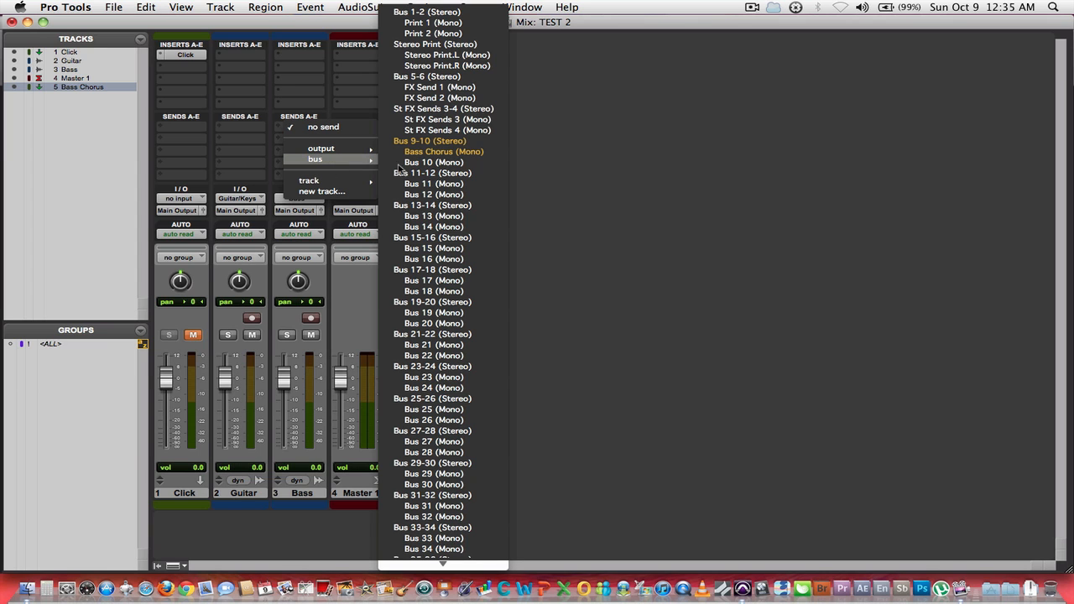
left_click(443, 151)
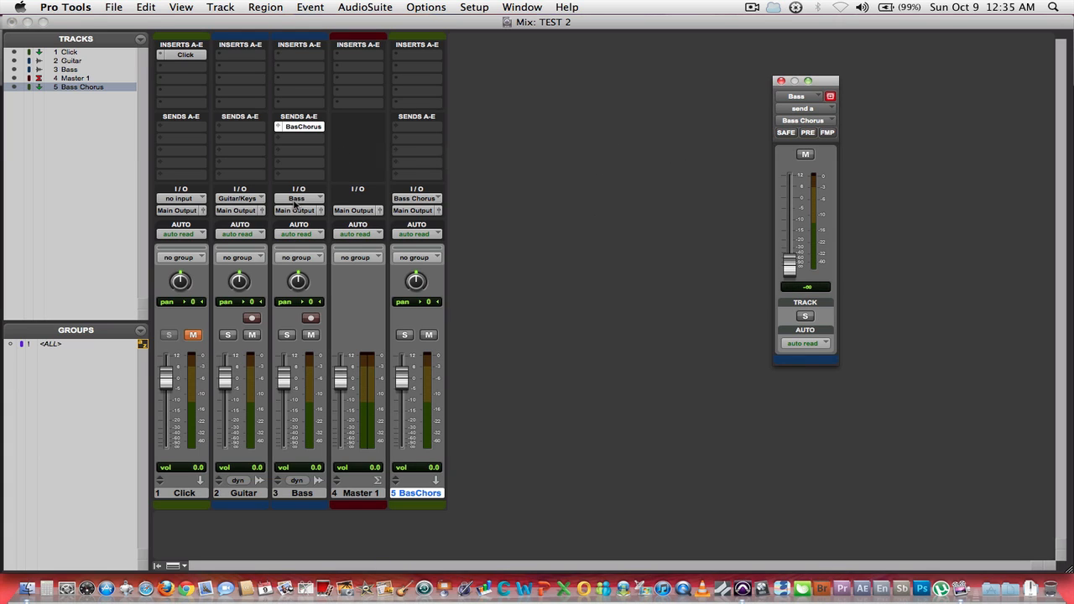
mouse_move(292, 214)
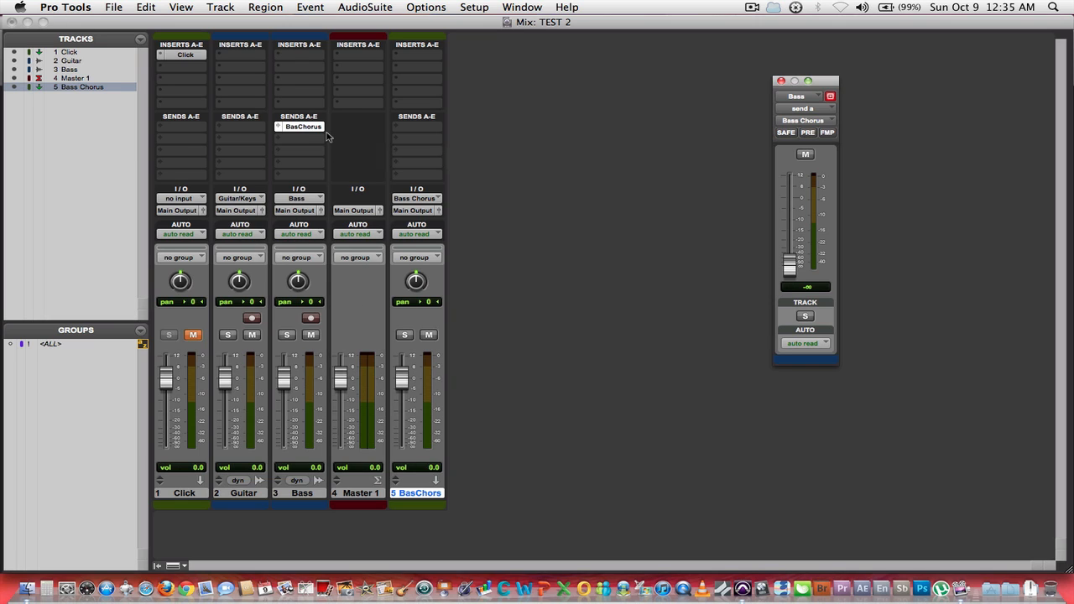
mouse_move(299, 126)
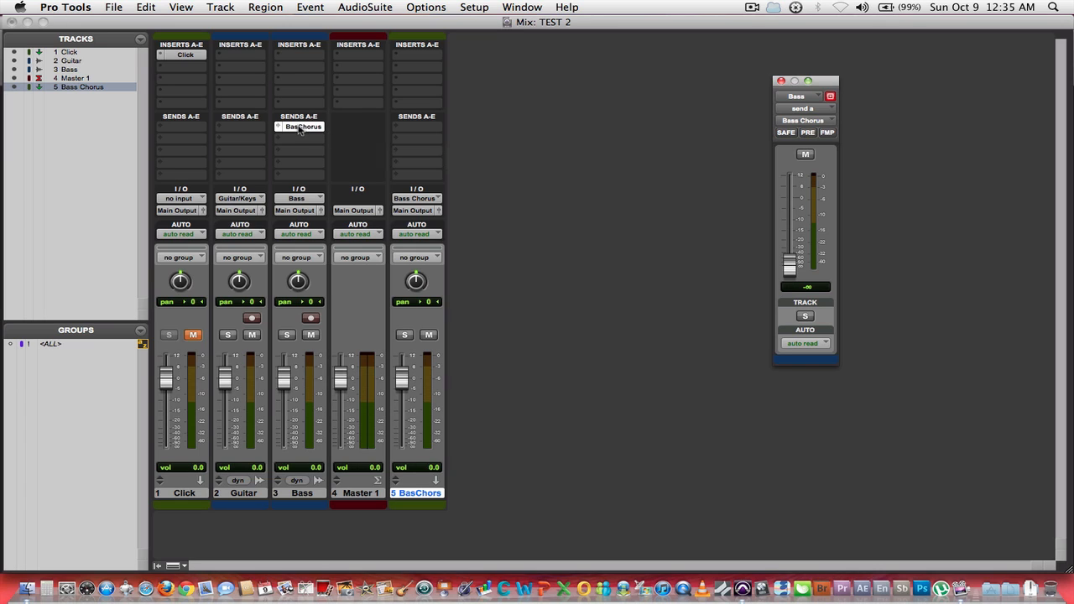
mouse_move(420, 132)
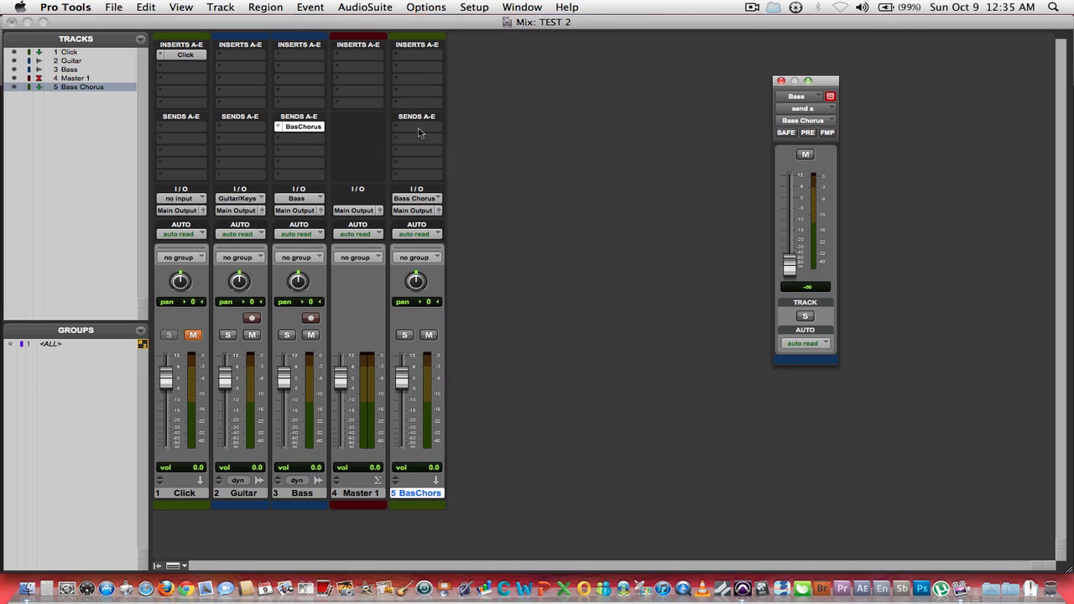
mouse_move(416, 57)
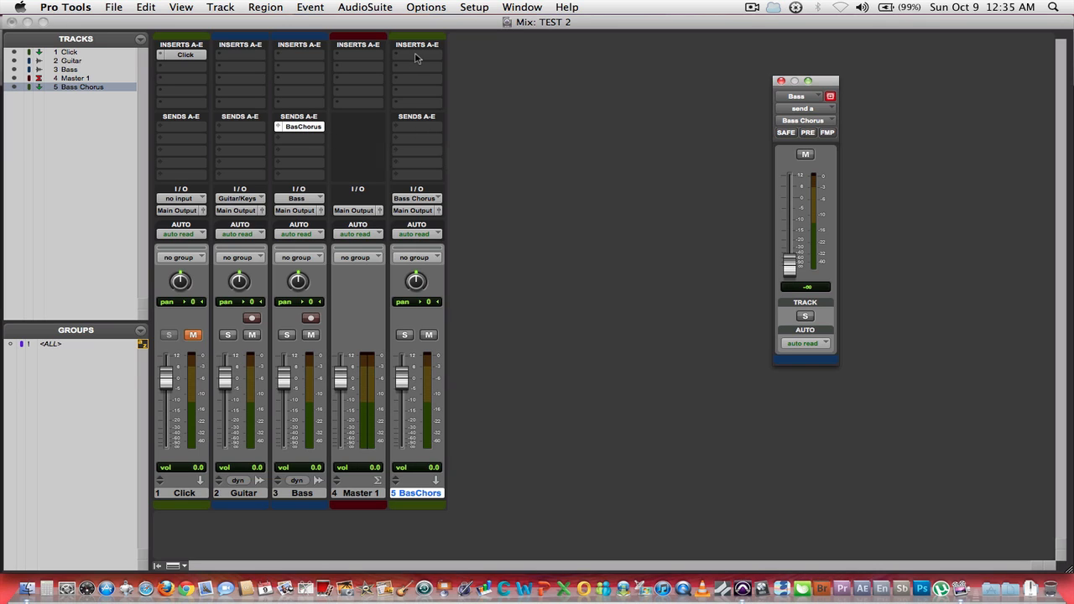
Insert AIR Chorus on the Bass Chorus aux, load the Deep Chorus preset and raise the Mix knob
left_click(416, 54)
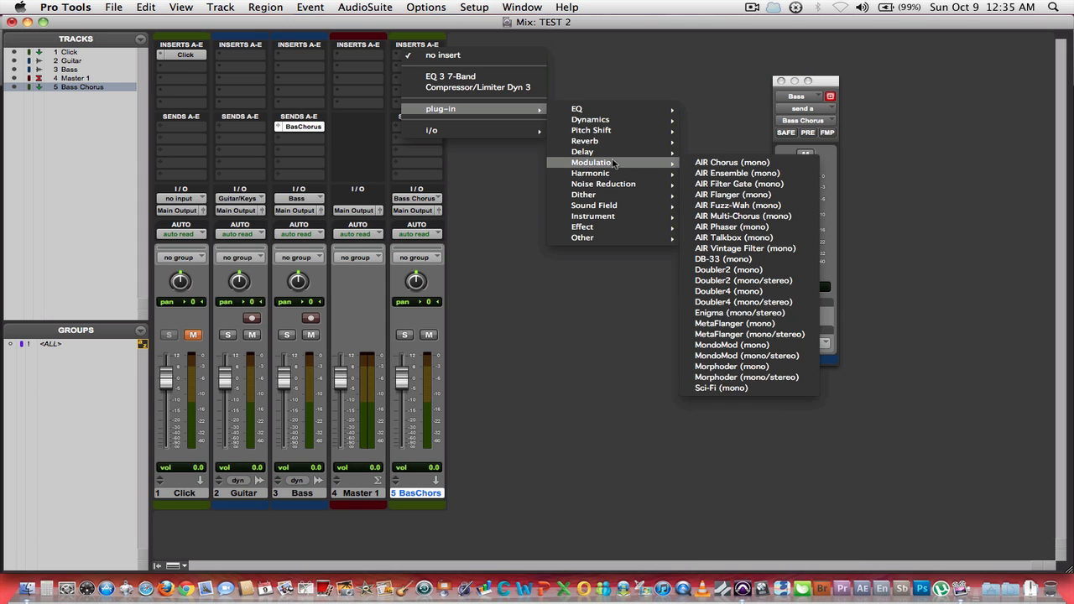
left_click(732, 161)
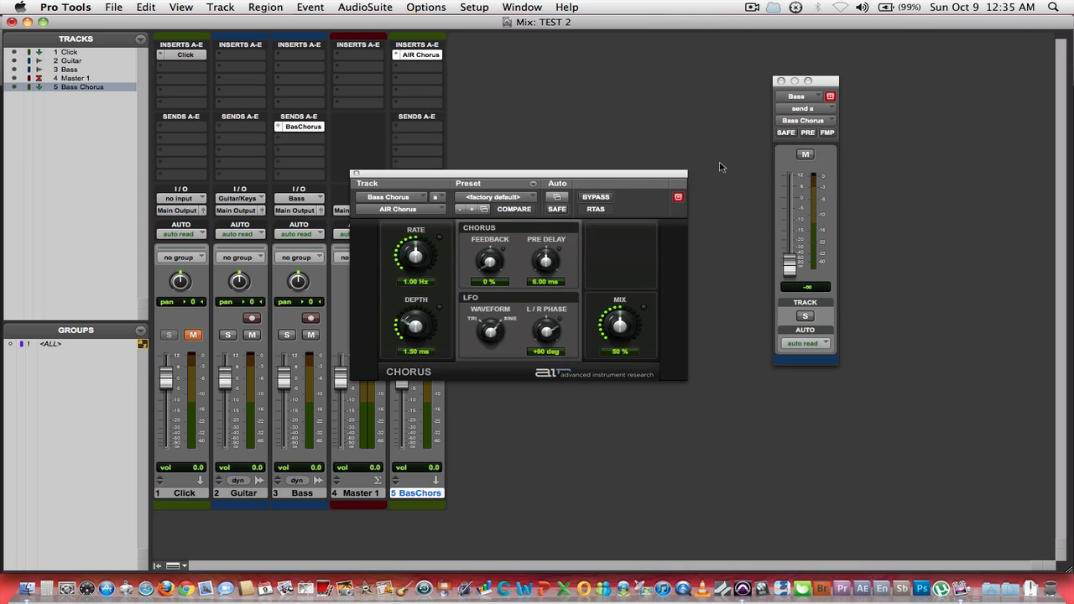
left_click_drag(537, 173, 644, 60)
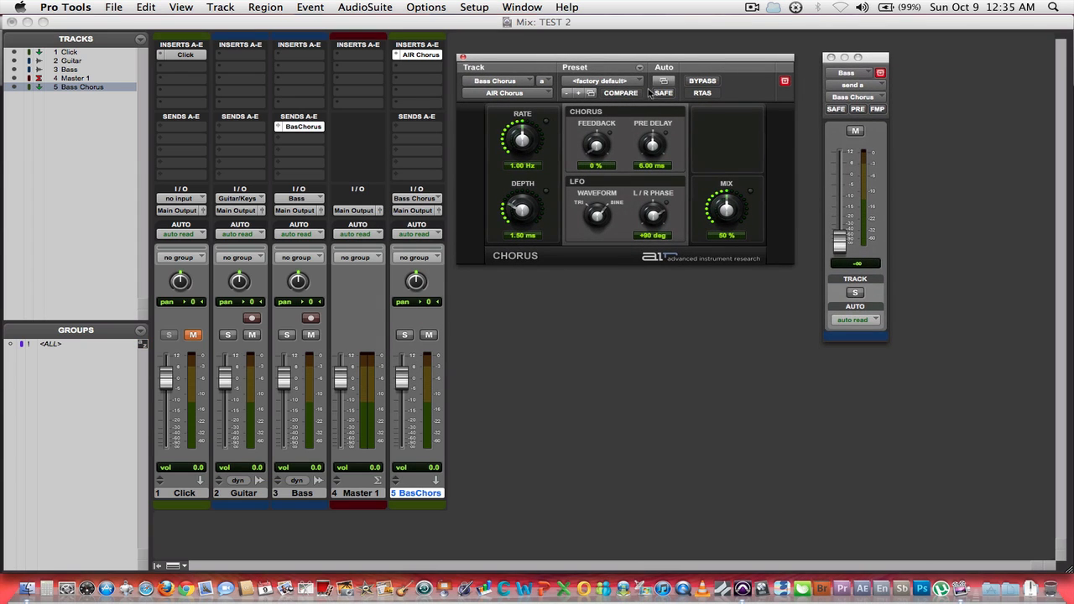
left_click(601, 81)
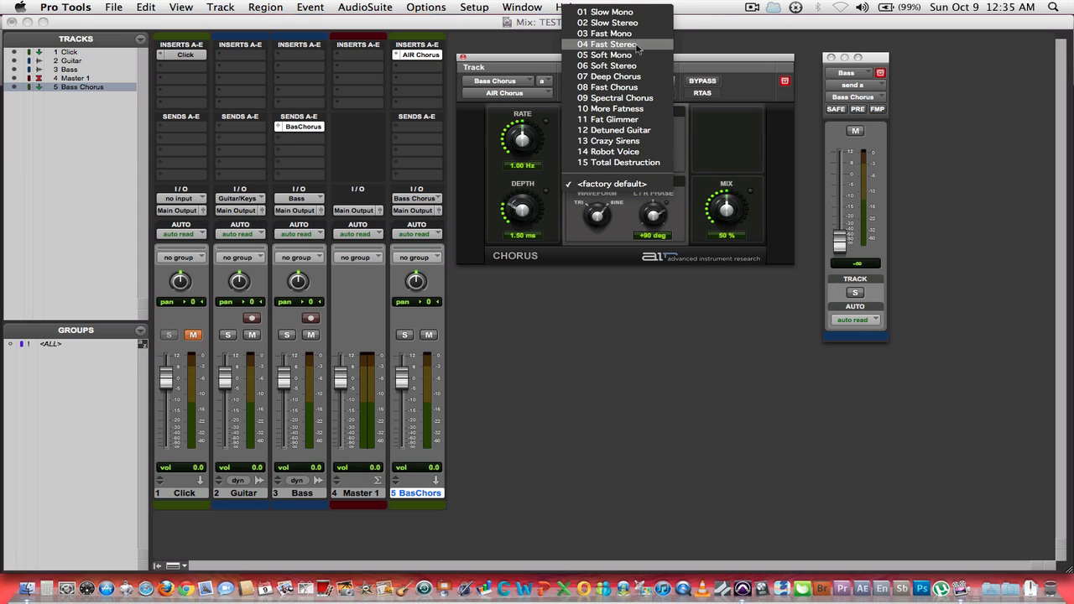
left_click(614, 77)
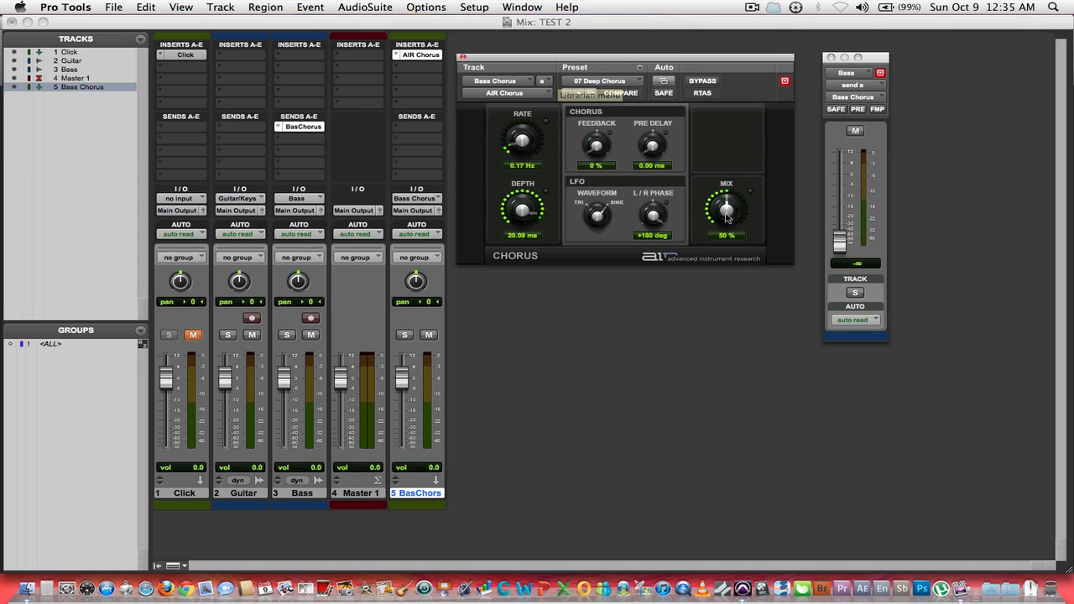
left_click_drag(725, 210, 728, 201)
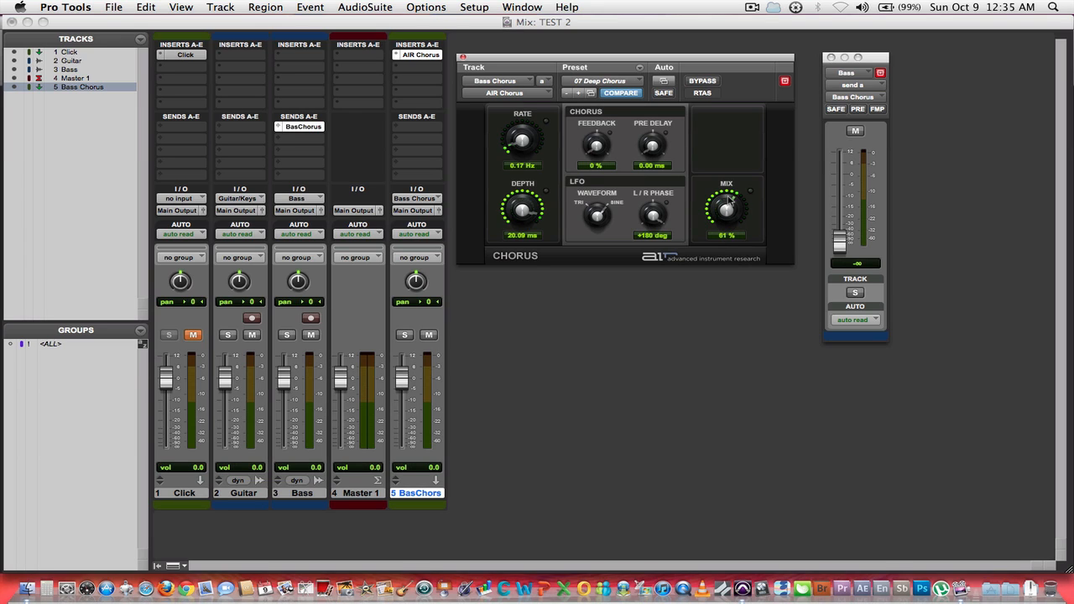
left_click_drag(725, 210, 730, 201)
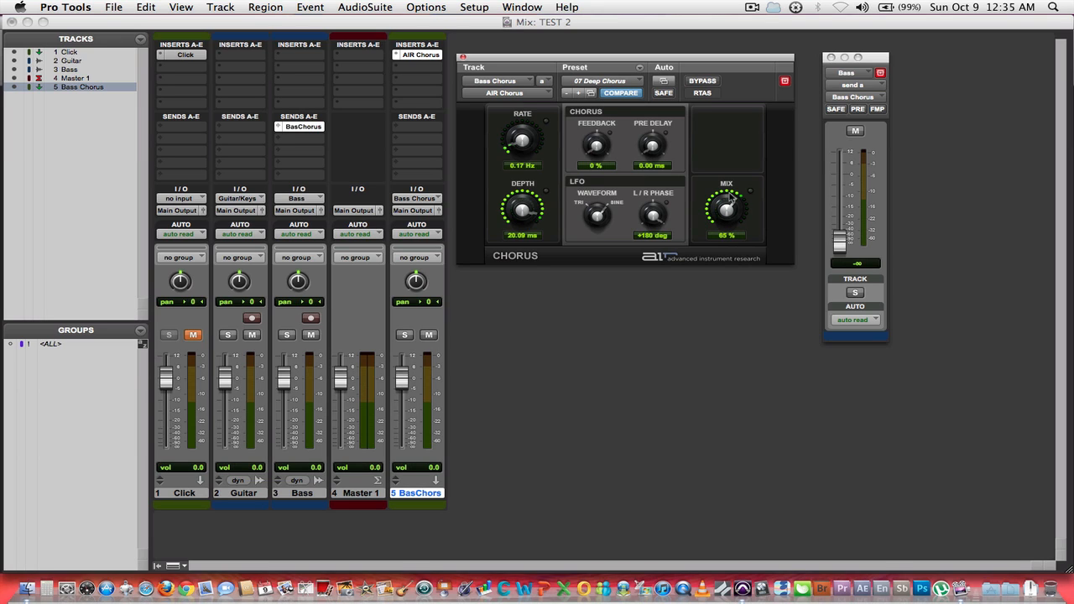
mouse_move(655, 343)
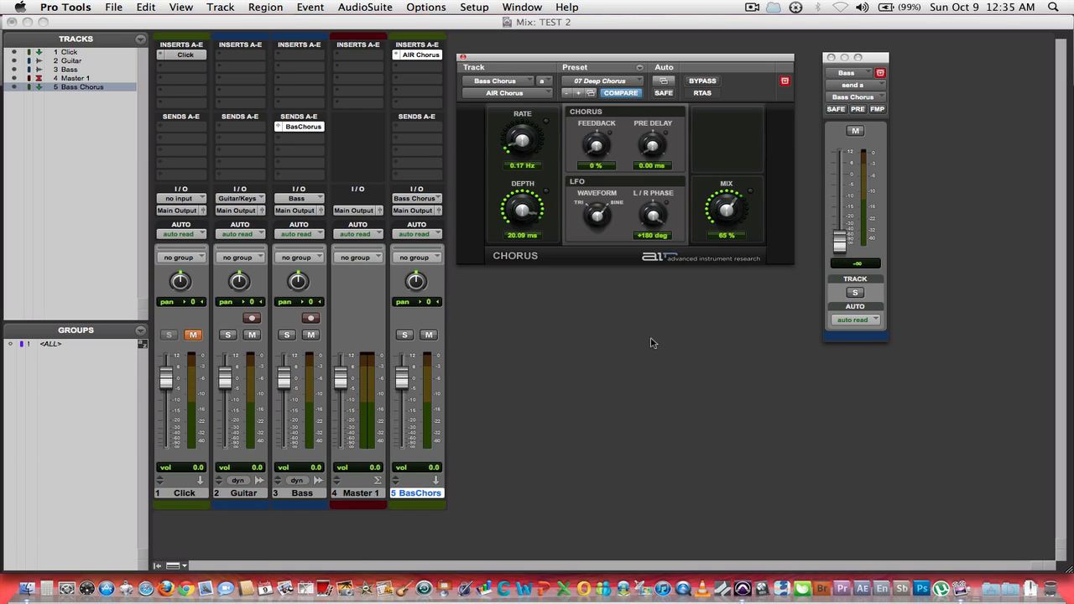
mouse_move(671, 339)
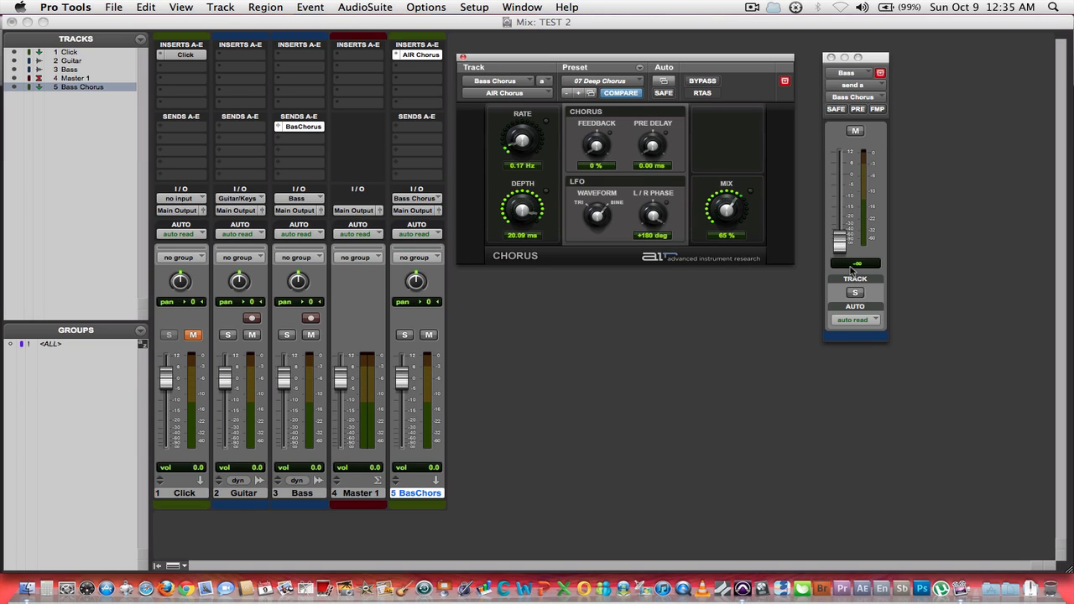
mouse_move(840, 238)
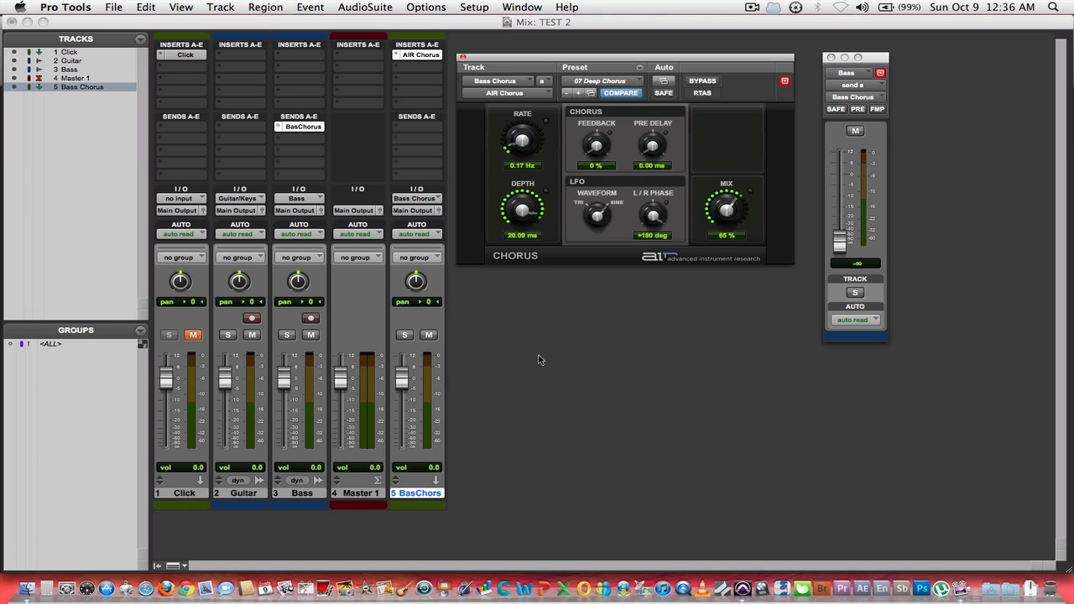
mouse_move(712, 291)
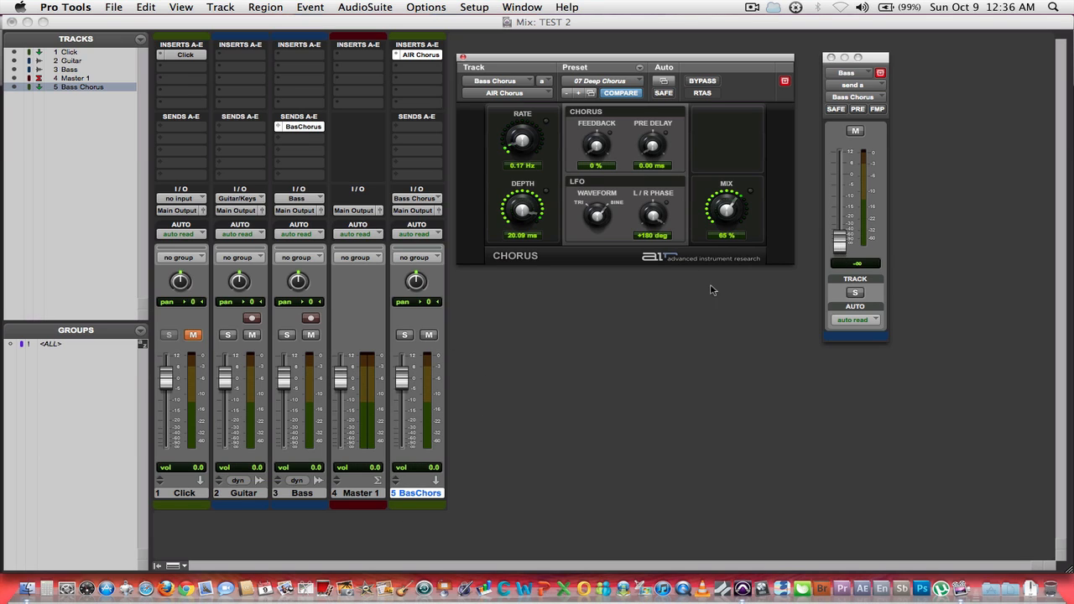
mouse_move(709, 317)
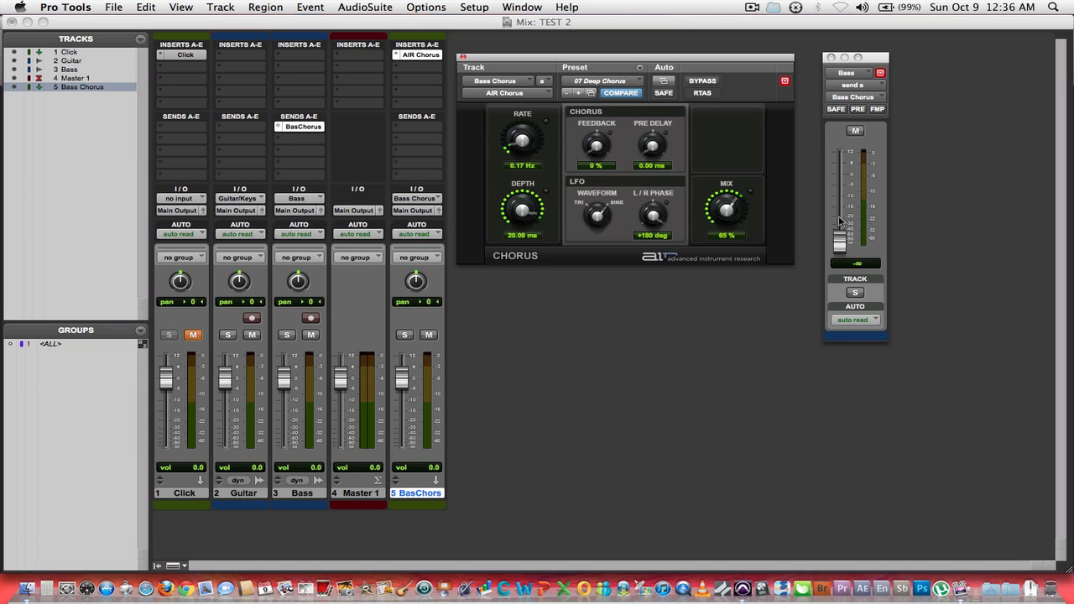
mouse_move(845, 198)
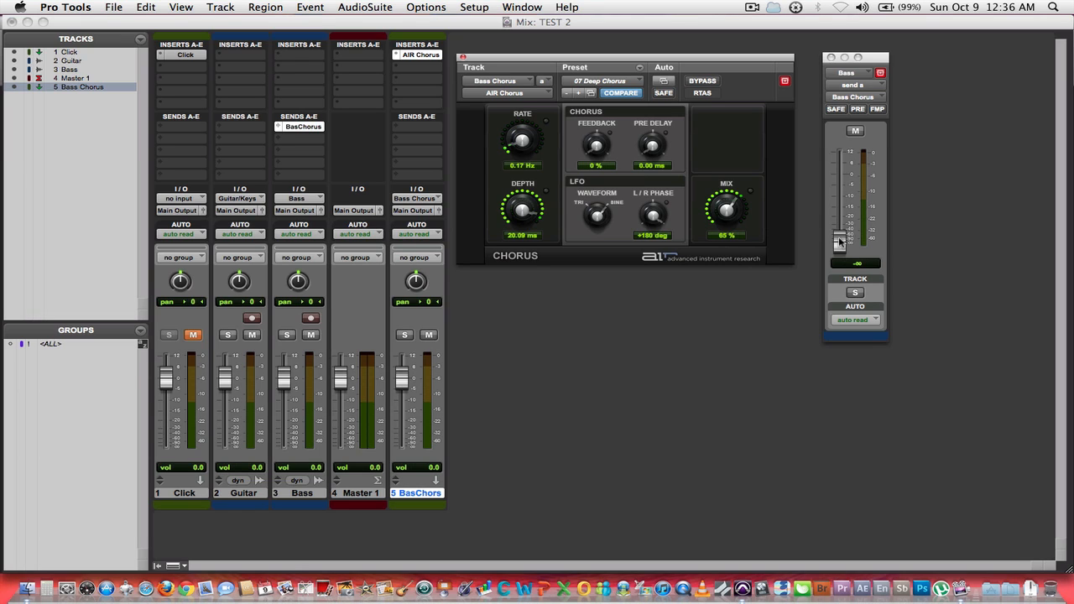
mouse_move(745, 233)
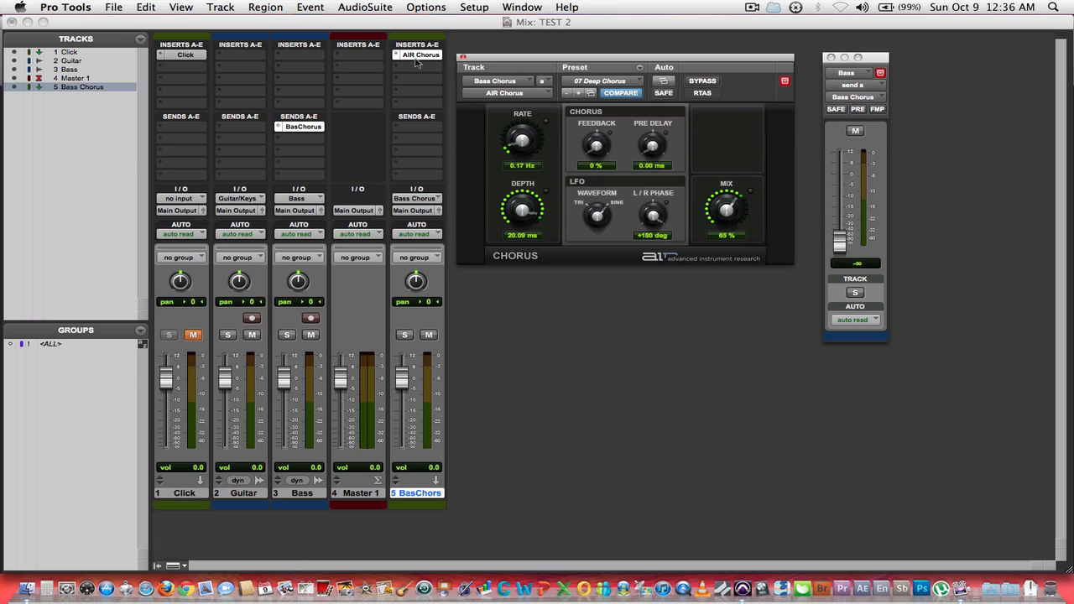
mouse_move(433, 84)
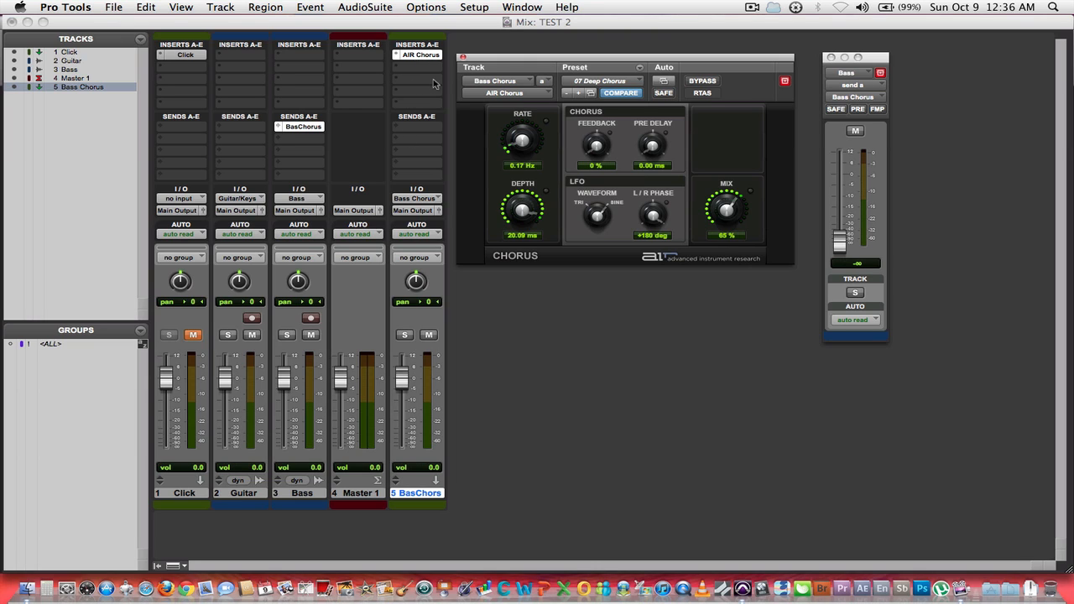
mouse_move(645, 141)
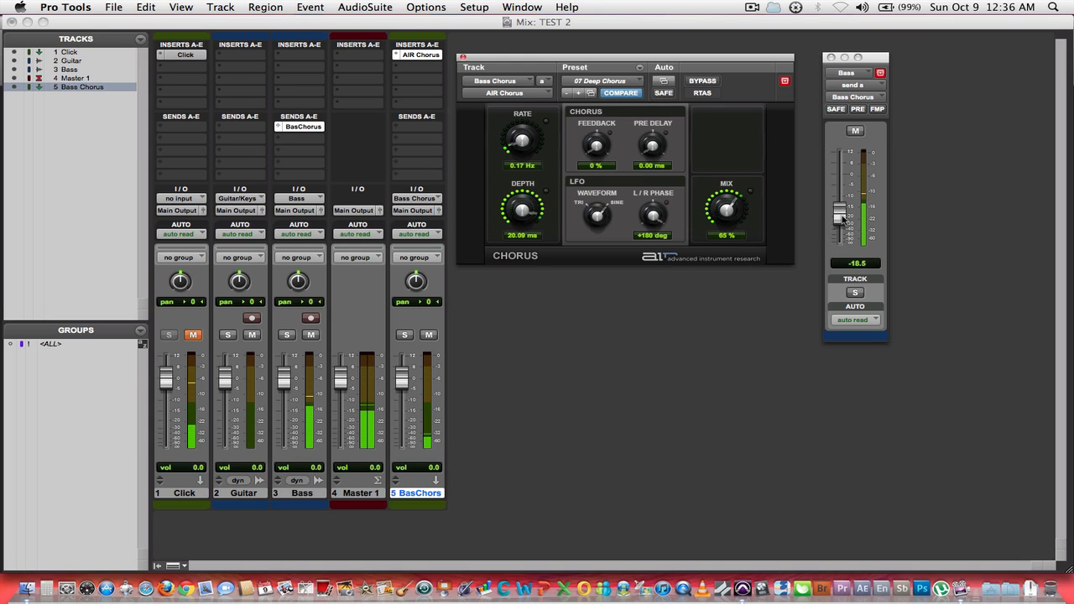
Adjust the Bass send fader to the chorus aux until it settles around -5.2 dB
left_click_drag(839, 216, 839, 194)
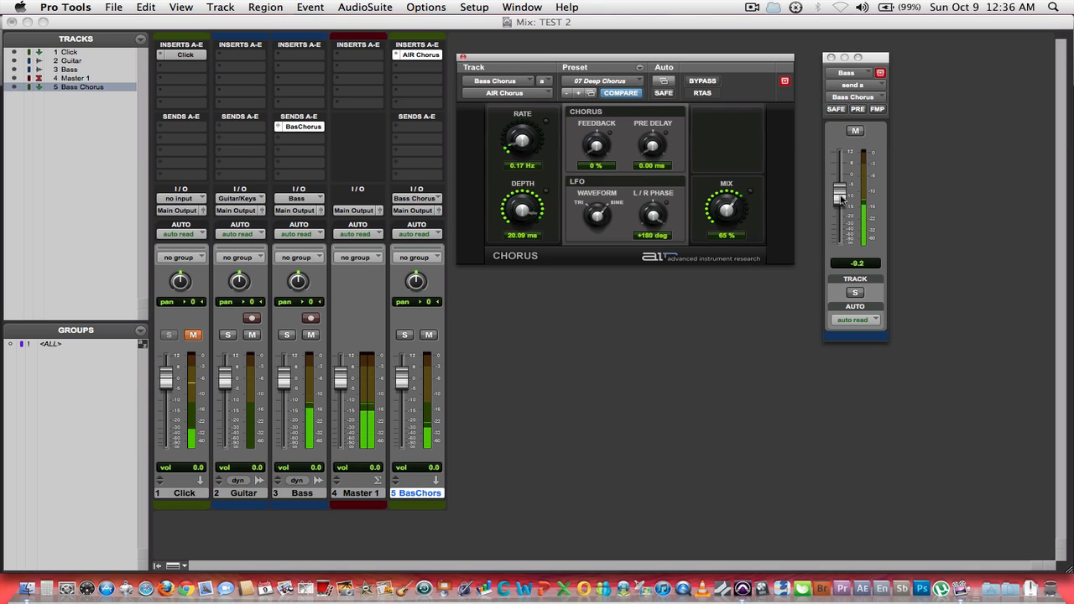
left_click_drag(839, 199, 839, 188)
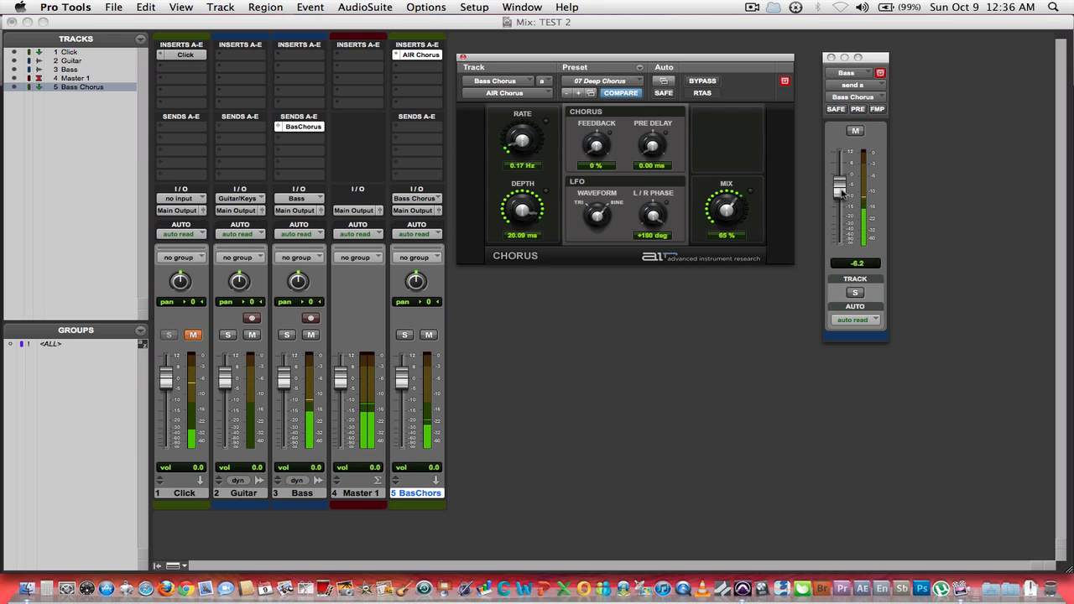
left_click_drag(839, 188, 839, 176)
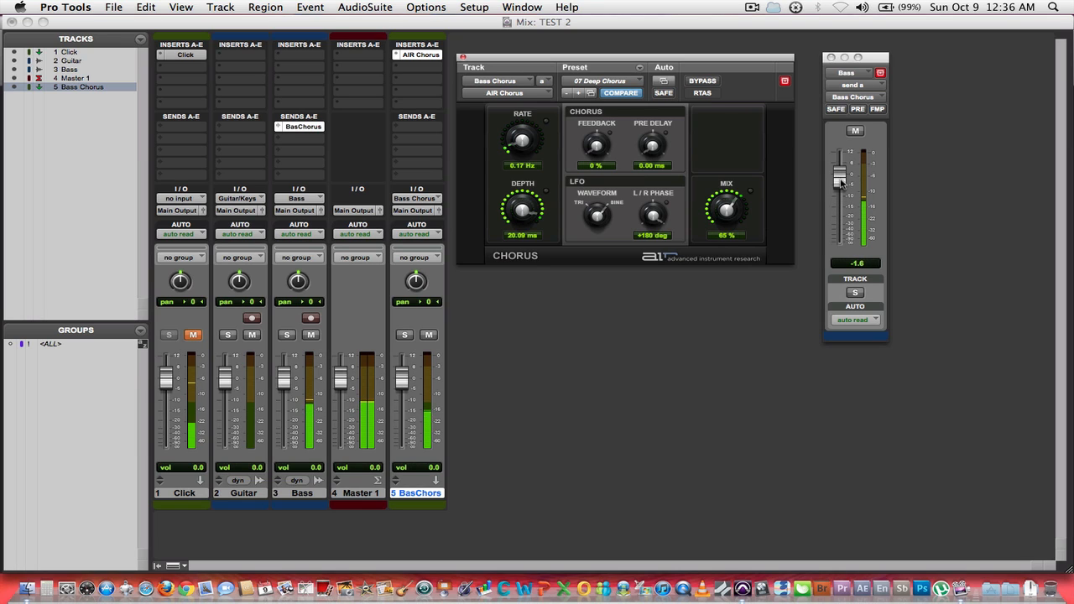
left_click_drag(839, 183, 840, 171)
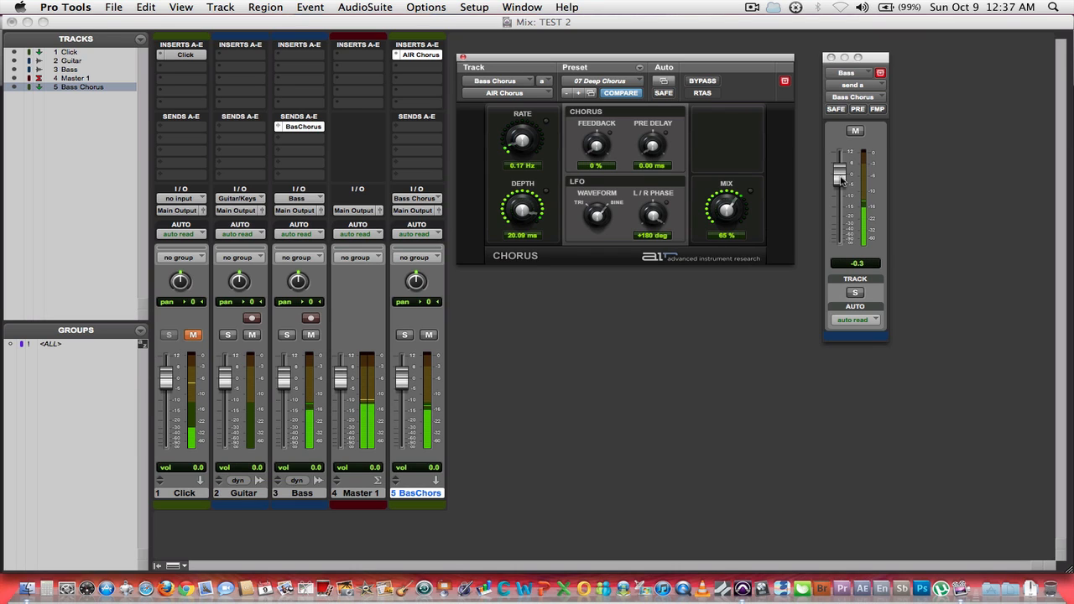
left_click_drag(839, 178, 839, 193)
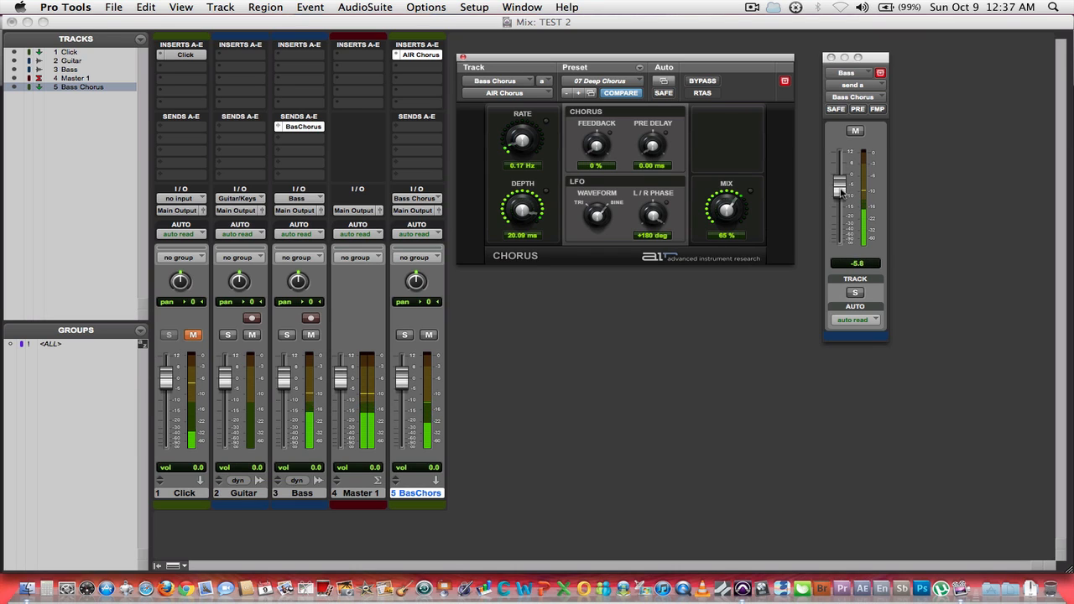
left_click_drag(839, 192, 839, 198)
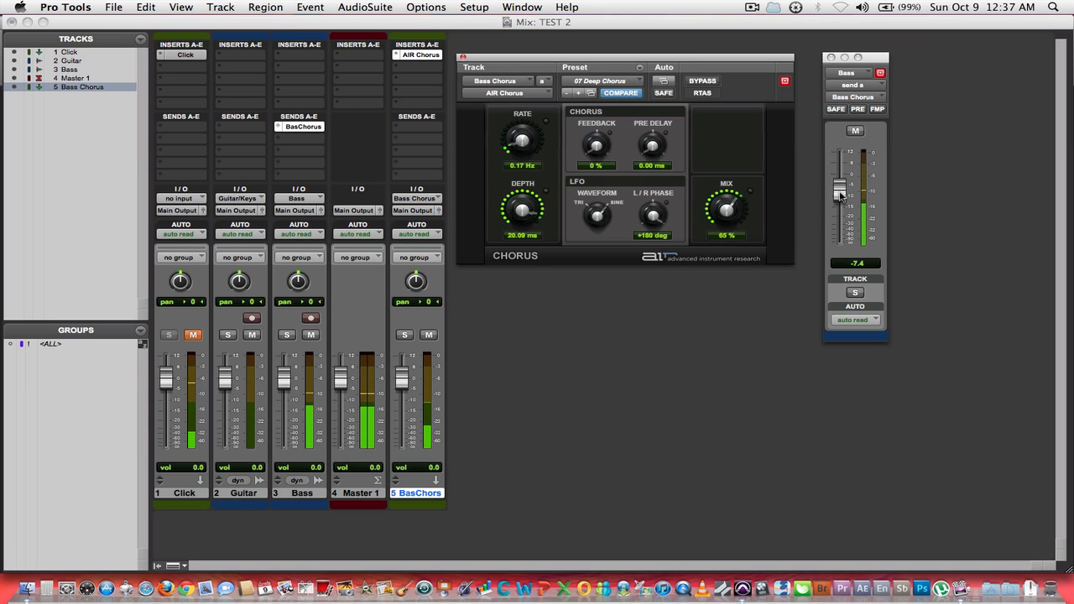
left_click_drag(839, 191, 840, 184)
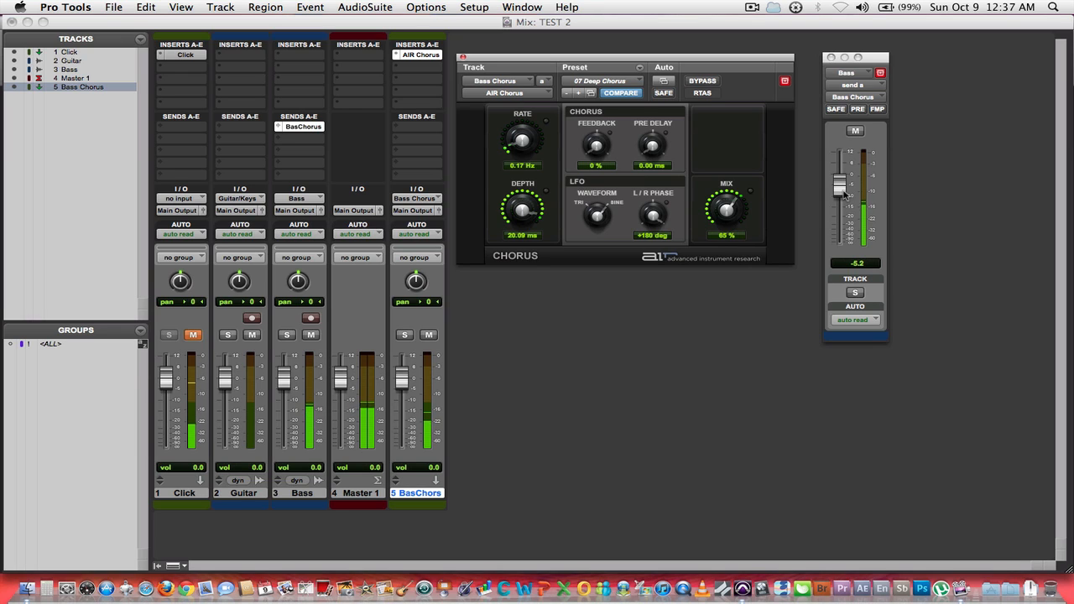
mouse_move(809, 286)
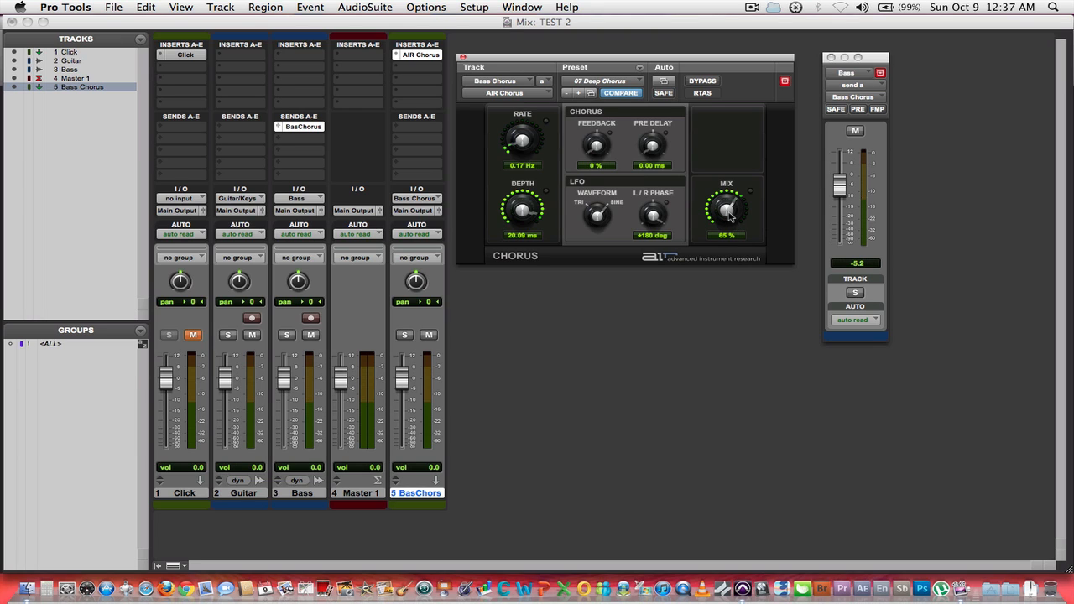
Pan the Bass track to <50 and the Bass Chorus aux to 50>
left_click_drag(727, 210, 727, 221)
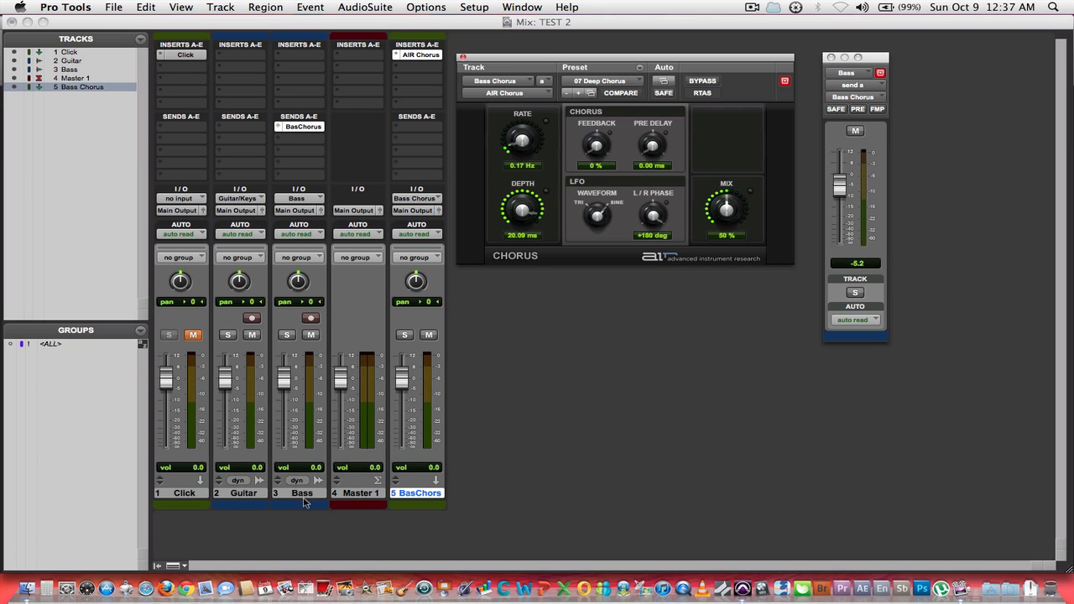
mouse_move(292, 402)
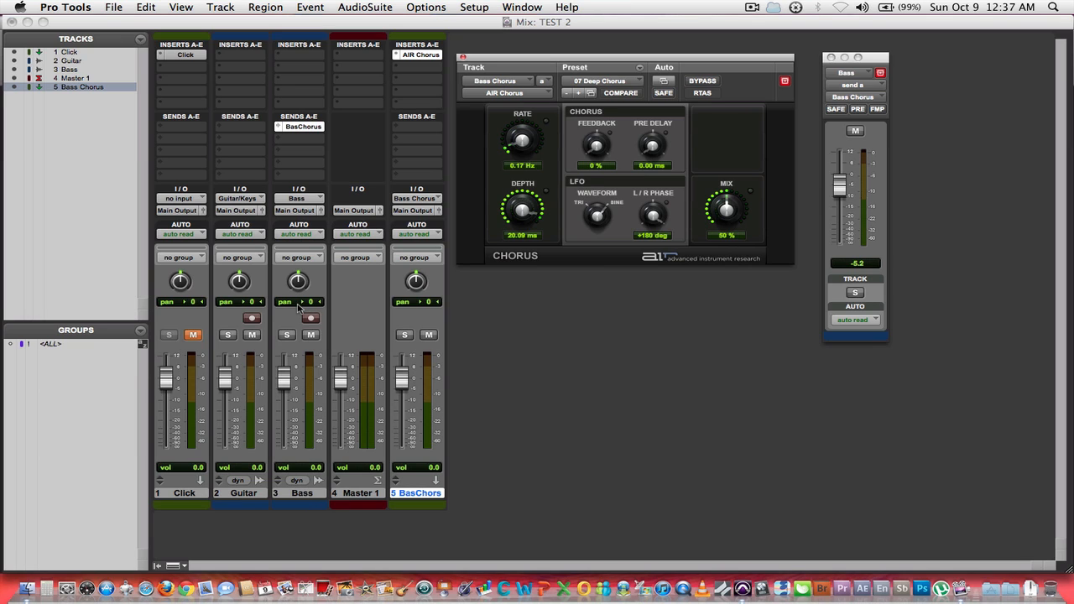
mouse_move(306, 317)
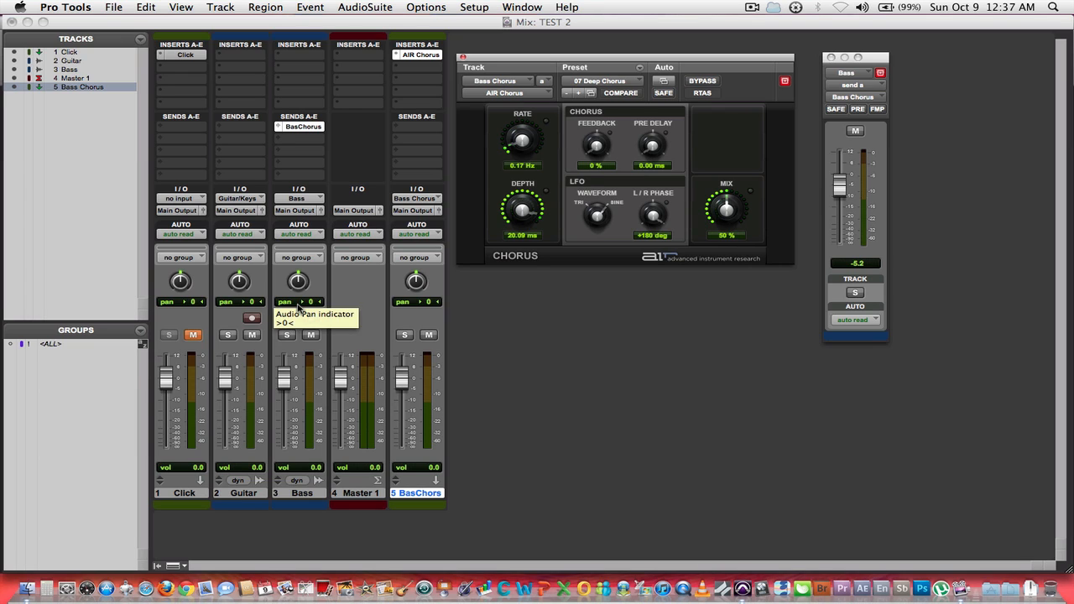
mouse_move(390, 317)
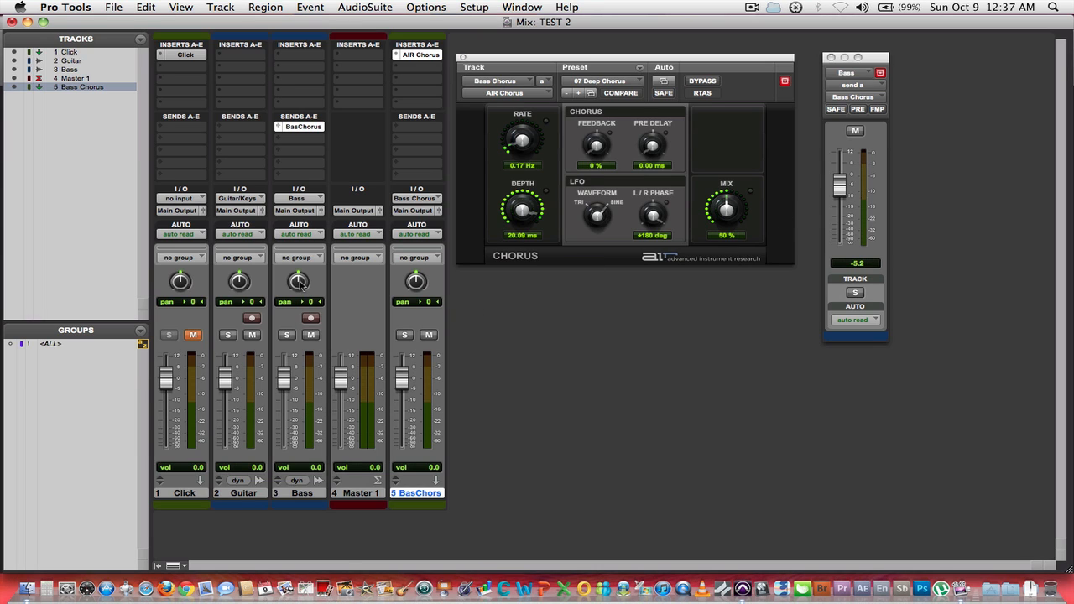
left_click_drag(299, 282, 299, 289)
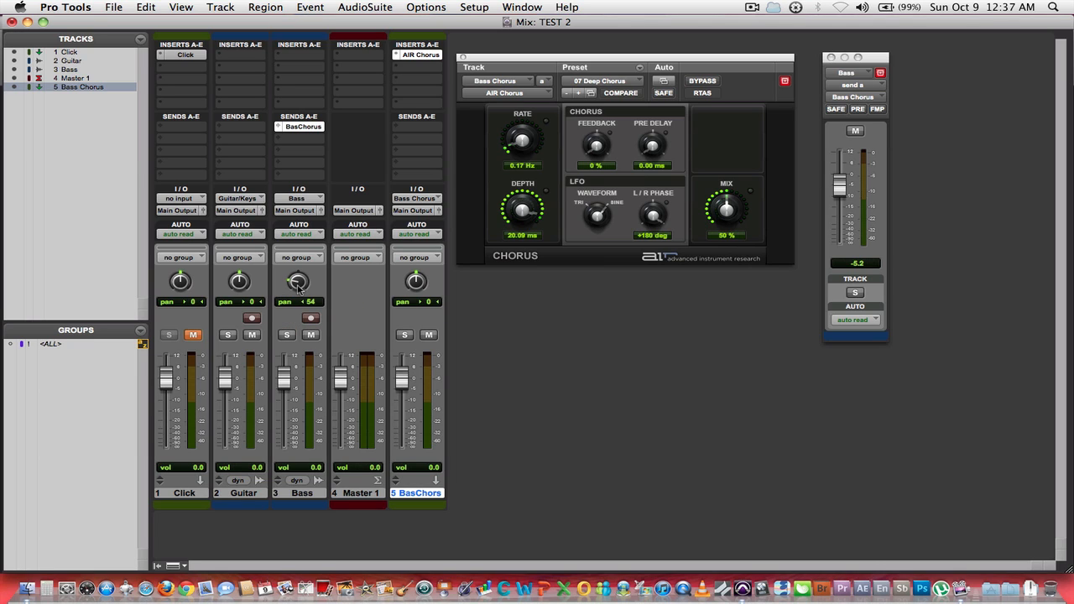
left_click_drag(298, 282, 299, 285)
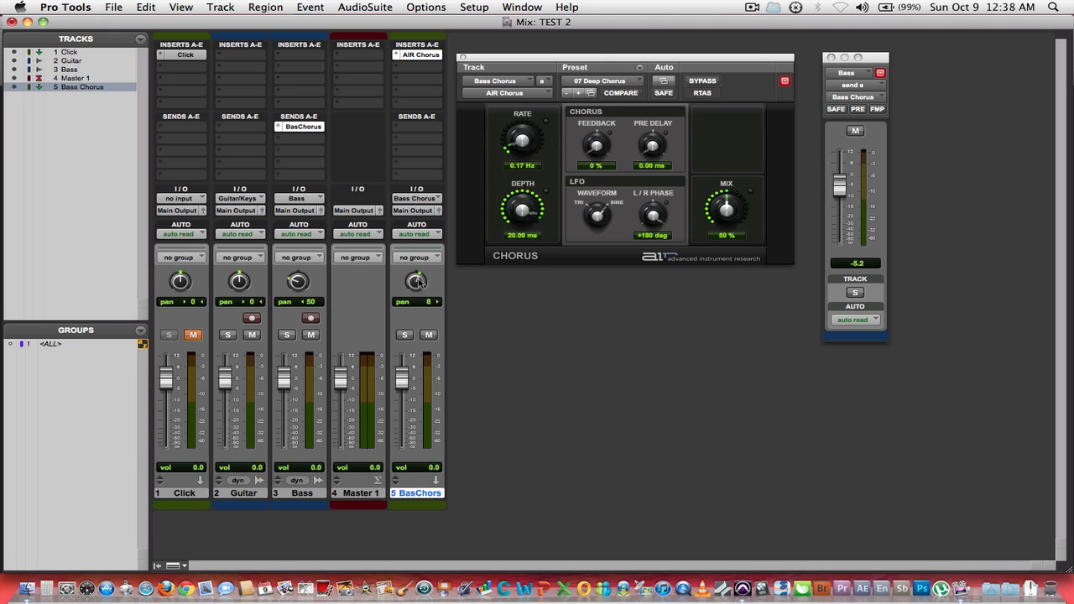
left_click_drag(416, 282, 416, 251)
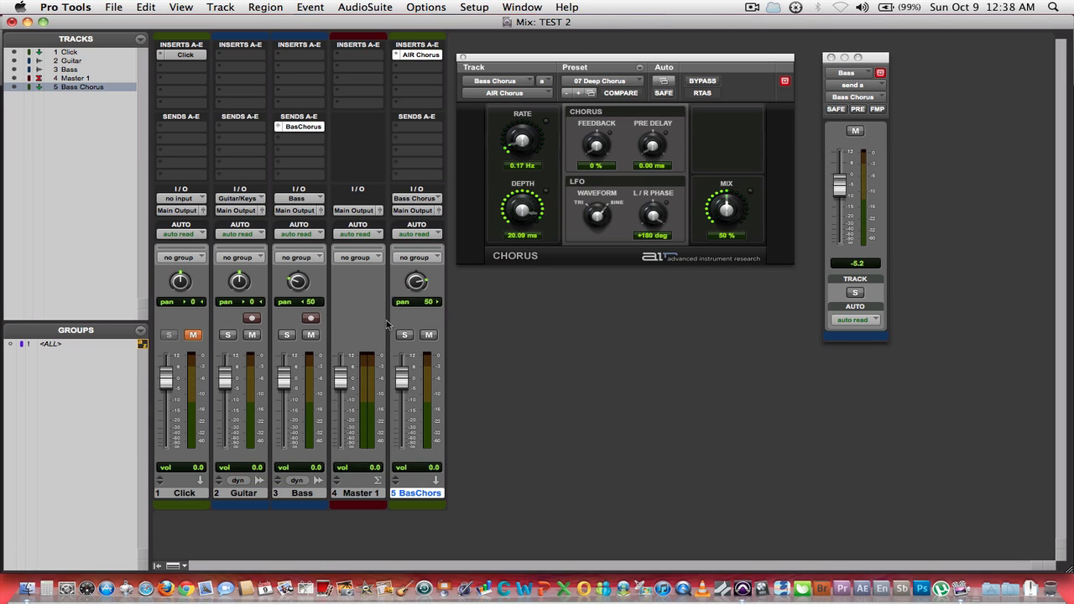
mouse_move(624, 292)
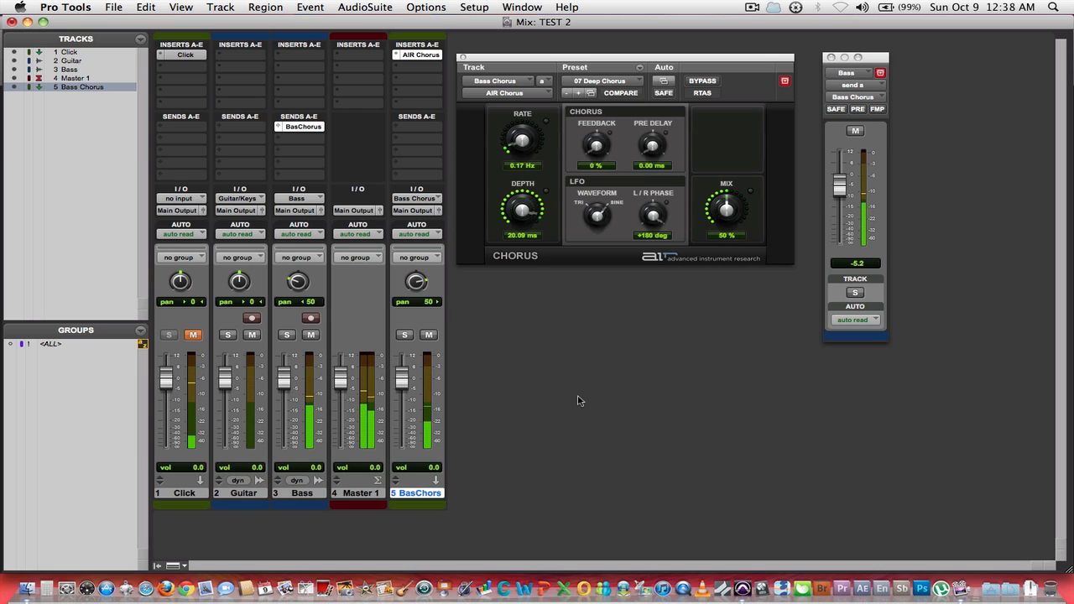
mouse_move(577, 389)
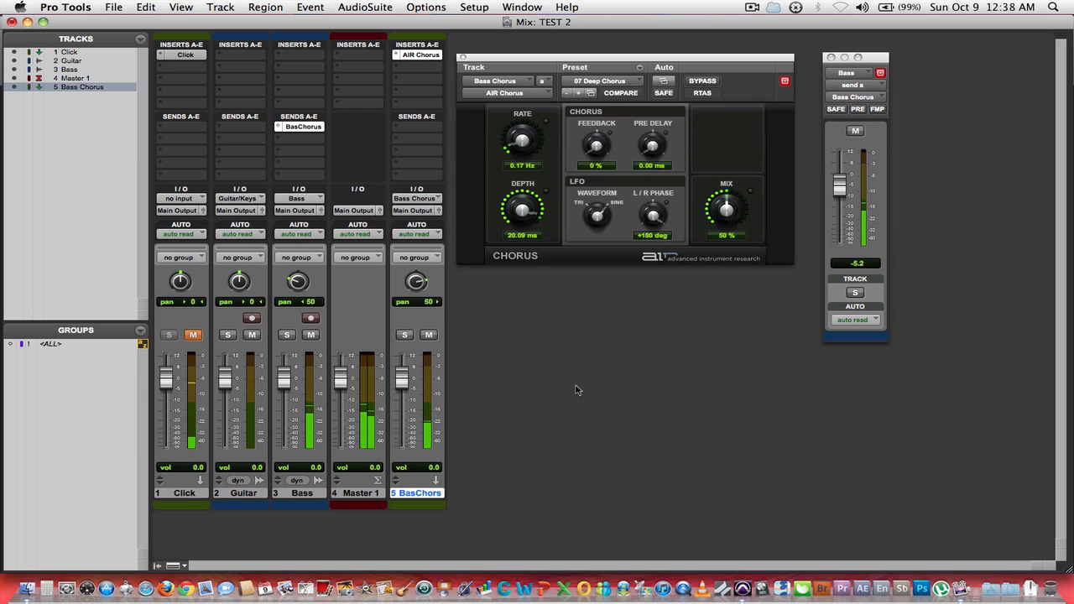
mouse_move(591, 372)
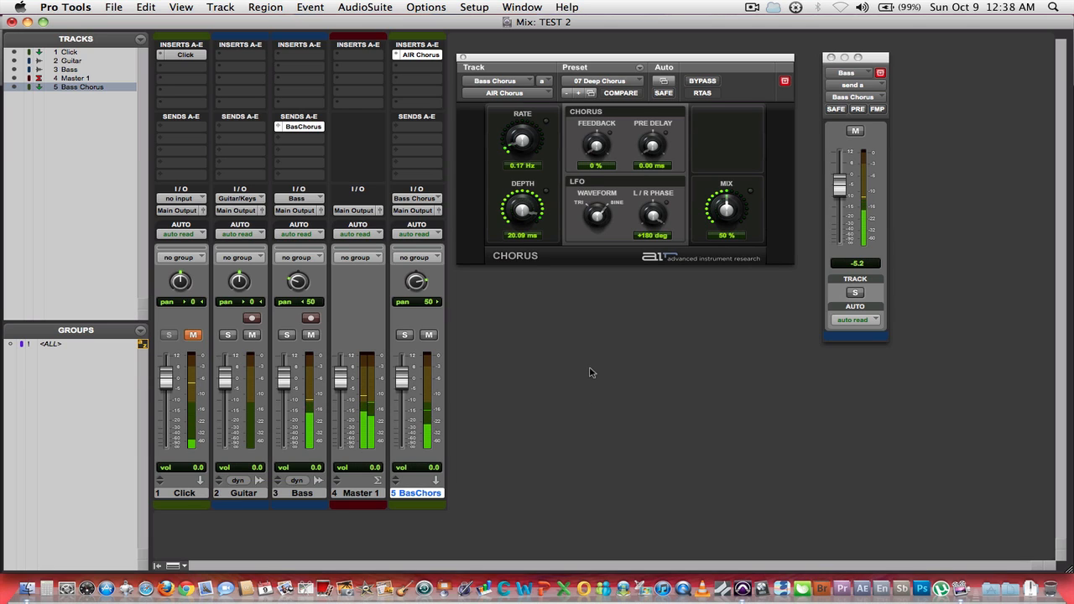
mouse_move(609, 371)
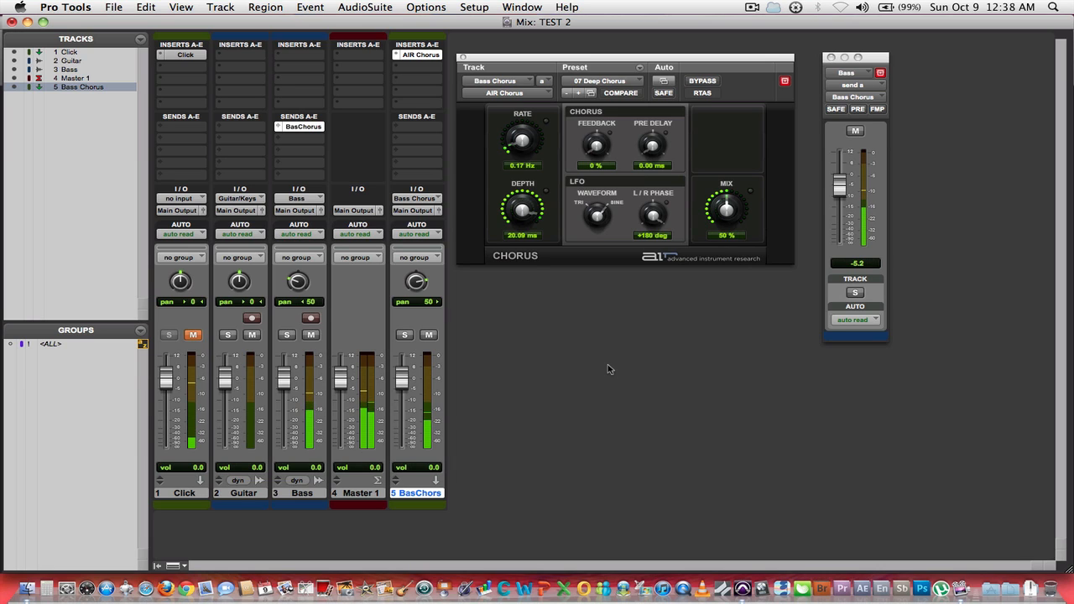
mouse_move(695, 353)
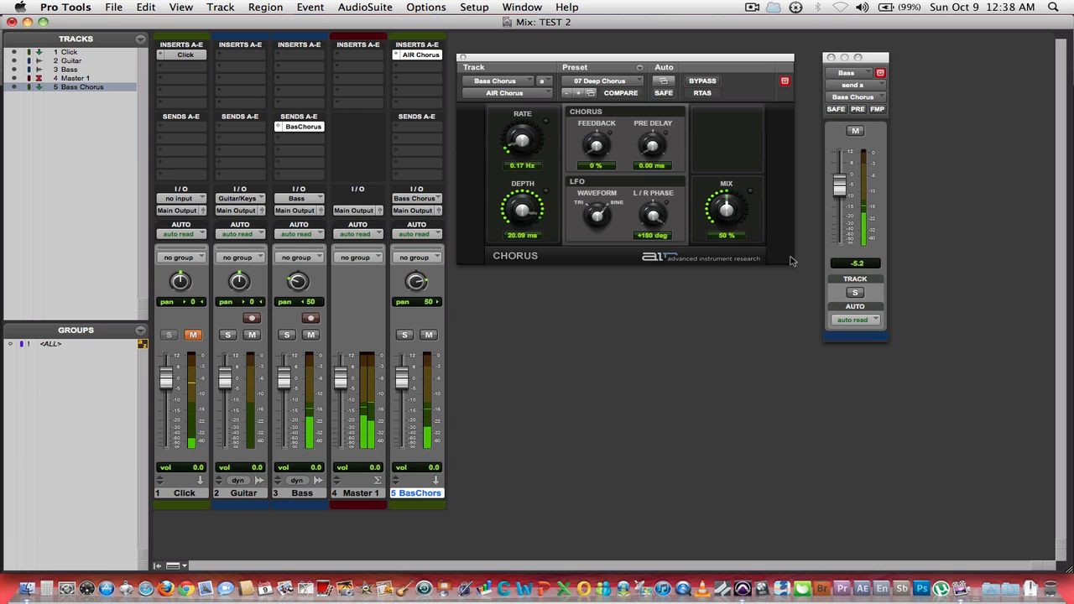
Turn up the AIR Chorus wet mix further
left_click_drag(839, 188, 839, 183)
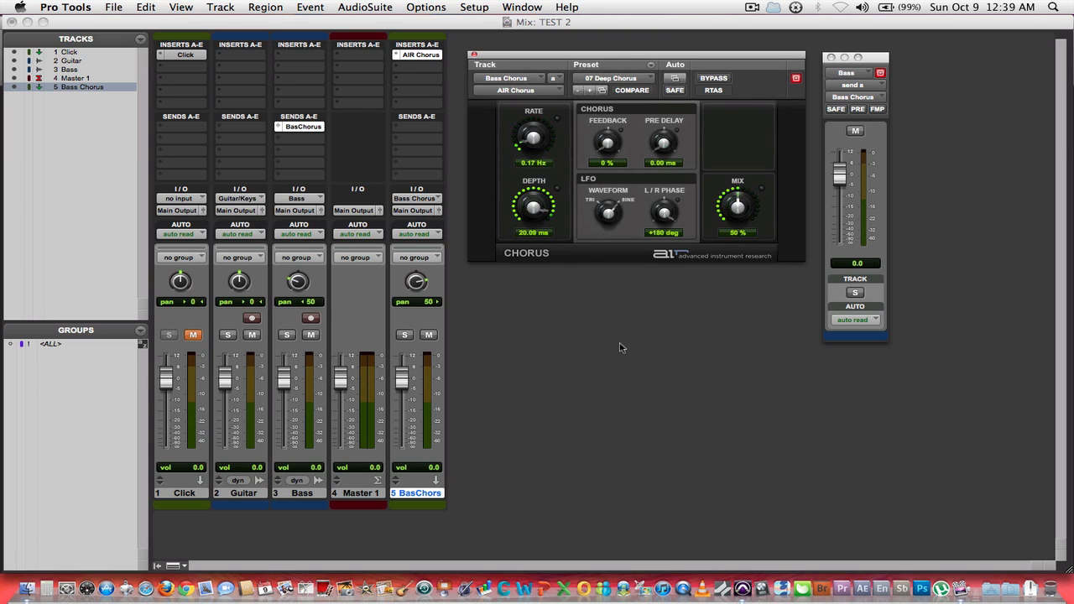
mouse_move(621, 356)
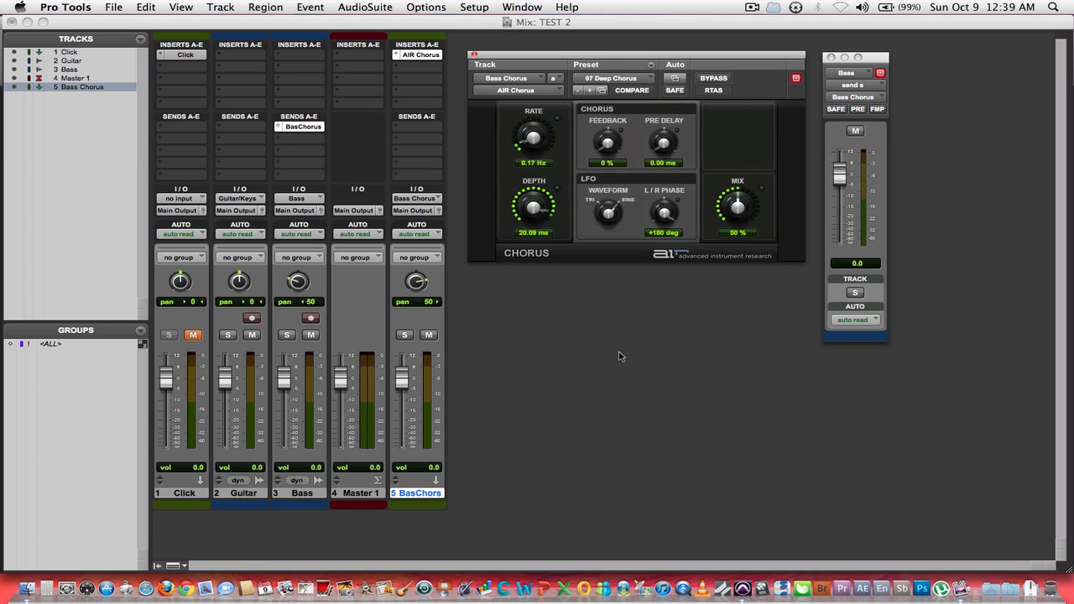
mouse_move(617, 376)
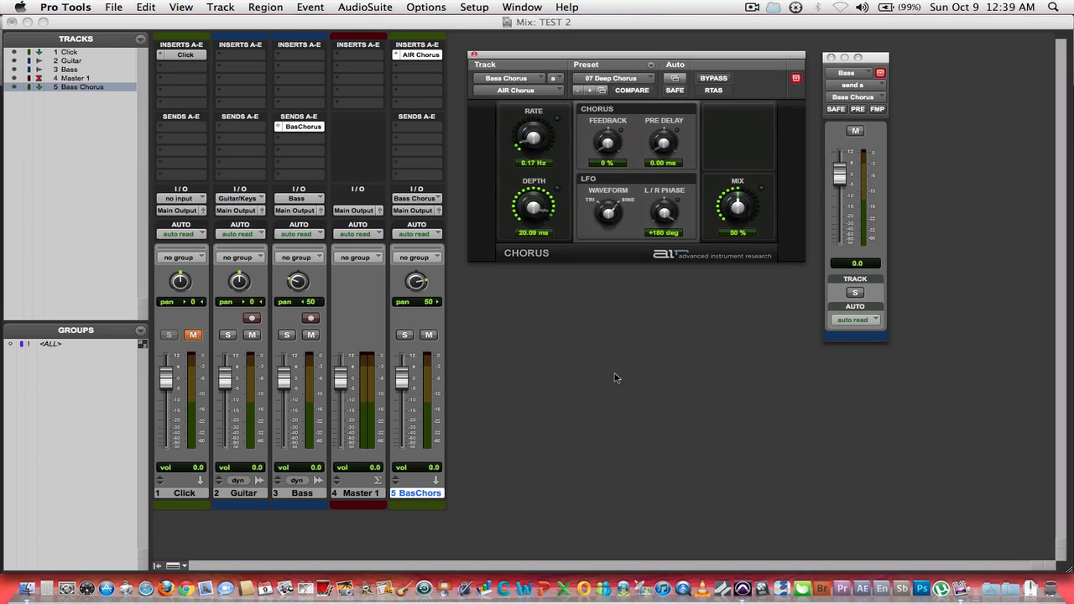
mouse_move(625, 393)
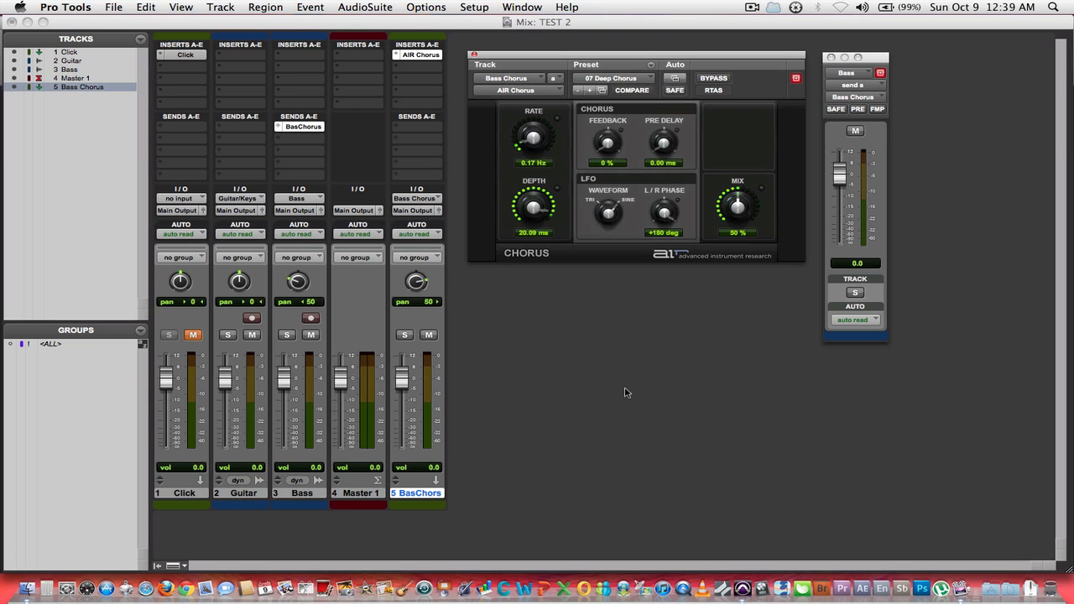
mouse_move(277, 42)
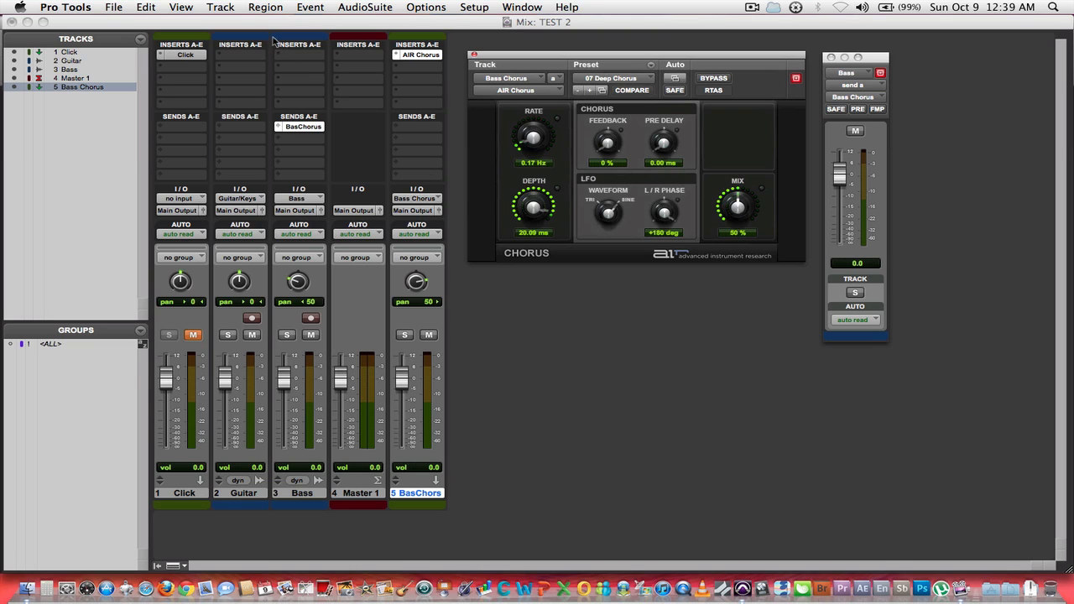
Insert EQ 3 7-Band on Bass insert A and Compressor/Limiter Dyn 3 on insert B
left_click(298, 53)
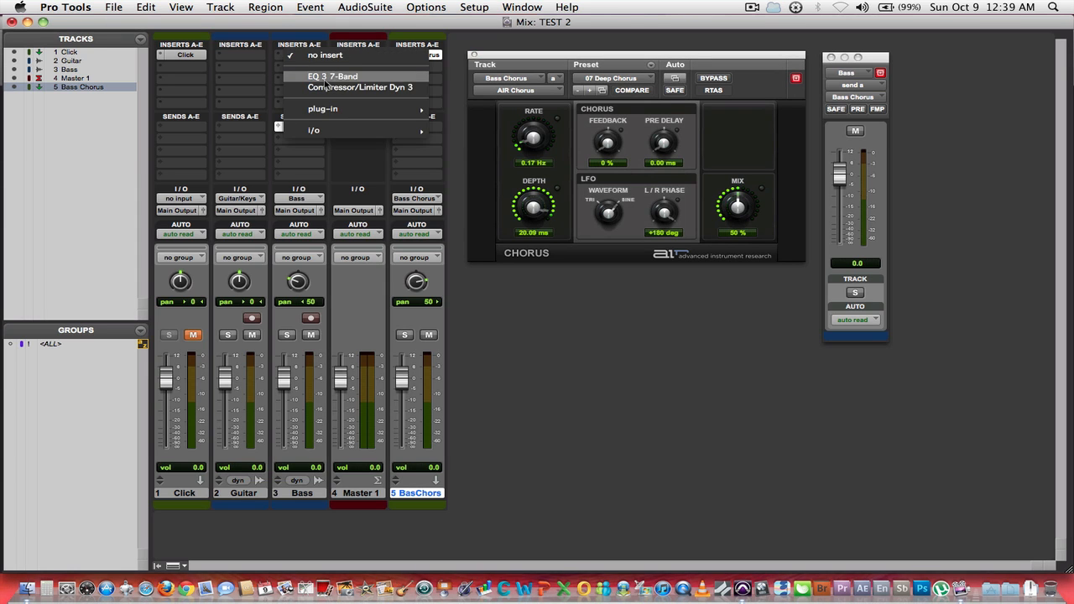
left_click(332, 76)
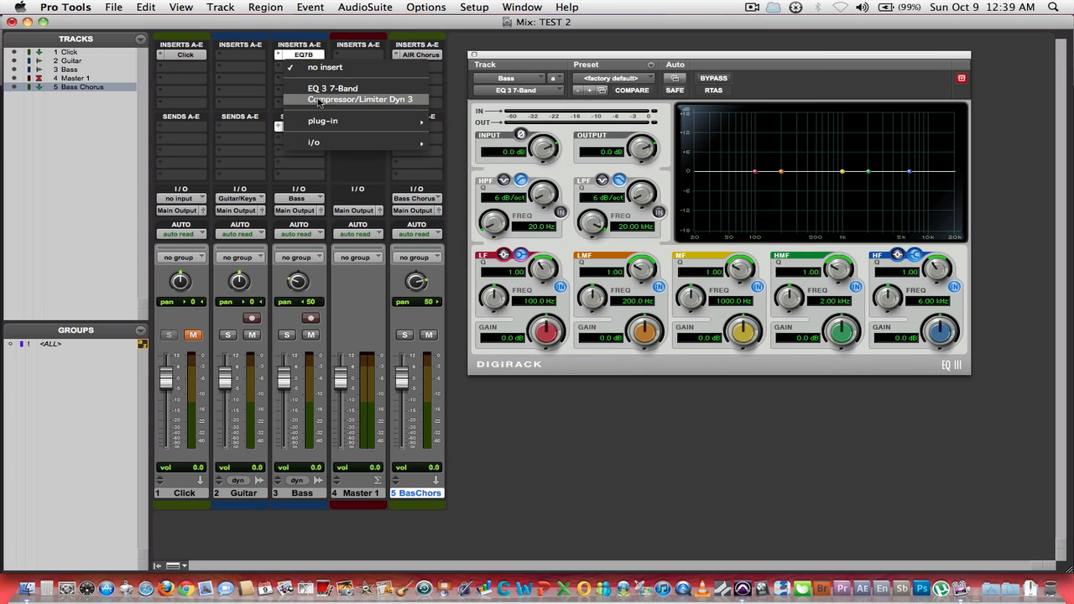
left_click(361, 99)
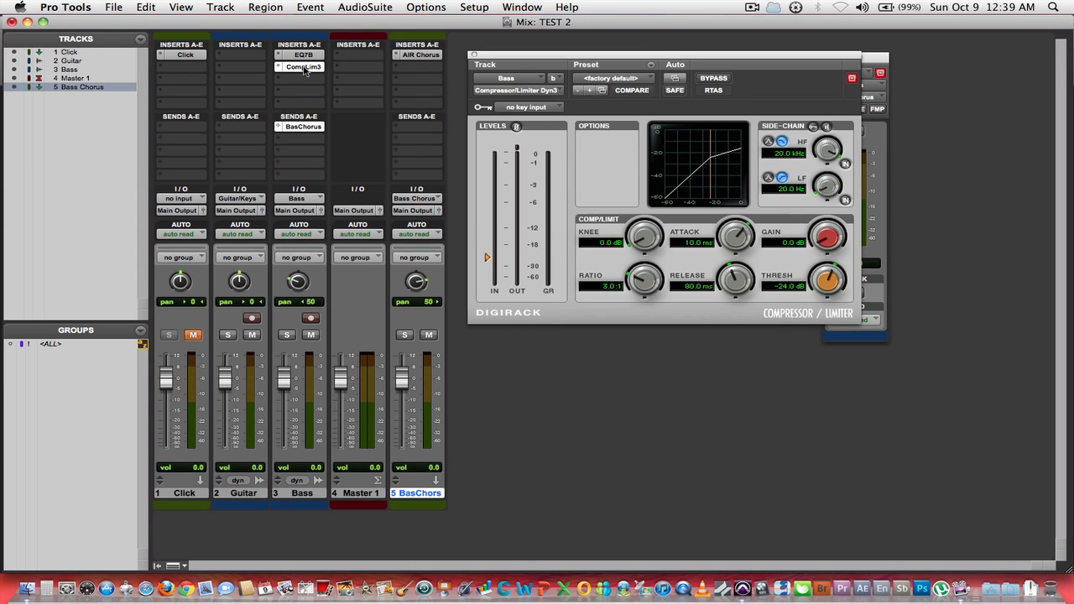
mouse_move(302, 67)
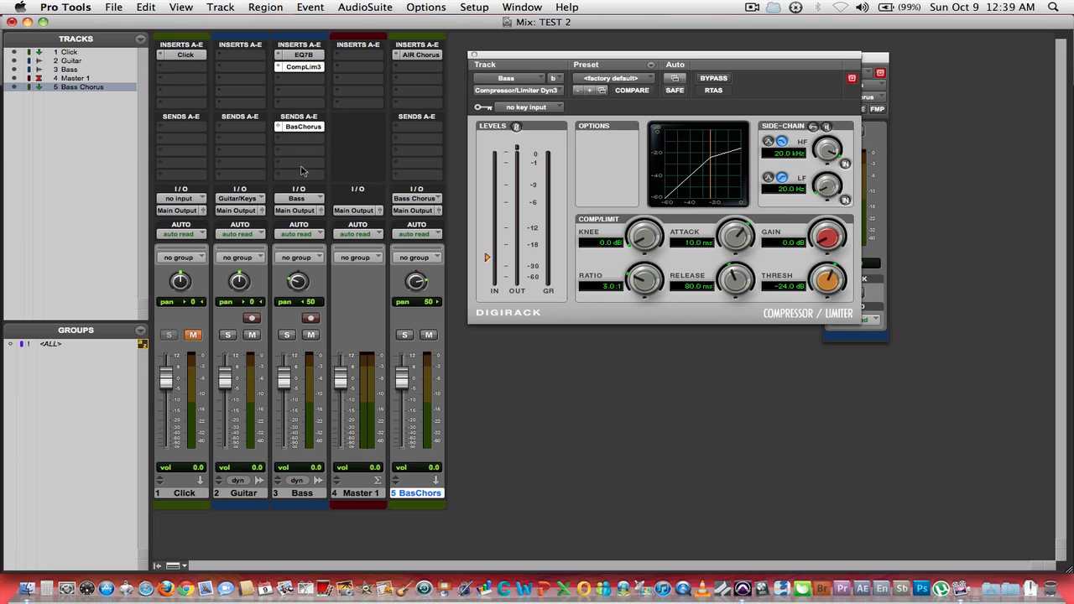
mouse_move(302, 131)
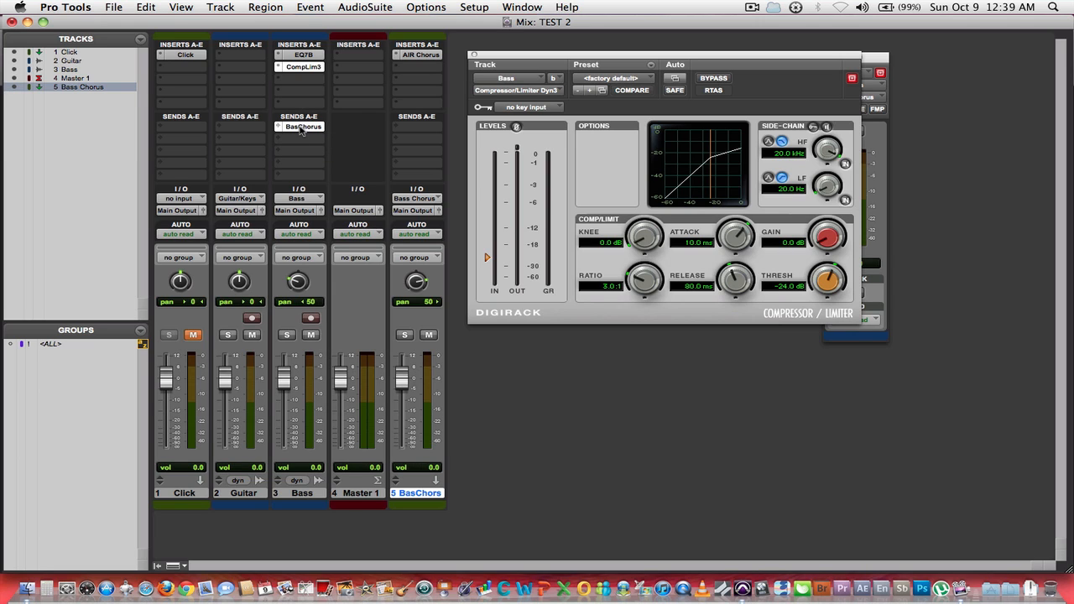
mouse_move(299, 128)
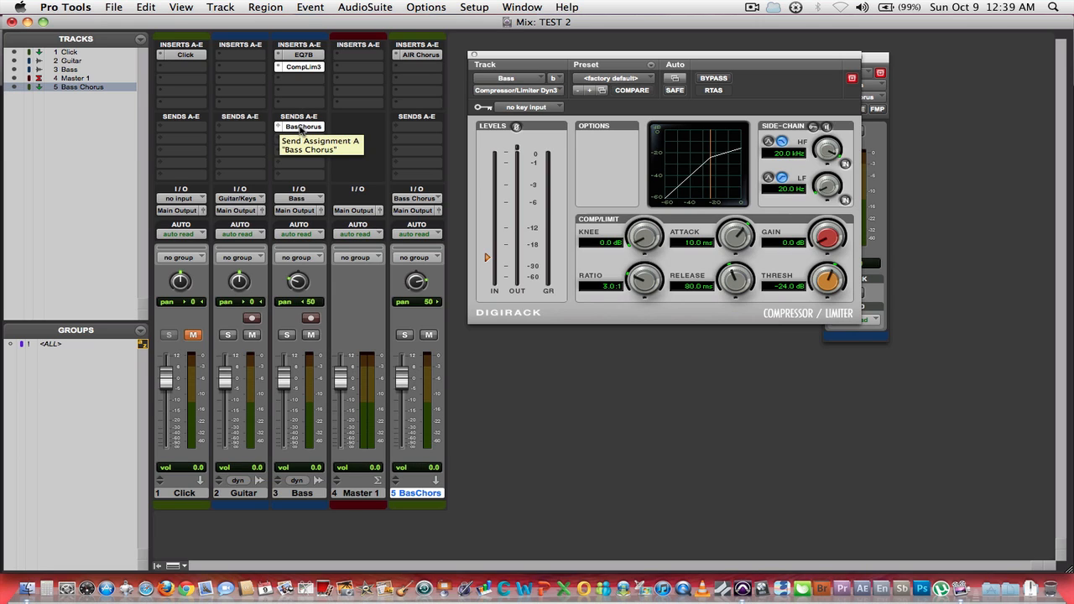
mouse_move(485, 211)
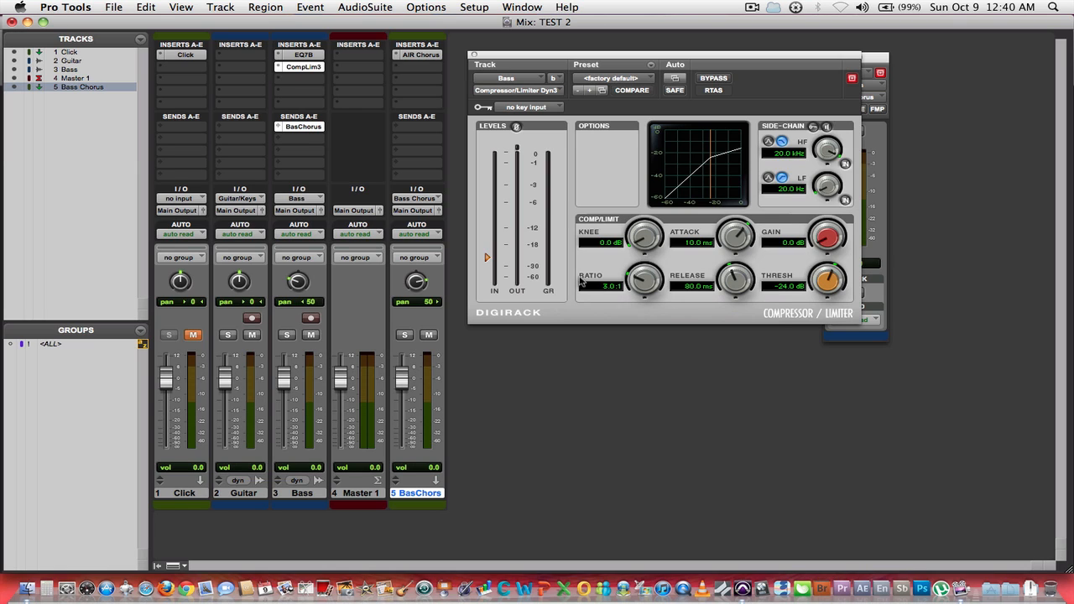
mouse_move(686, 389)
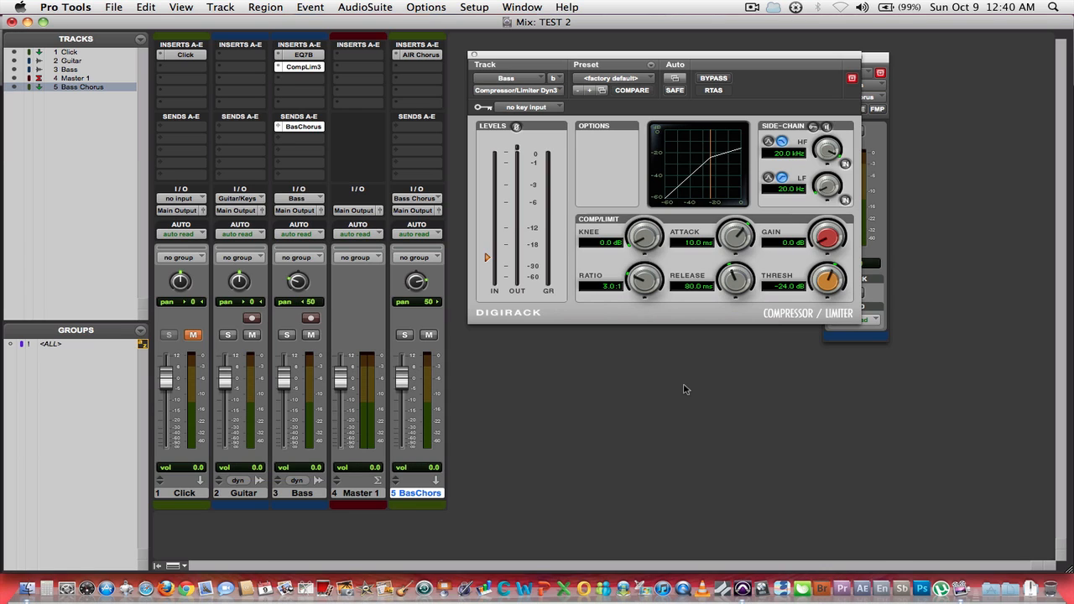
mouse_move(420, 37)
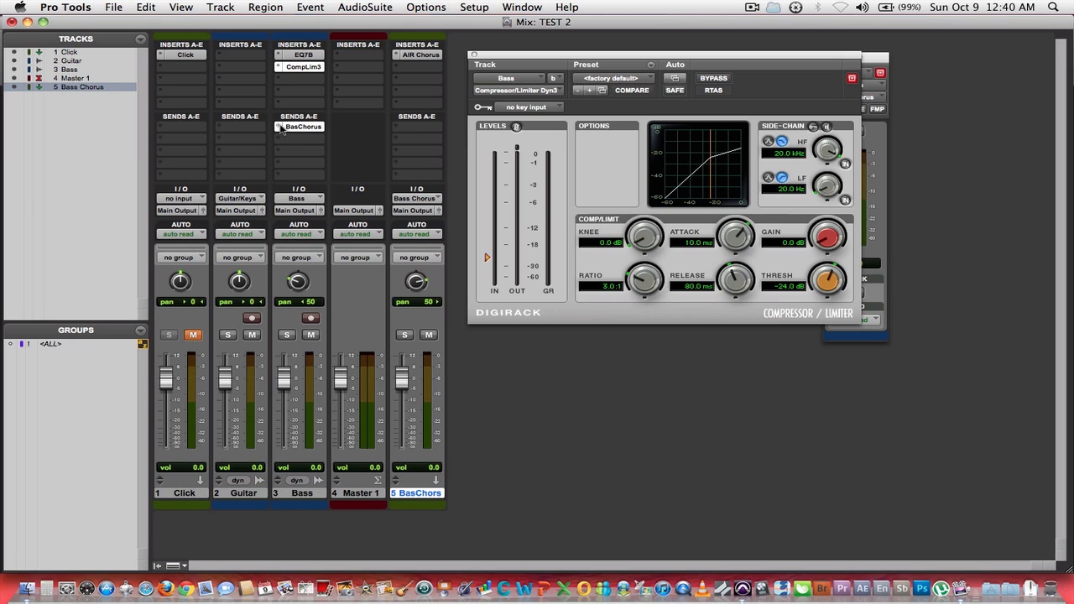
mouse_move(315, 131)
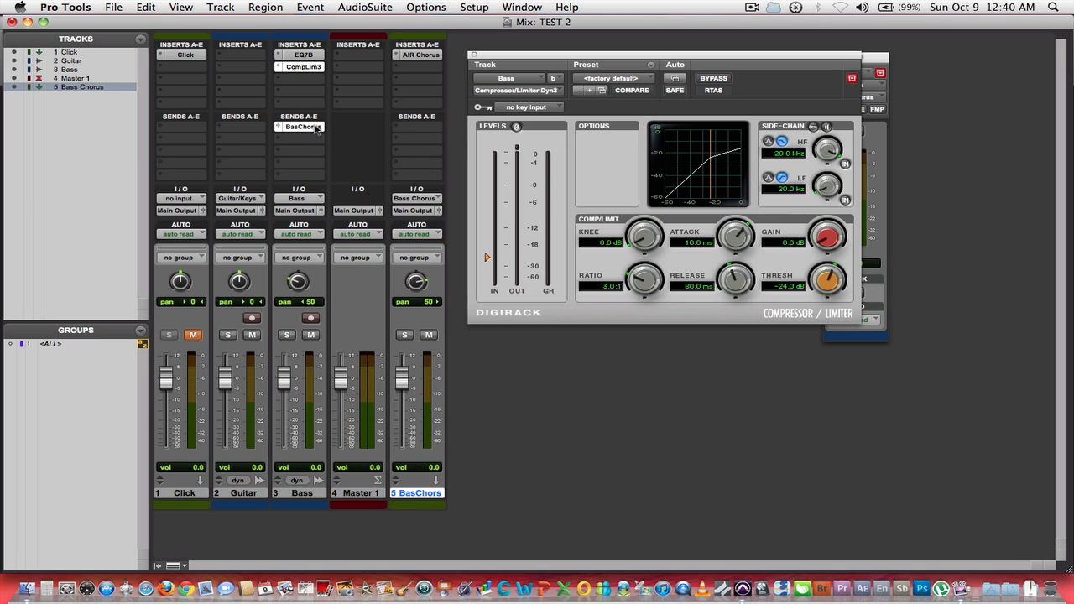
mouse_move(410, 114)
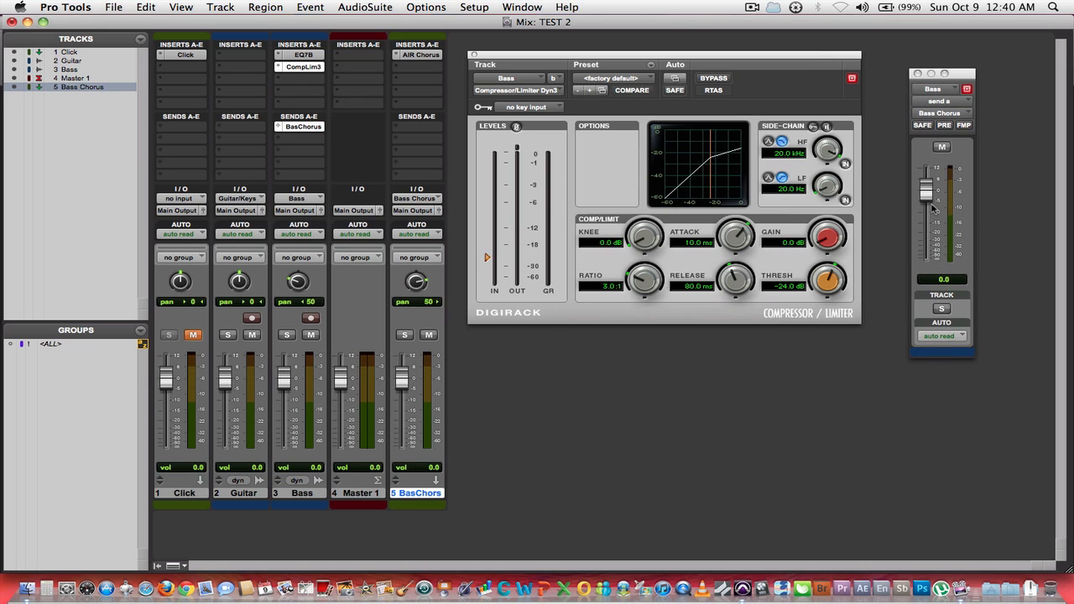
mouse_move(930, 198)
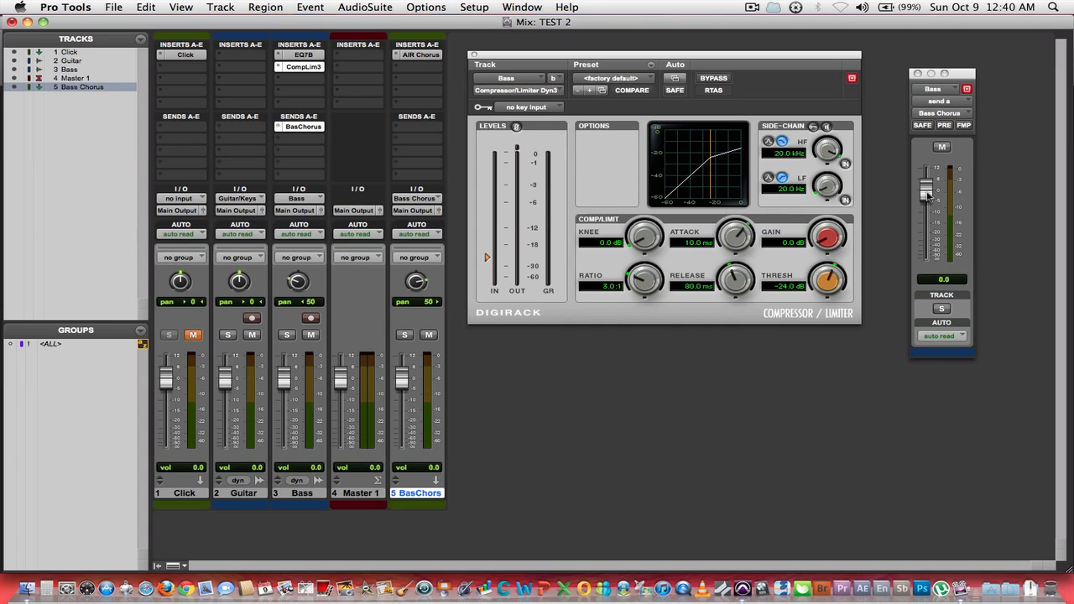
mouse_move(890, 270)
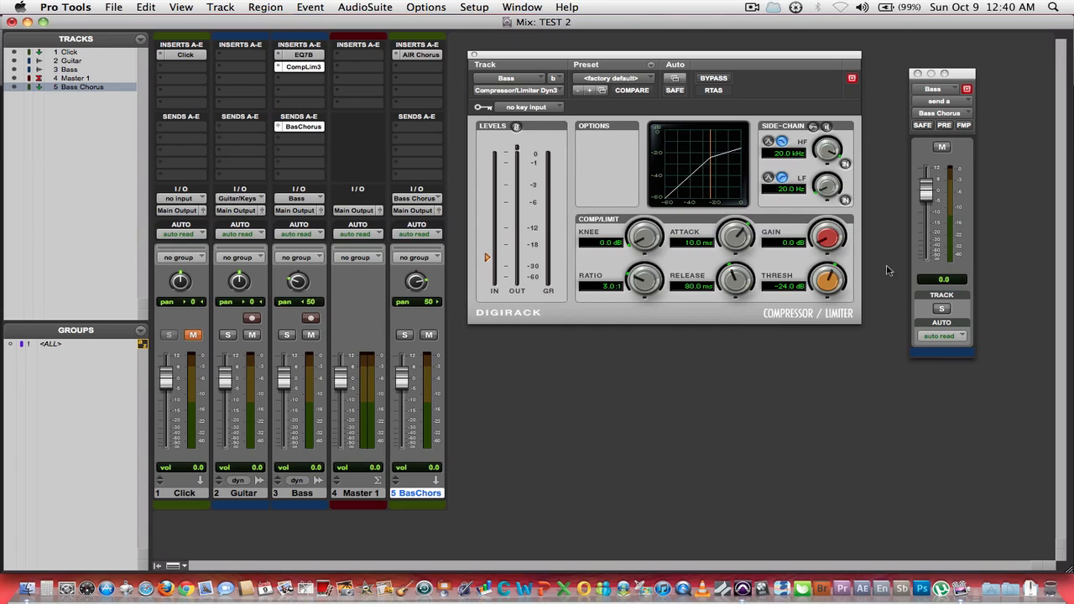
mouse_move(728, 389)
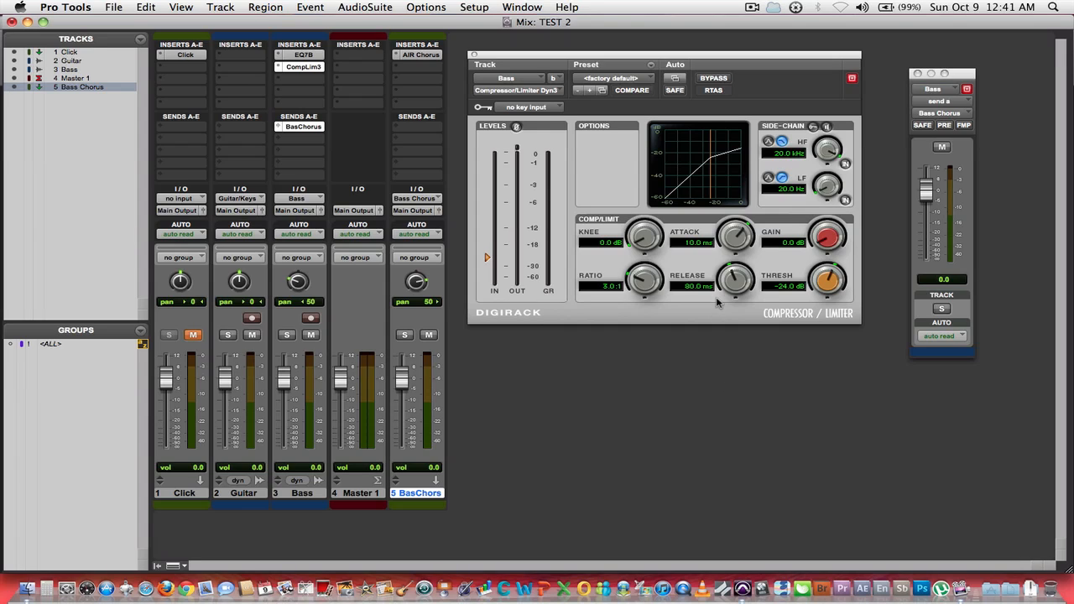
mouse_move(653, 304)
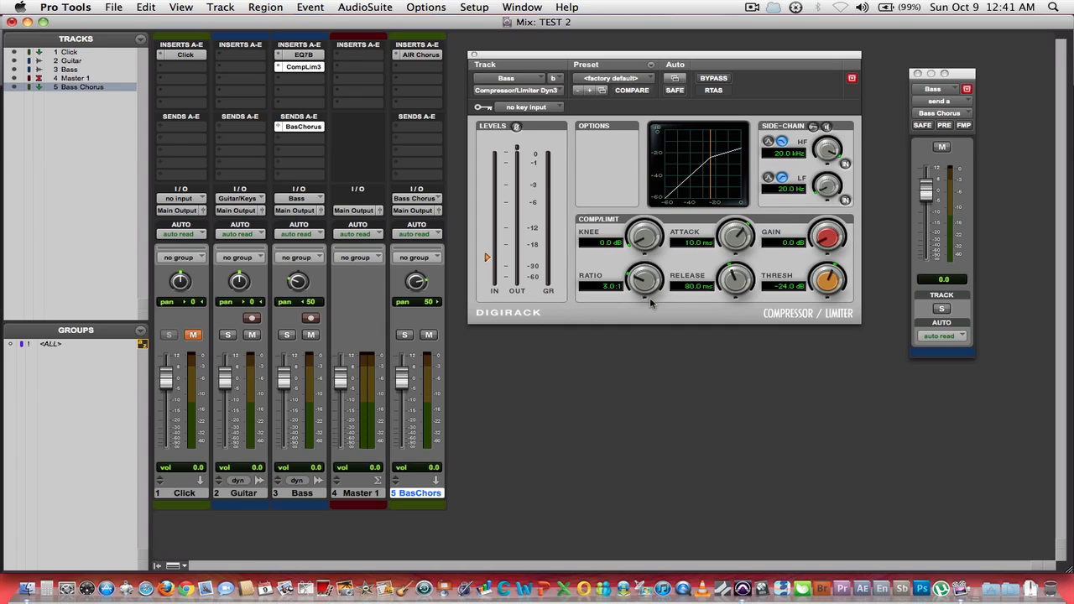